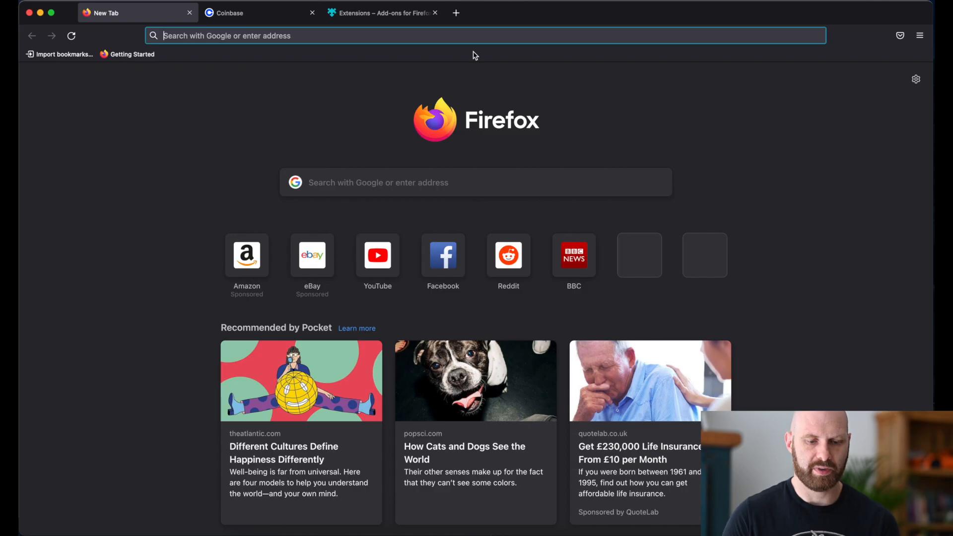
mouse_move(406, 55)
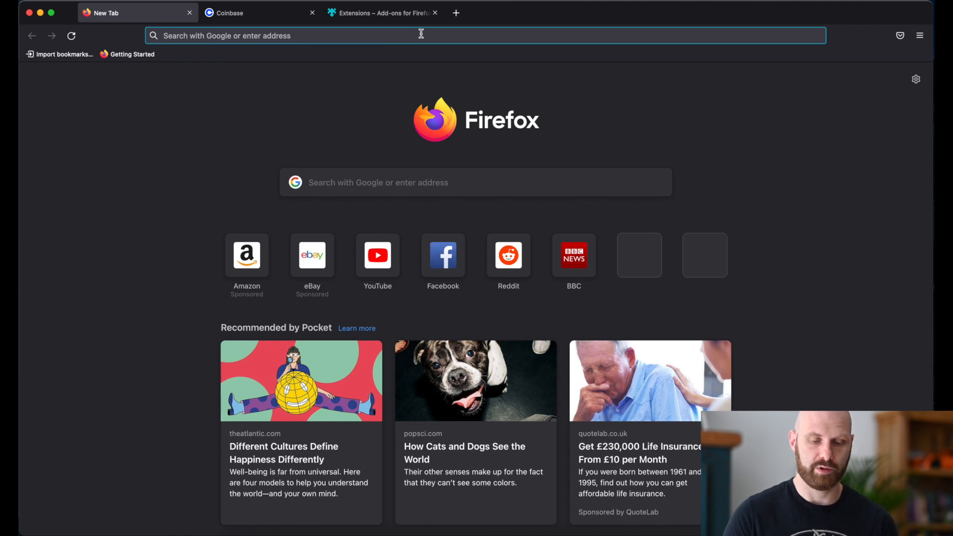
Go to mozilla.org, search for metamask and land on the metamask.io home page
click(420, 36)
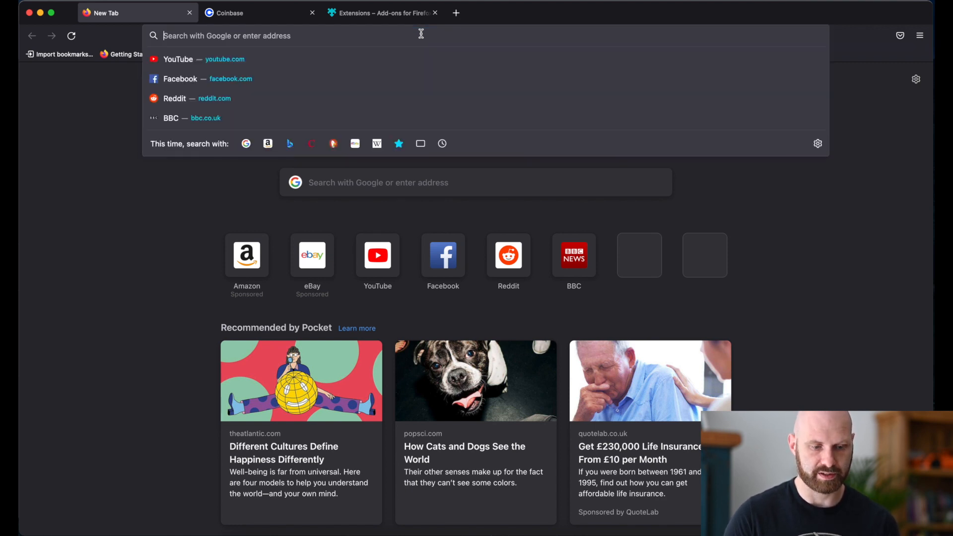
text(mozilla.org/)
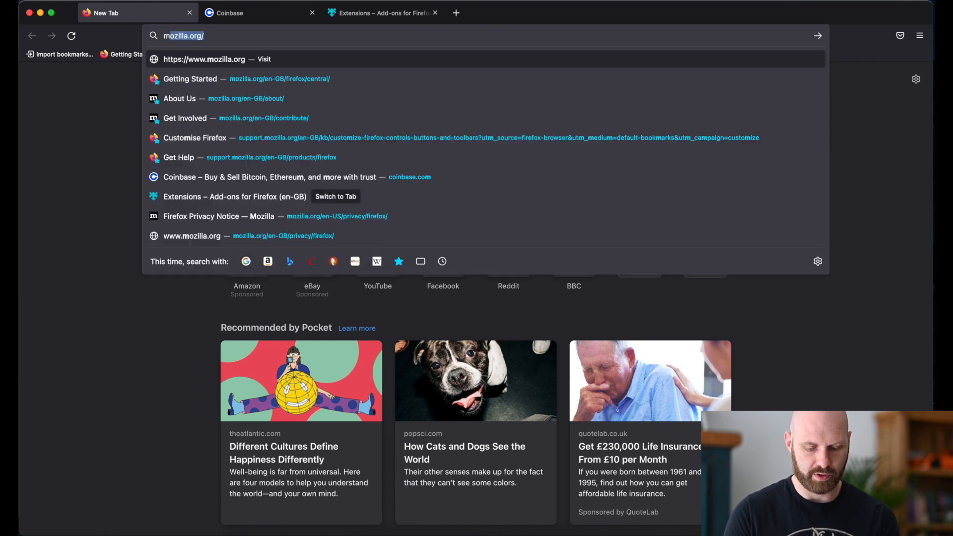
text(metamask.io)
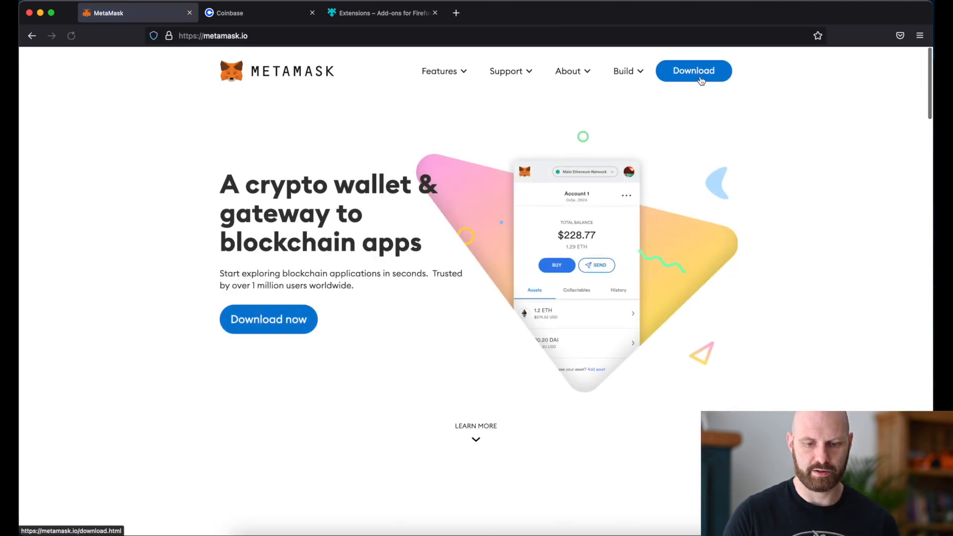
Install the MetaMask extension from Firefox Add-ons, granting its permissions
click(692, 70)
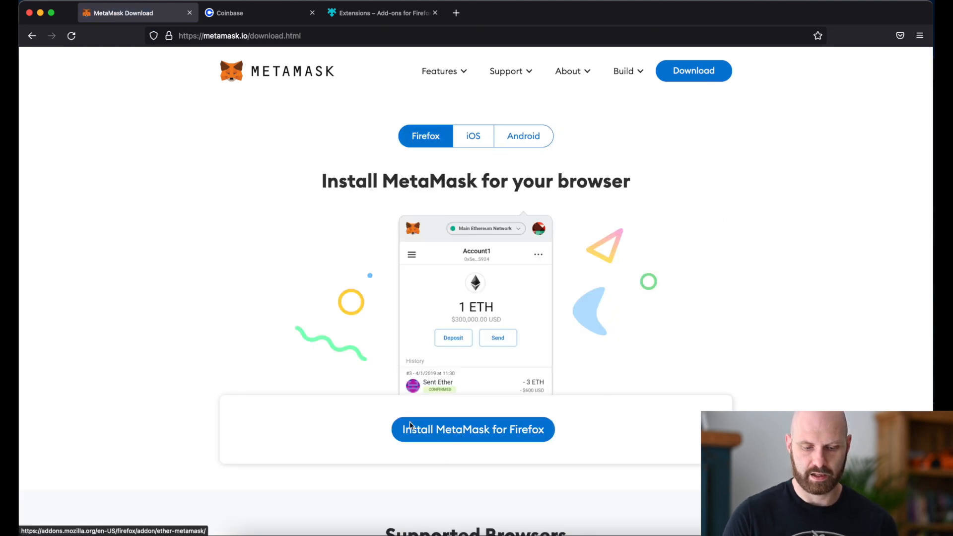
mouse_move(500, 443)
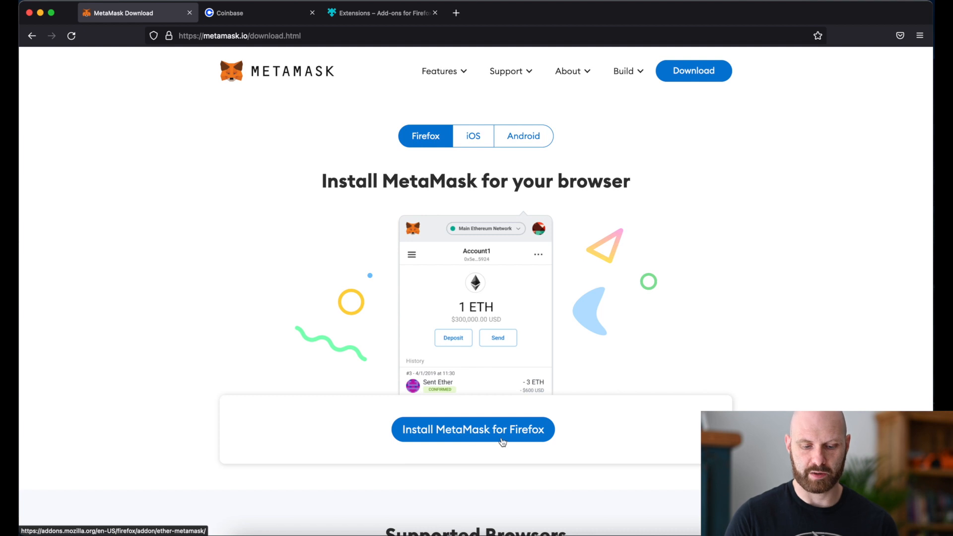
click(472, 429)
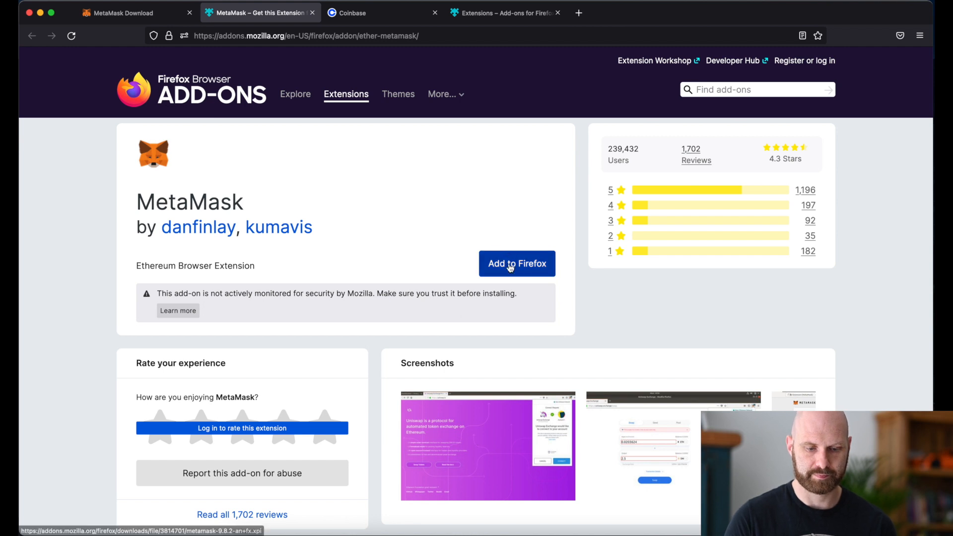
click(516, 263)
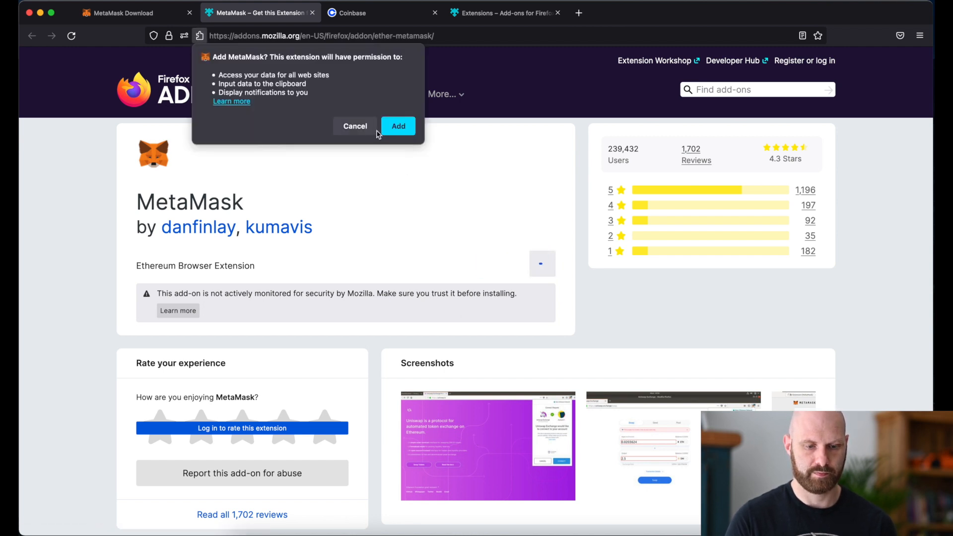
click(398, 126)
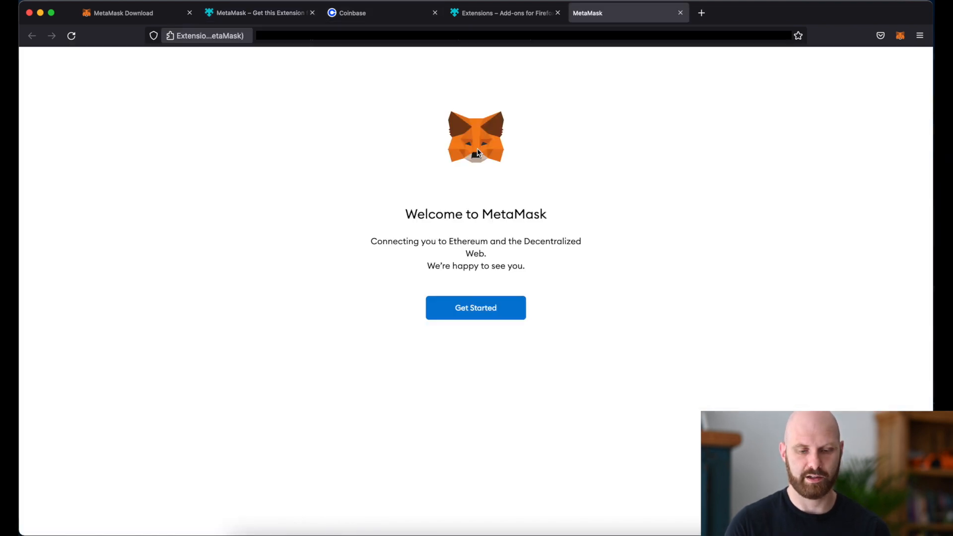
mouse_move(497, 168)
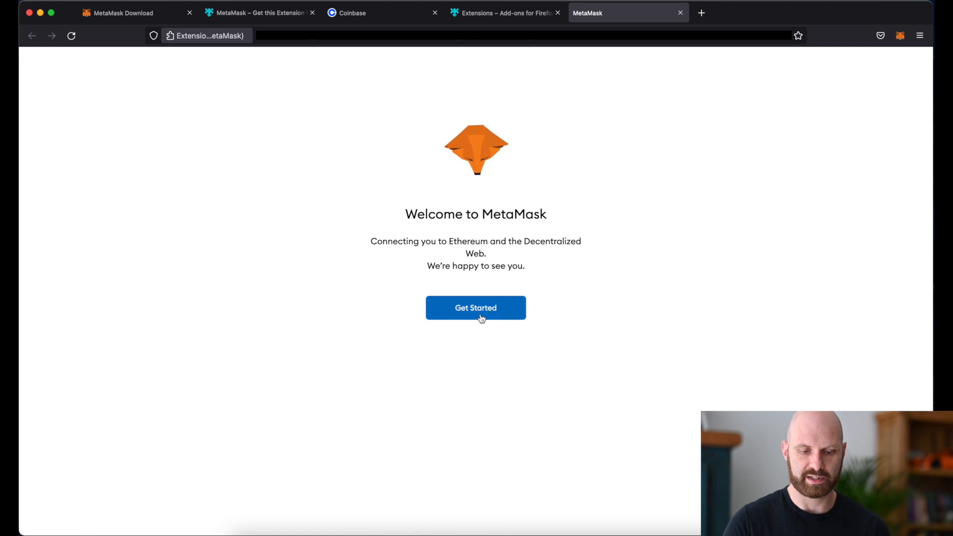
Start onboarding, create a new wallet with a password and accept the Terms of Use
click(475, 308)
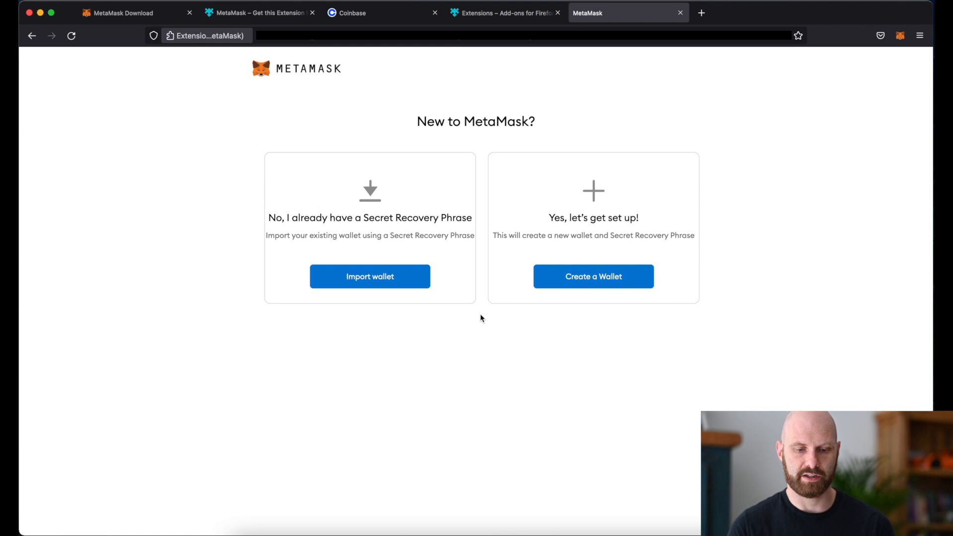
mouse_move(320, 217)
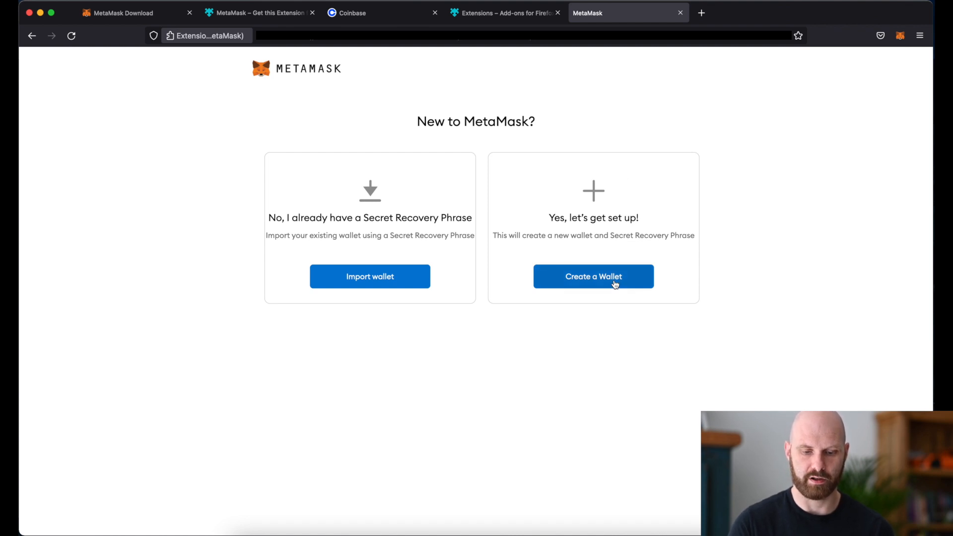
click(592, 277)
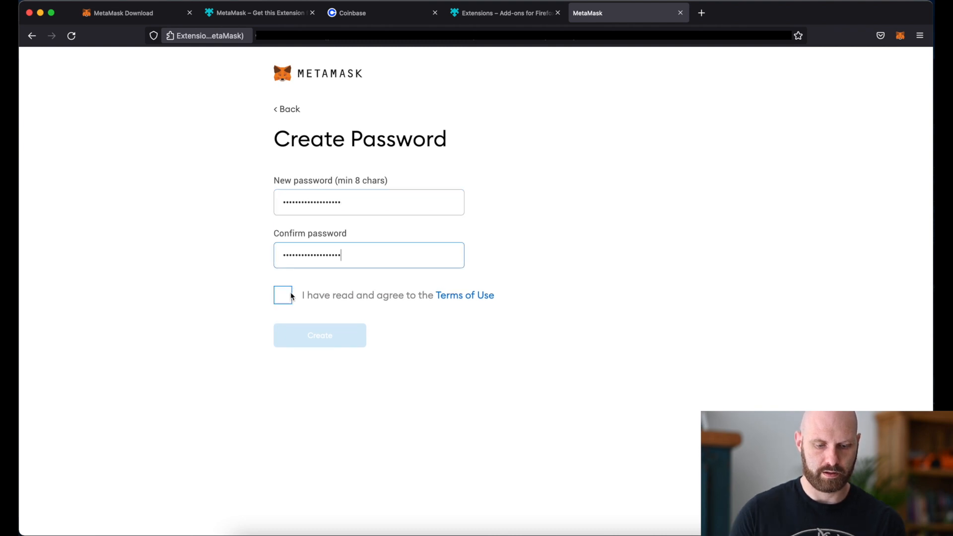
click(283, 296)
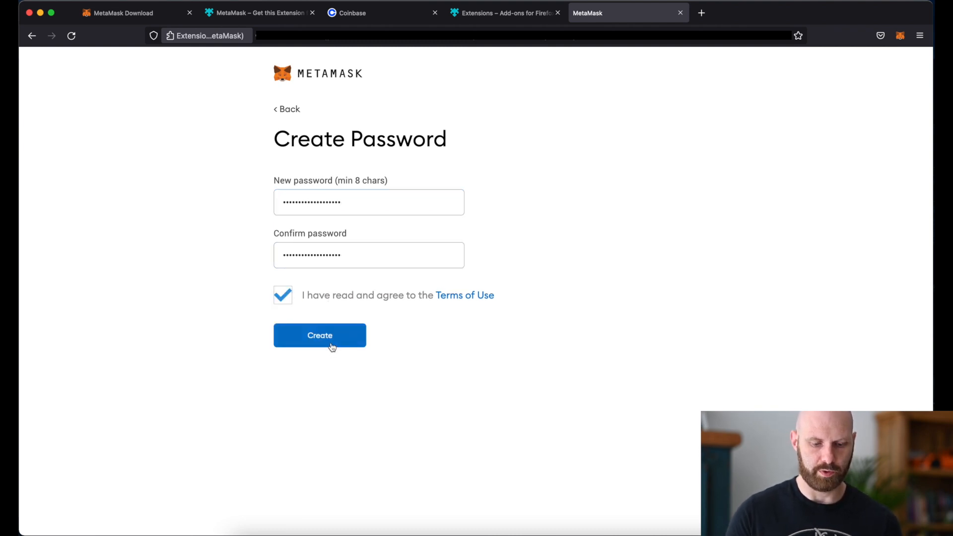
click(319, 334)
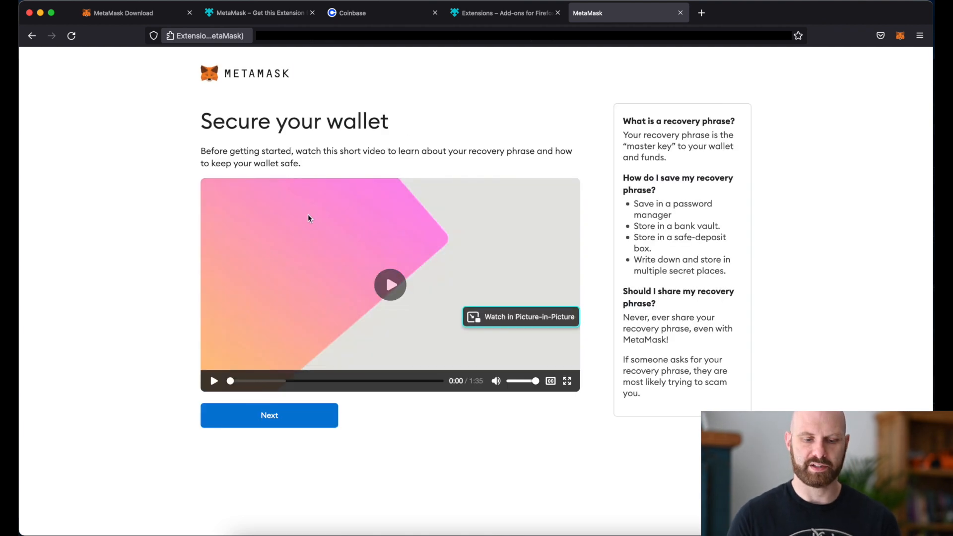
mouse_move(308, 218)
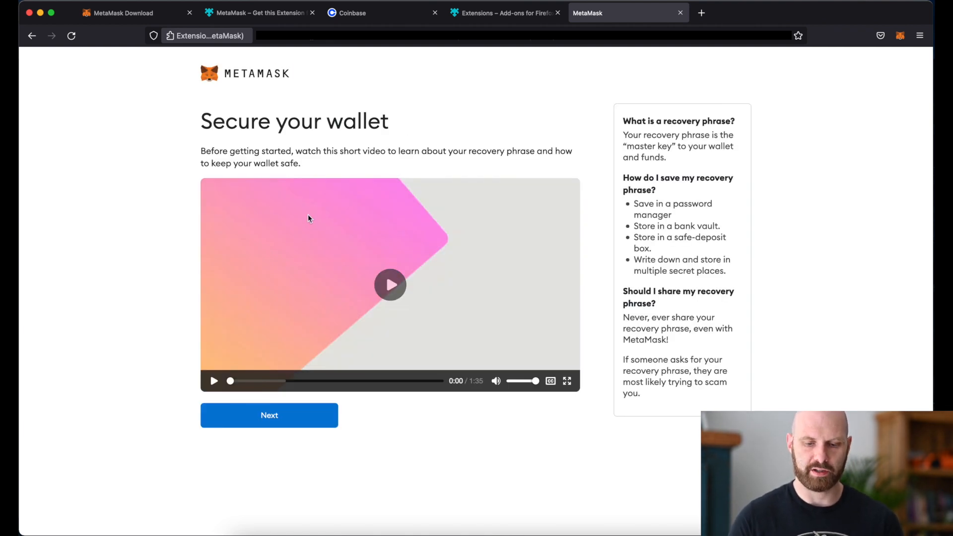
mouse_move(269, 414)
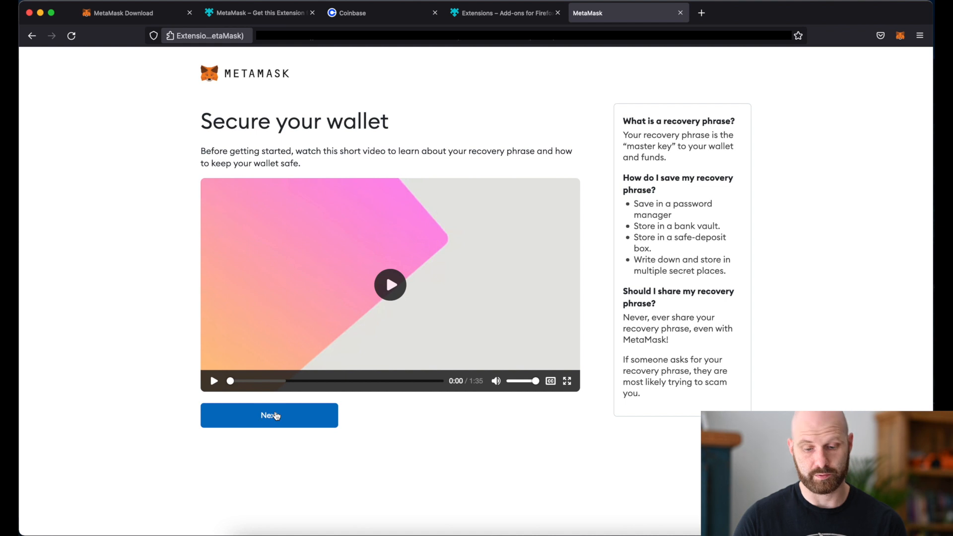
Move to the backup step and reveal the secret backup phrase words
click(268, 415)
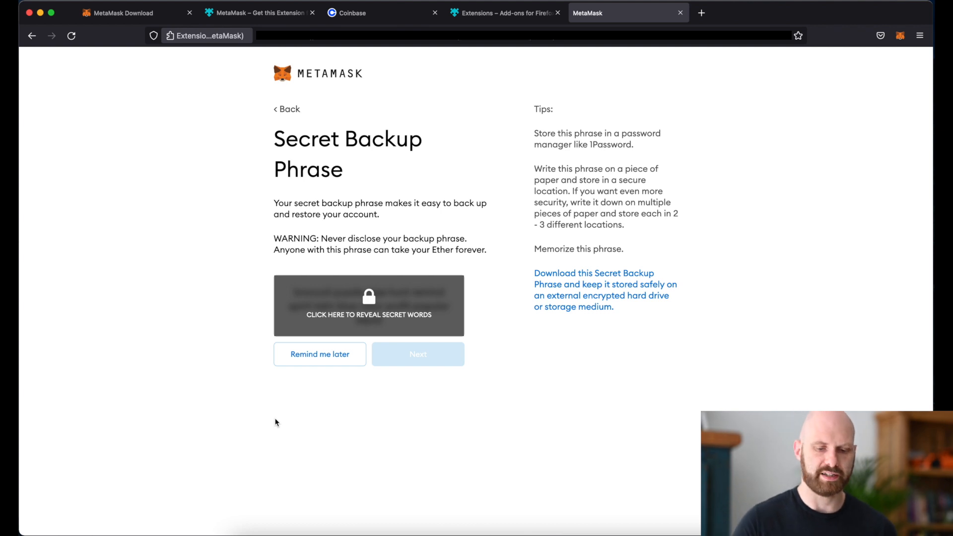
mouse_move(404, 296)
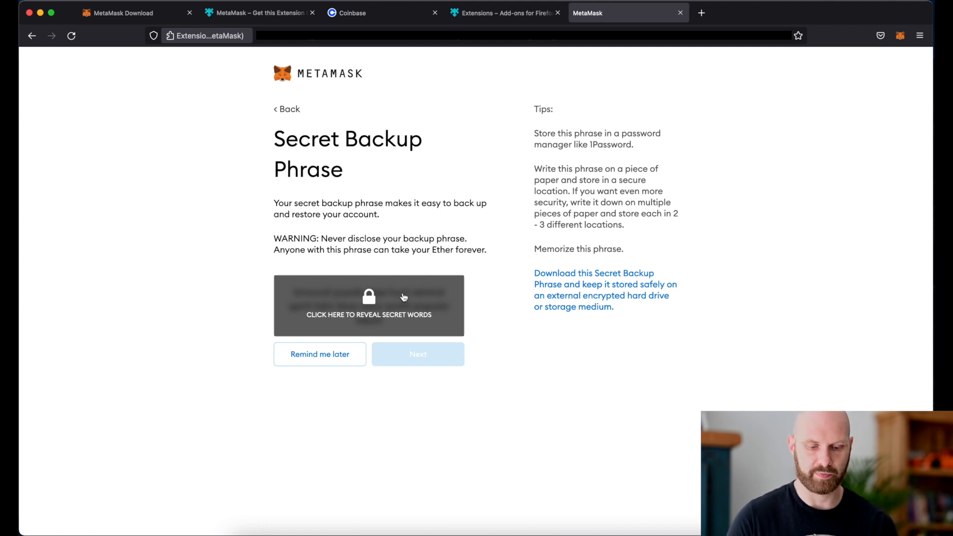
click(369, 306)
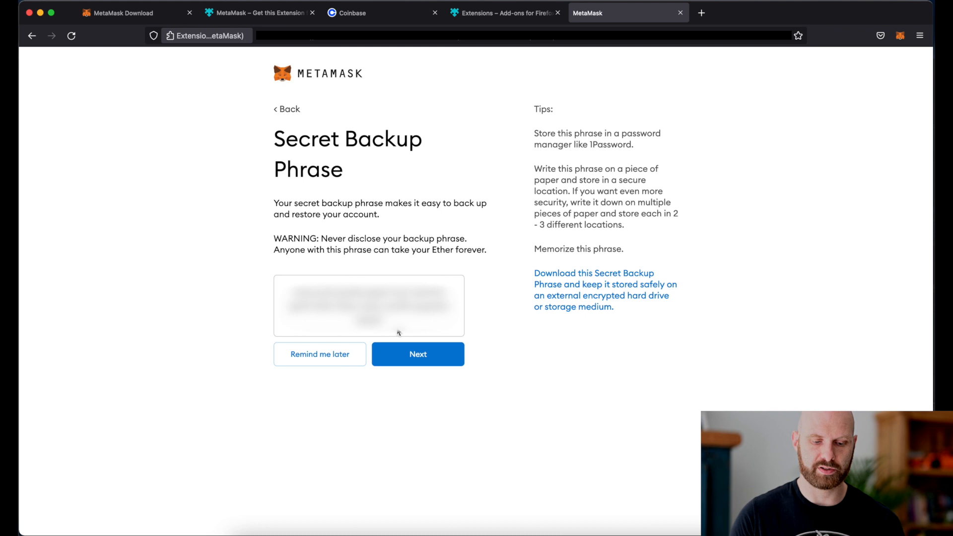
mouse_move(449, 333)
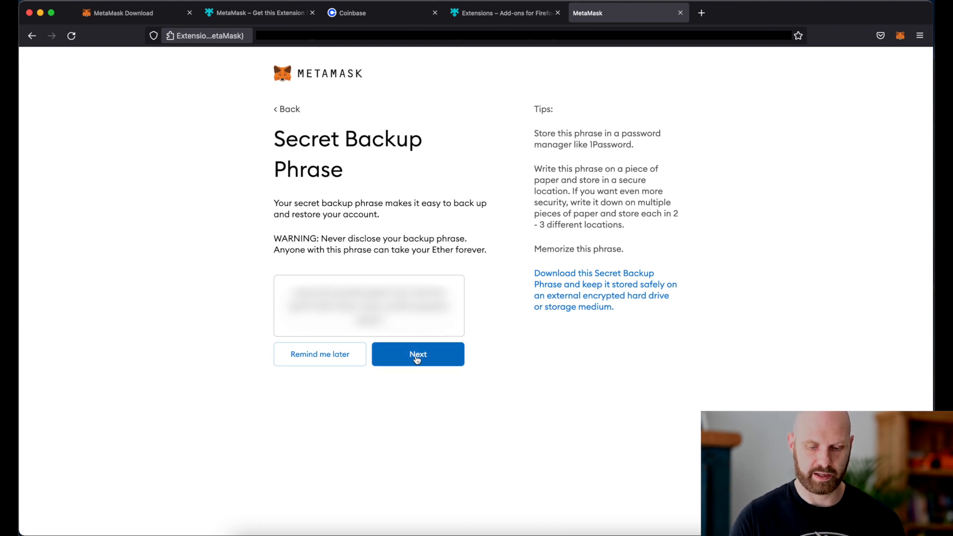
Confirm the backup phrase by selecting its words in order
click(418, 354)
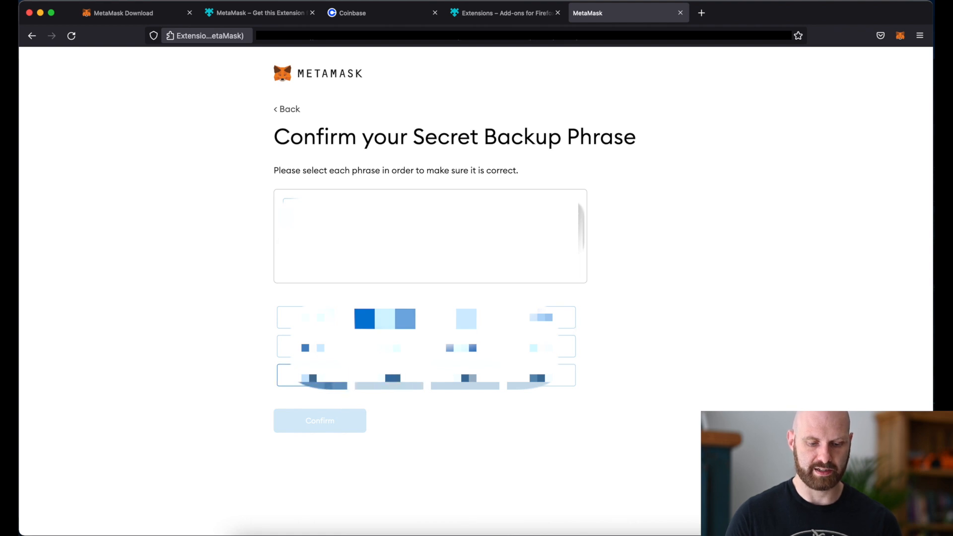
click(311, 378)
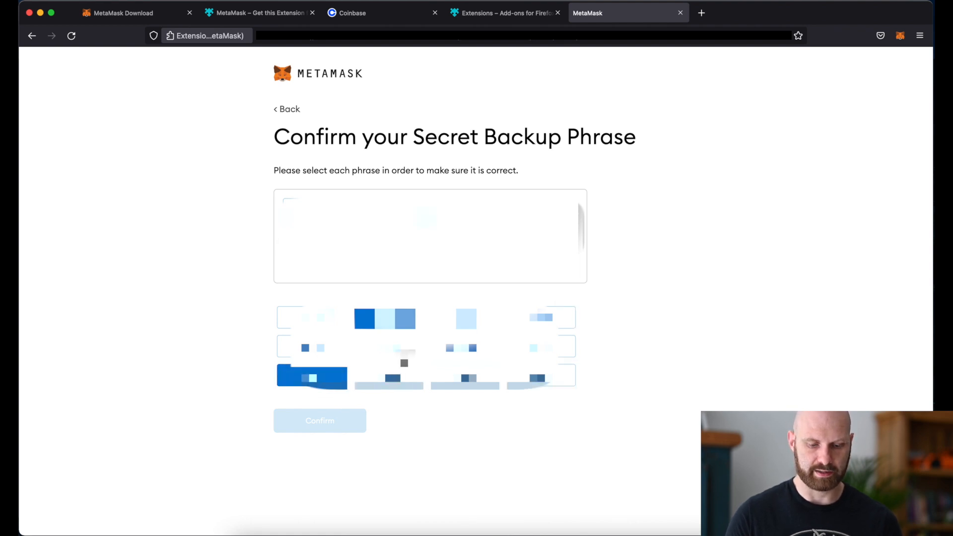
click(318, 420)
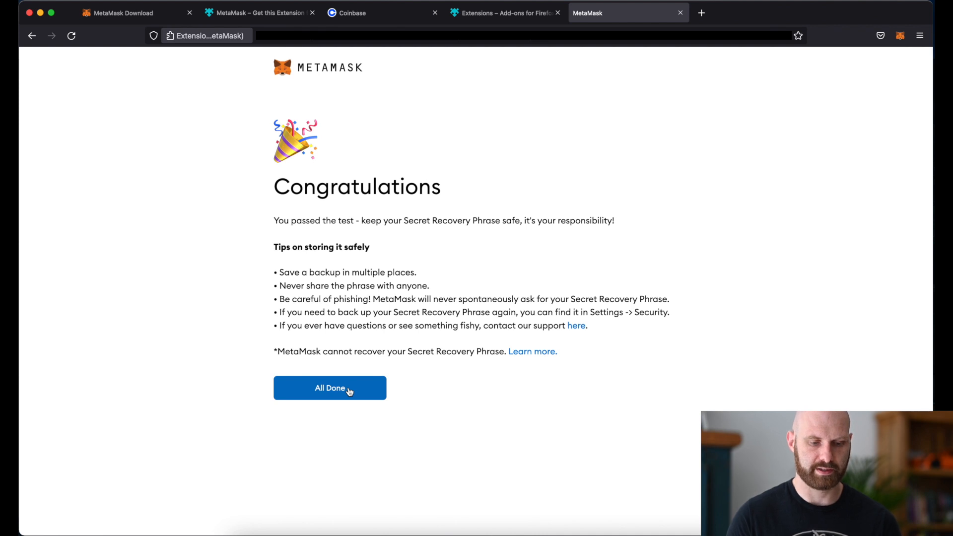
Finish setup with All Done and dismiss the What's new notice on Account 1
click(330, 388)
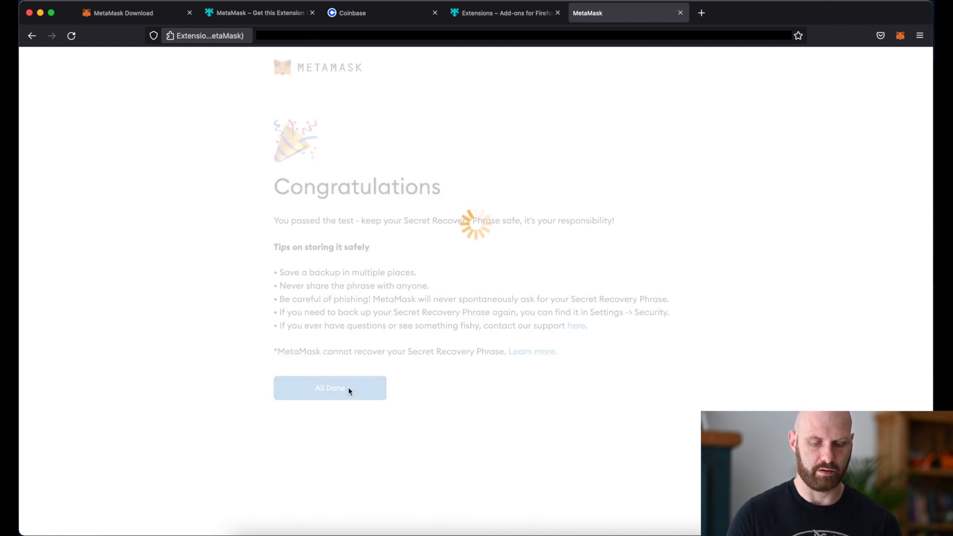
click(330, 389)
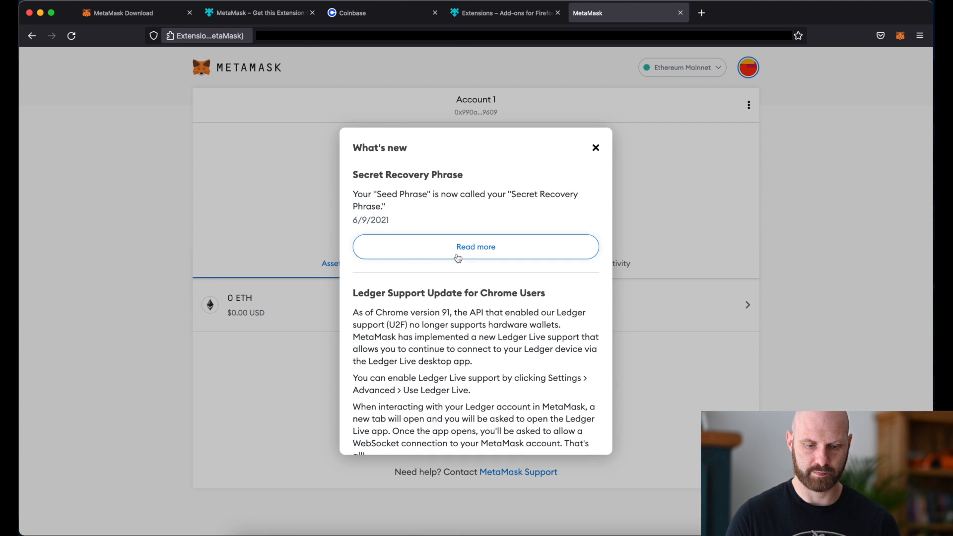
mouse_move(423, 259)
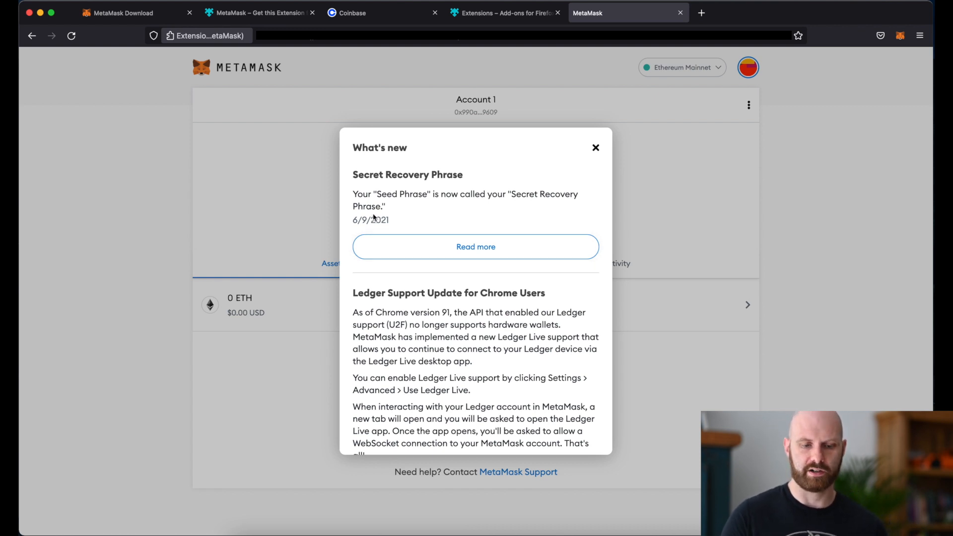
click(595, 148)
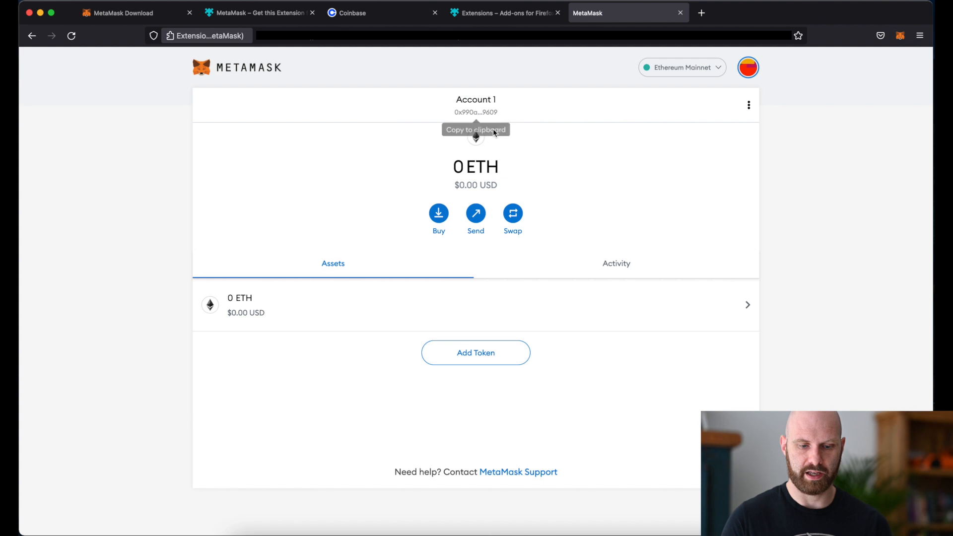
mouse_move(552, 112)
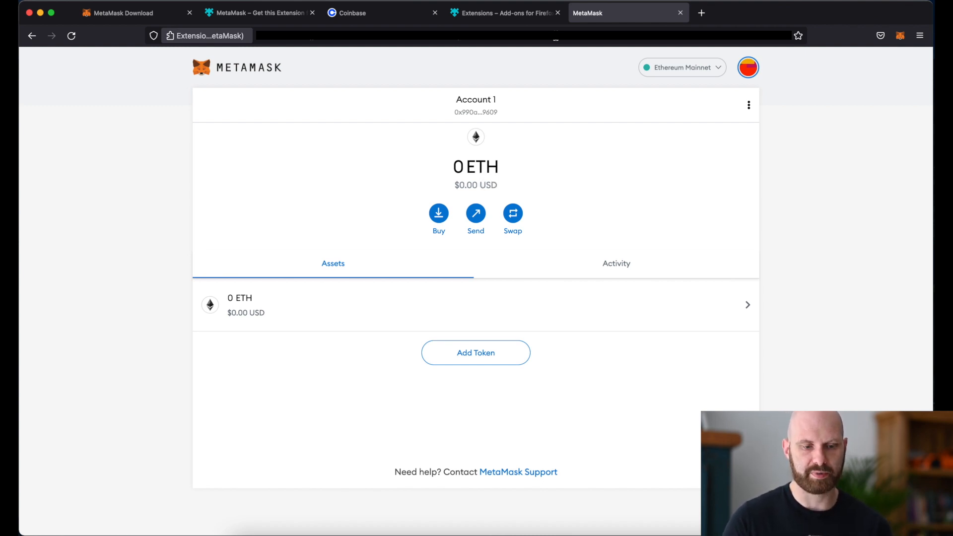
Switch to the Coinbase tab and reach the account Settings Profile section
click(351, 13)
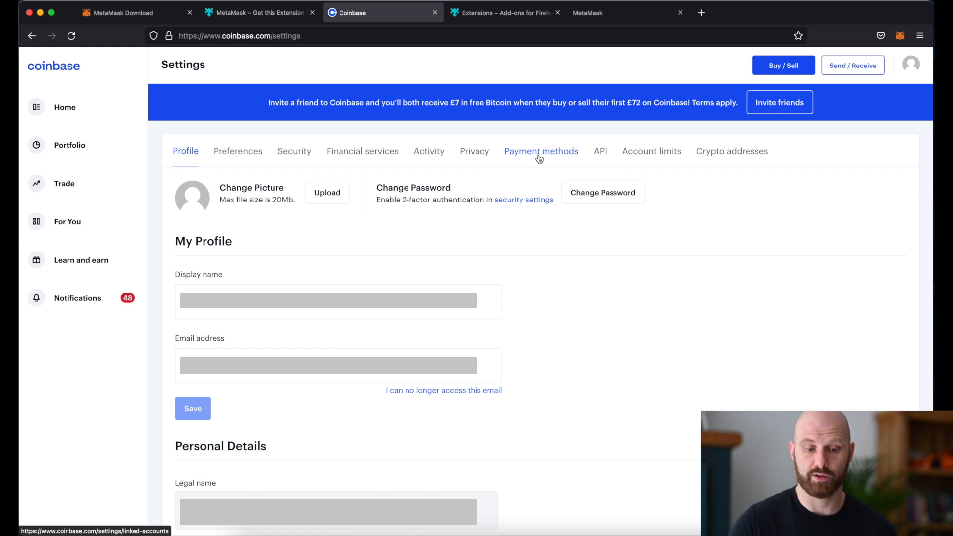
Return to the Coinbase dashboard and start a Buy / Sell crypto purchase
click(63, 108)
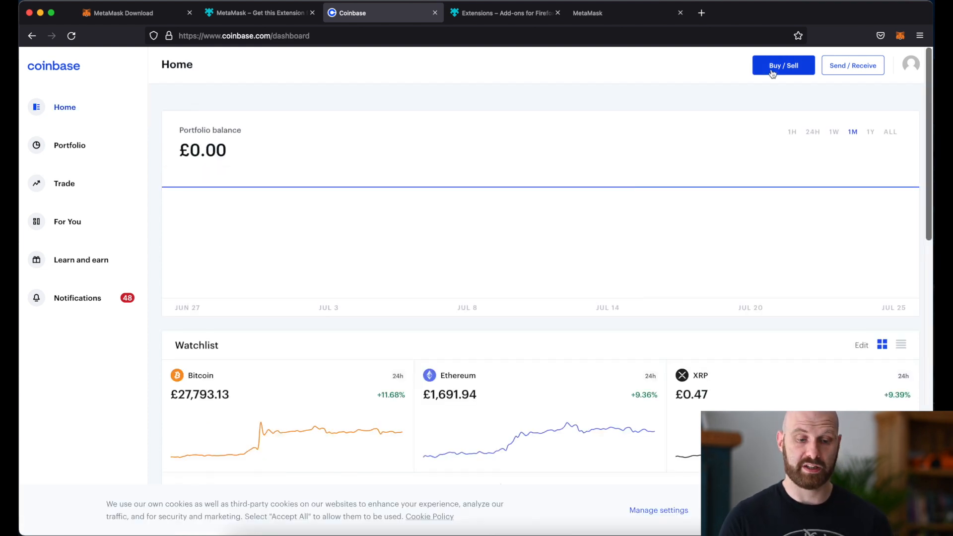
mouse_move(792, 73)
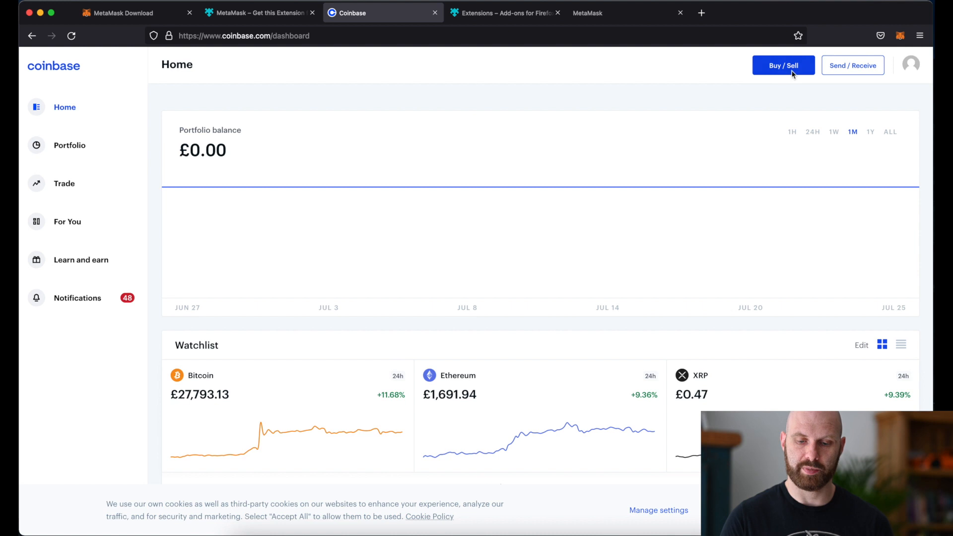
click(783, 66)
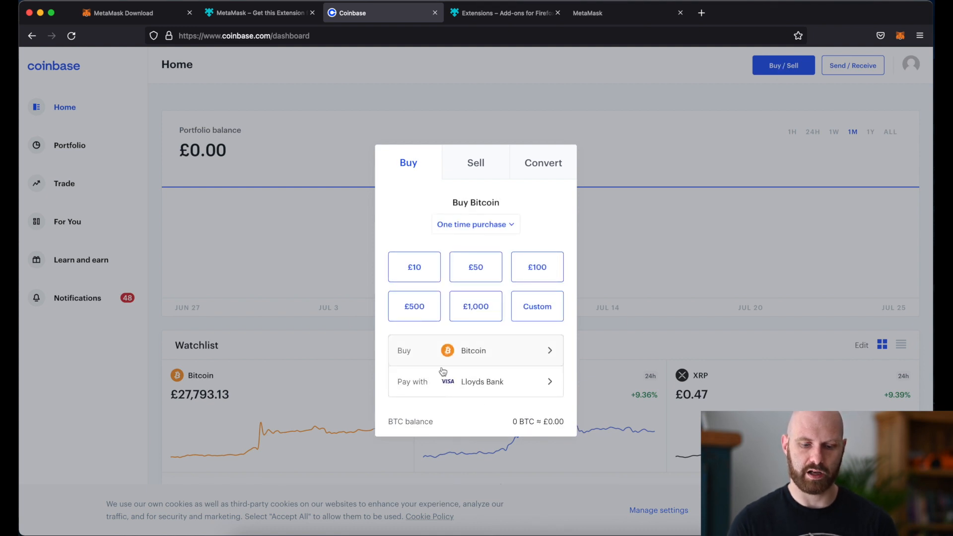
mouse_move(535, 351)
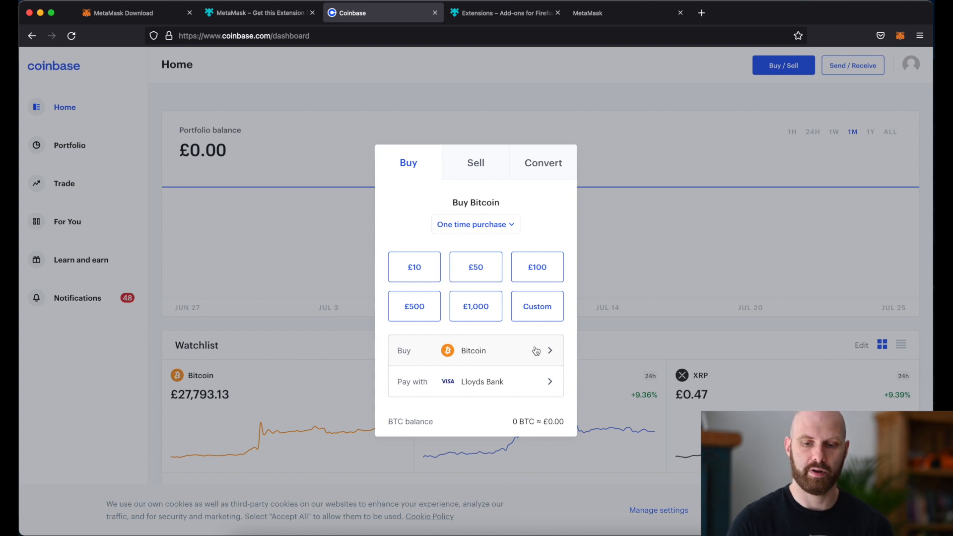
mouse_move(521, 192)
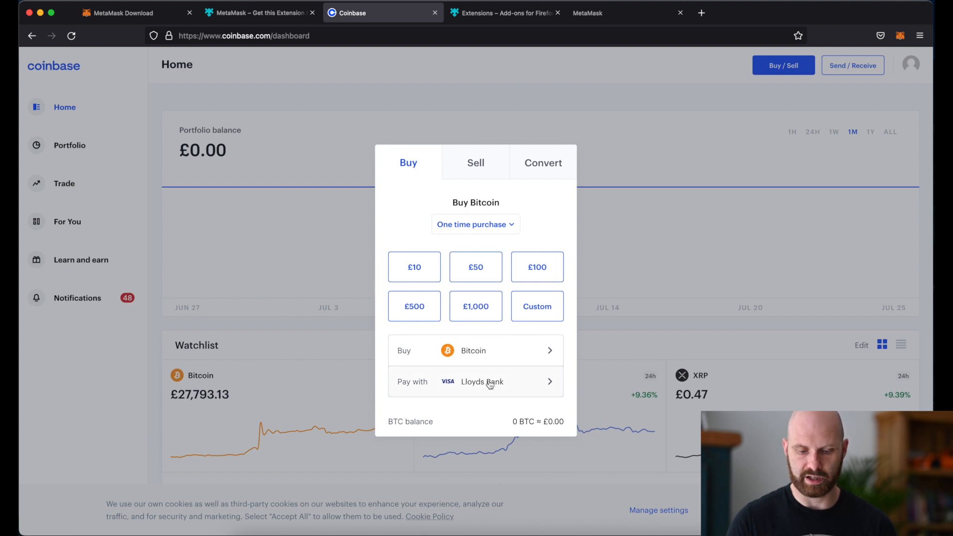
mouse_move(501, 358)
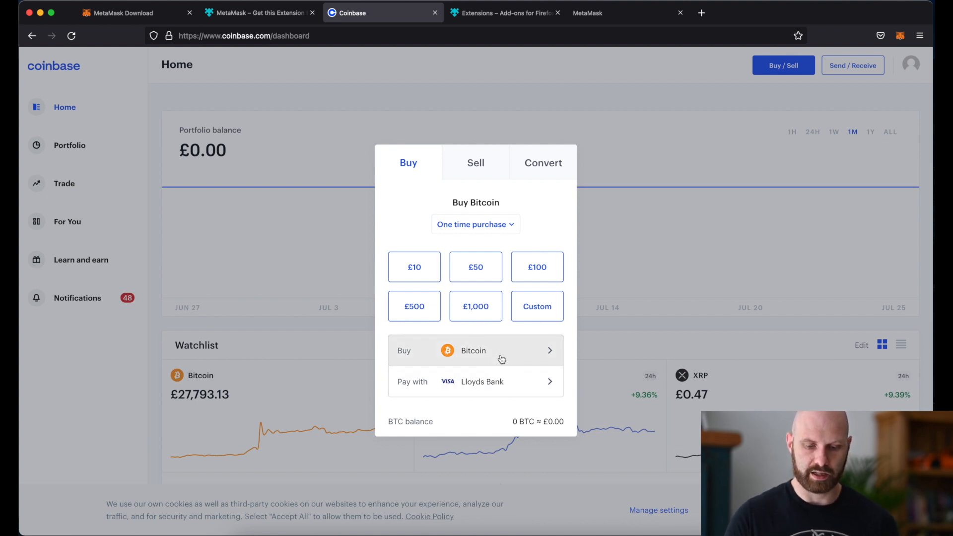
Choose Ethereum, pick £50, preview the order and place it with Buy now
click(473, 351)
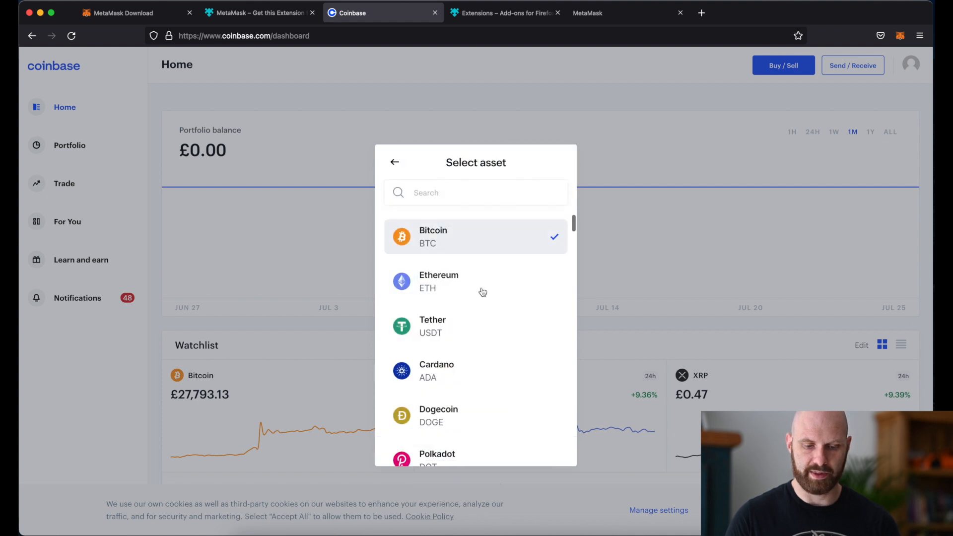
click(437, 281)
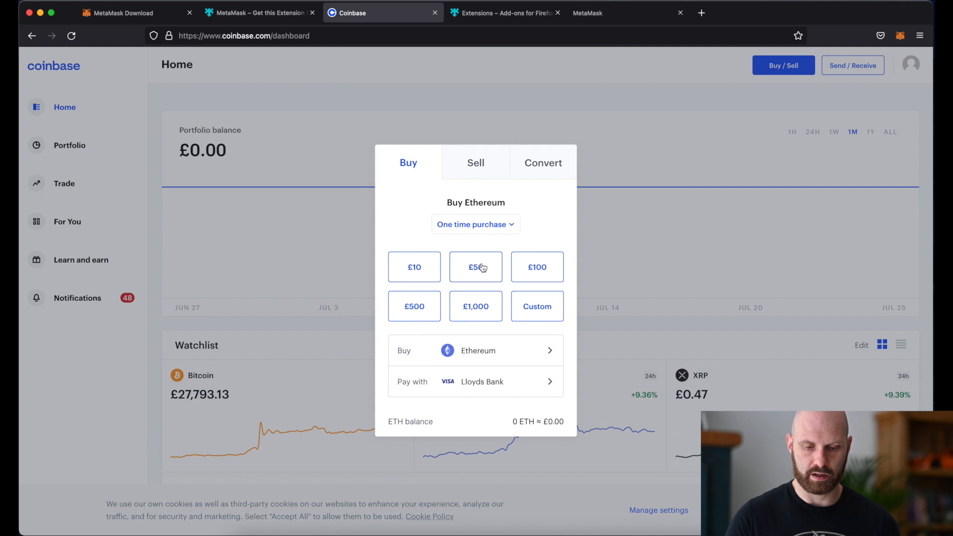
click(475, 266)
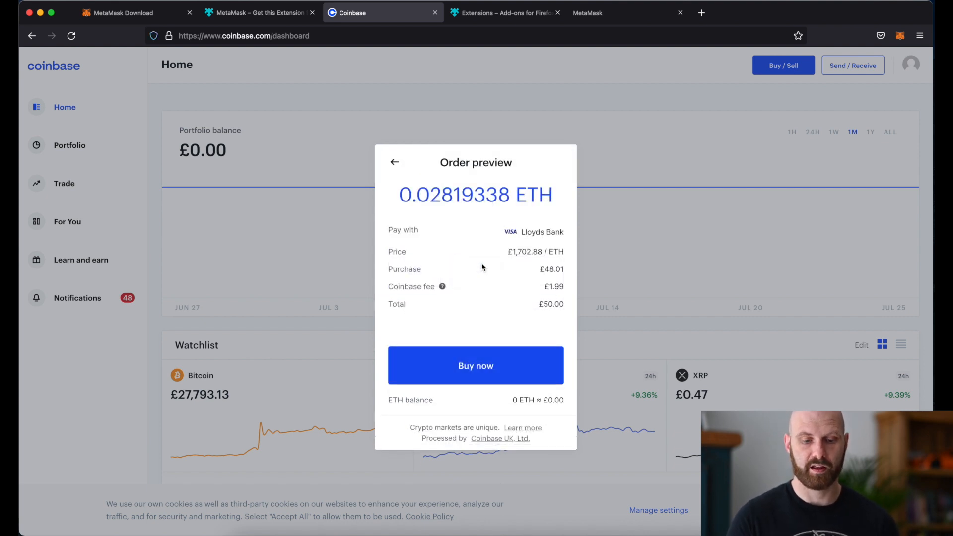
mouse_move(595, 278)
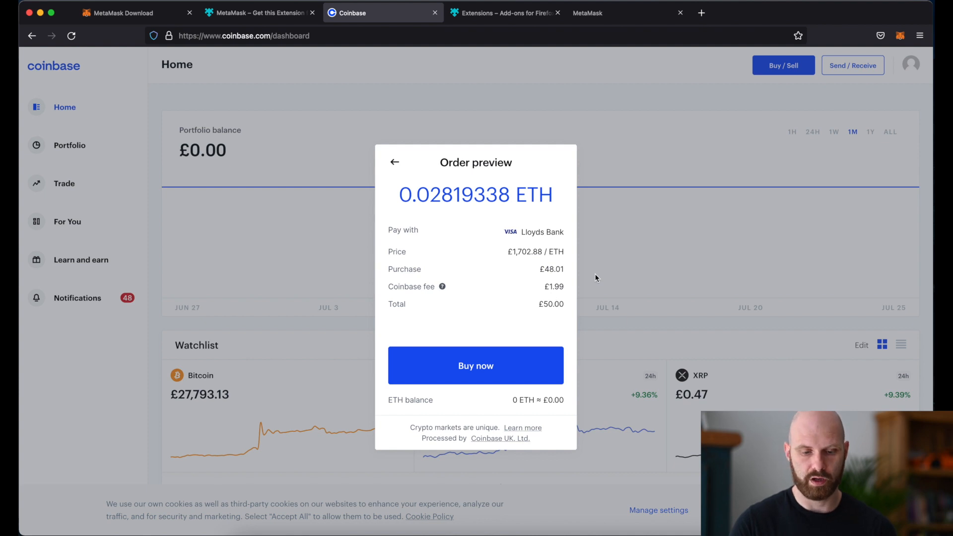
mouse_move(575, 269)
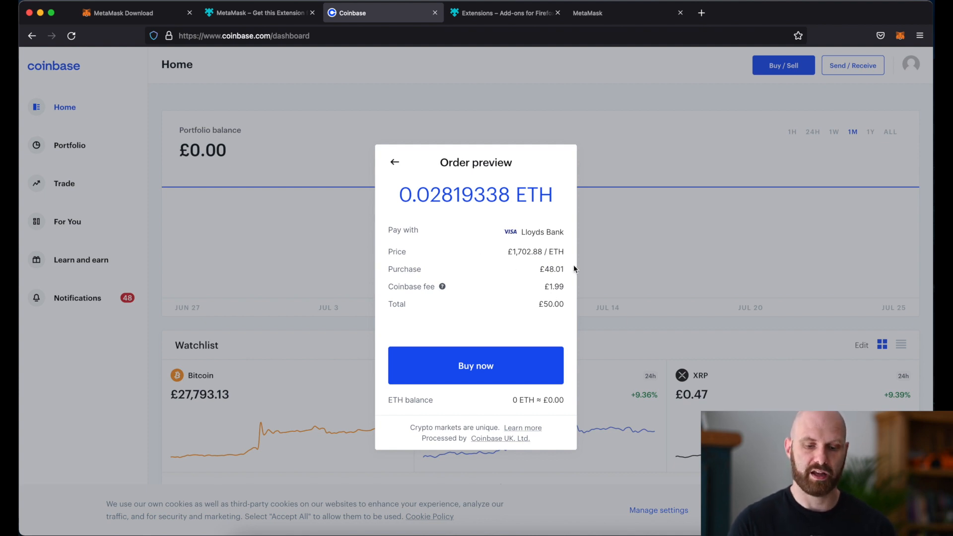
mouse_move(564, 279)
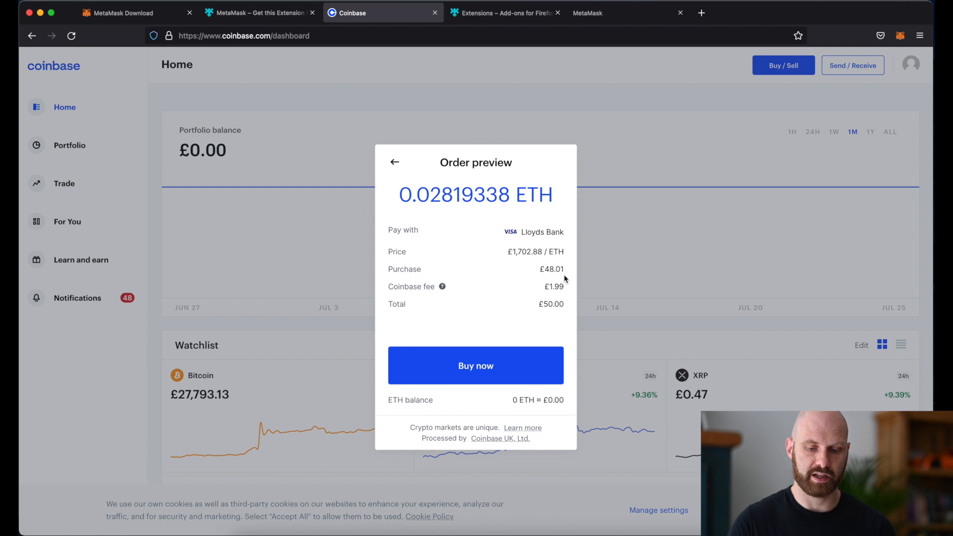
mouse_move(559, 304)
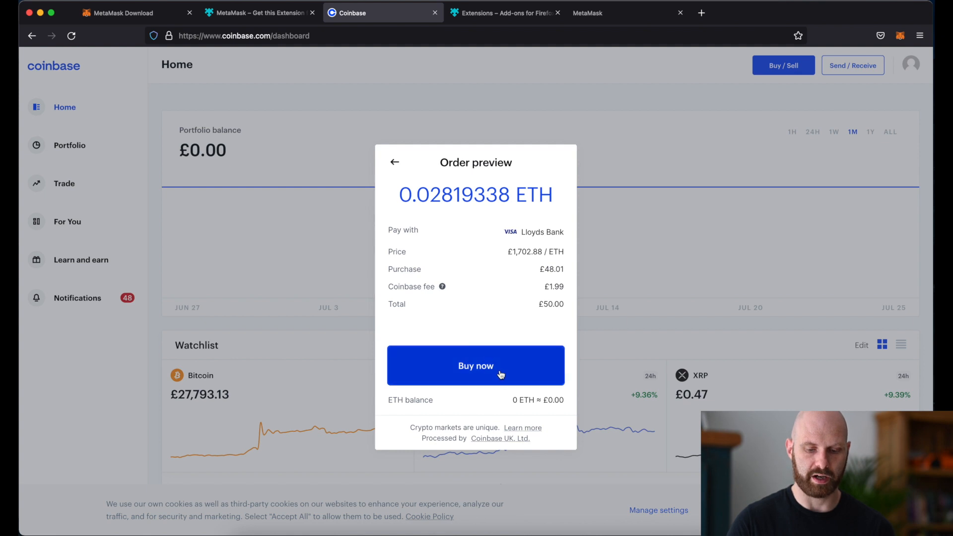
click(476, 365)
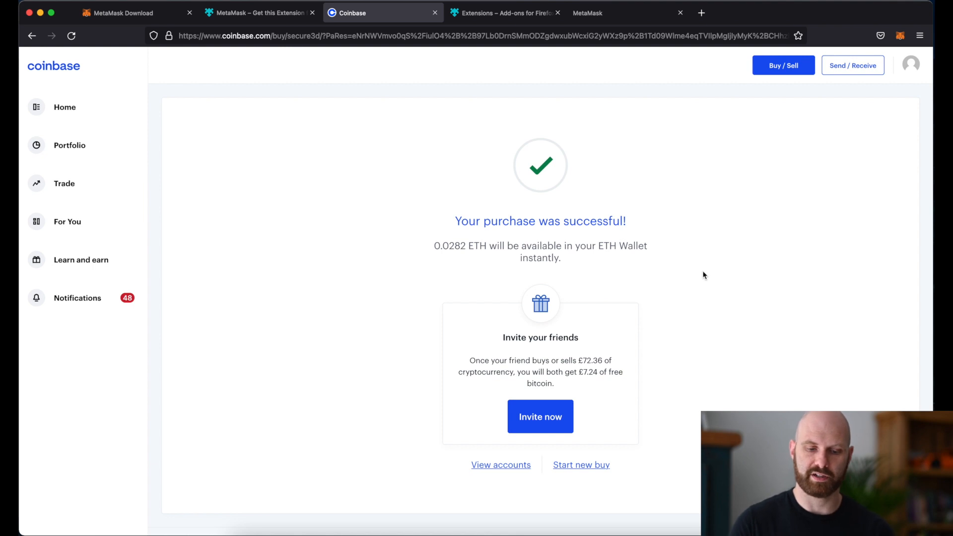
mouse_move(505, 249)
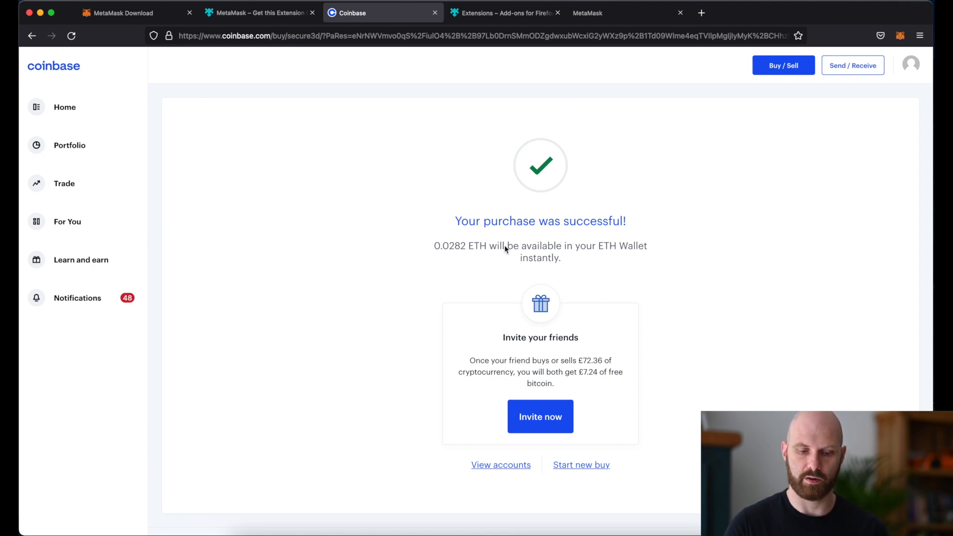
mouse_move(47, 156)
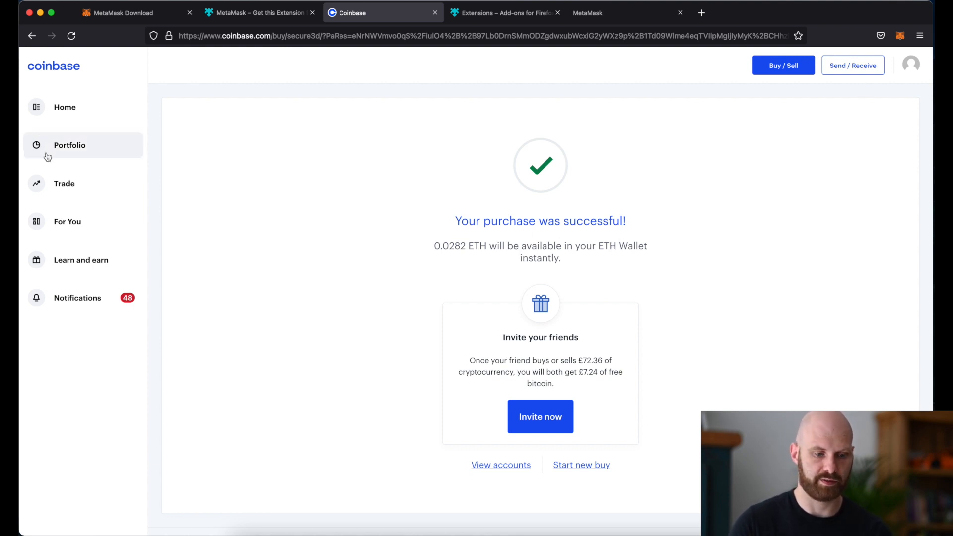
View Portfolio holdings and the Ethereum wallet with its 0.02819338 ETH balance
click(64, 107)
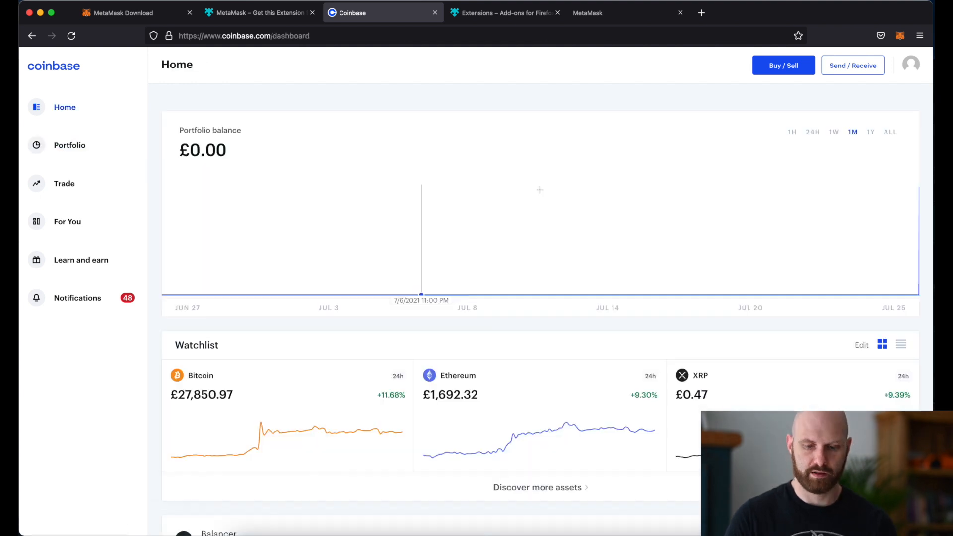
scroll(down, 3)
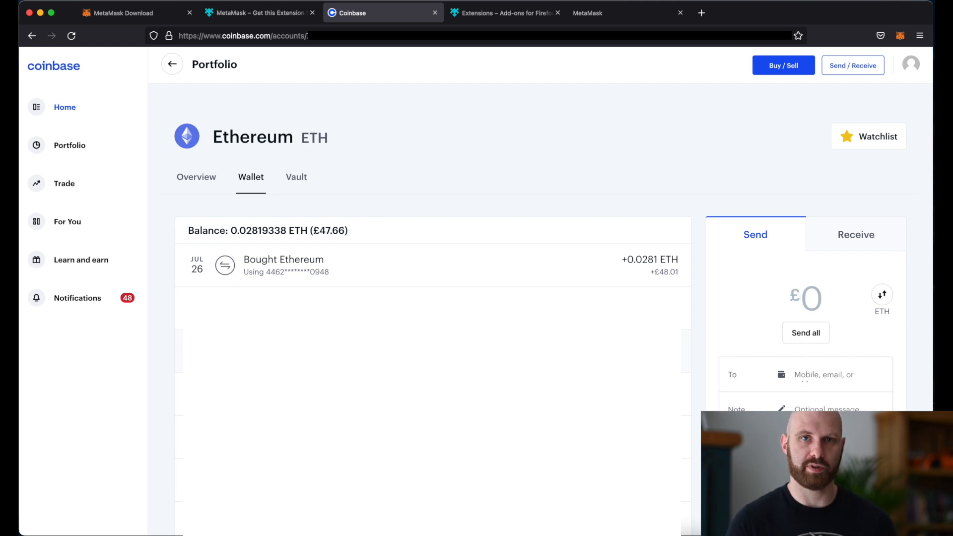
click(802, 298)
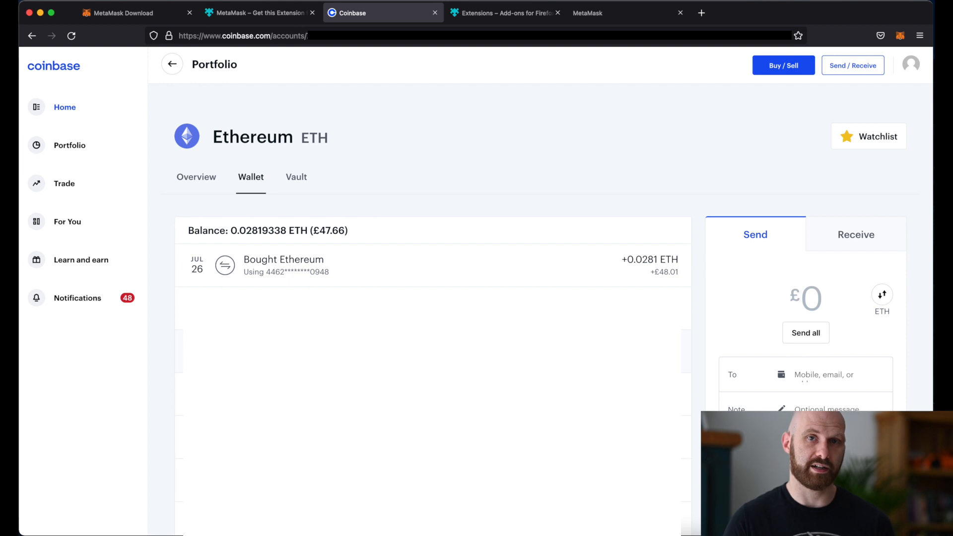
click(805, 298)
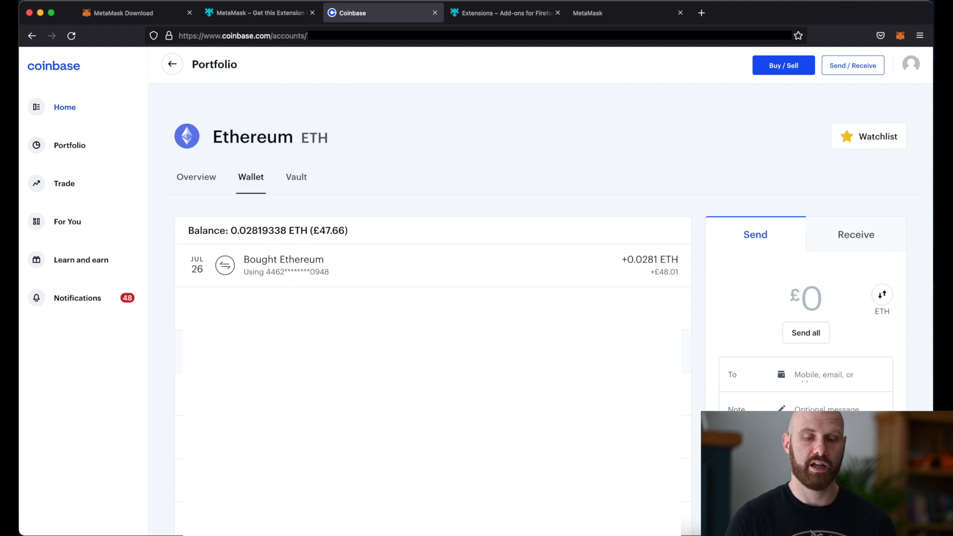
click(803, 298)
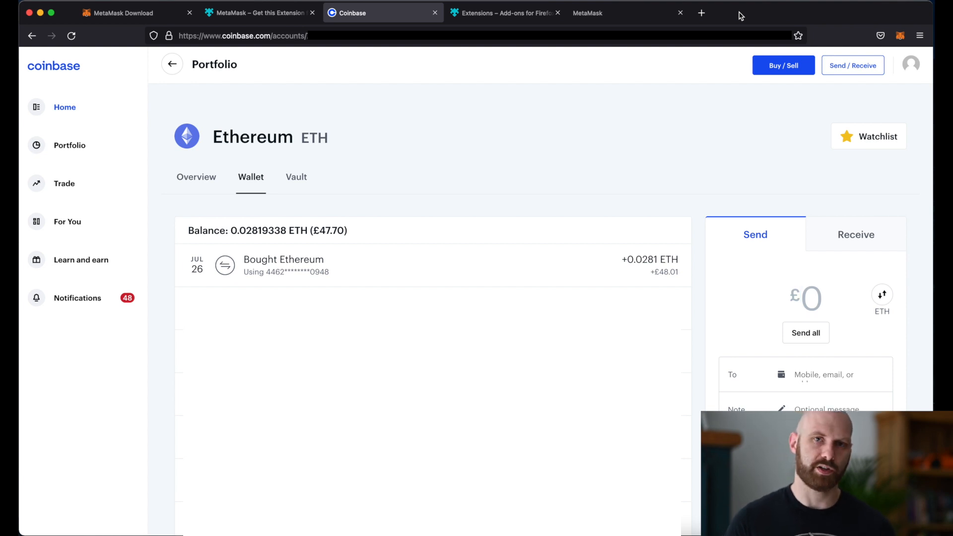
mouse_move(459, 286)
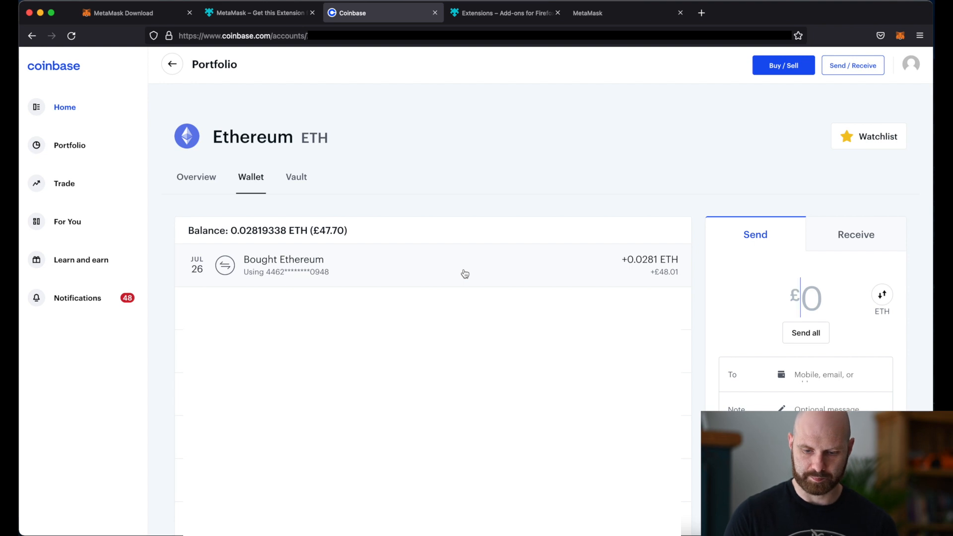
mouse_move(735, 242)
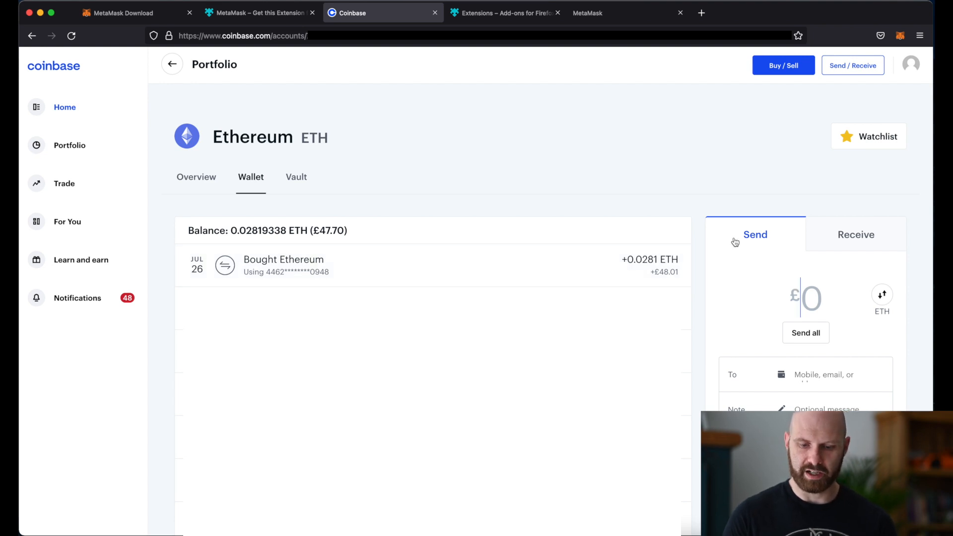
mouse_move(858, 236)
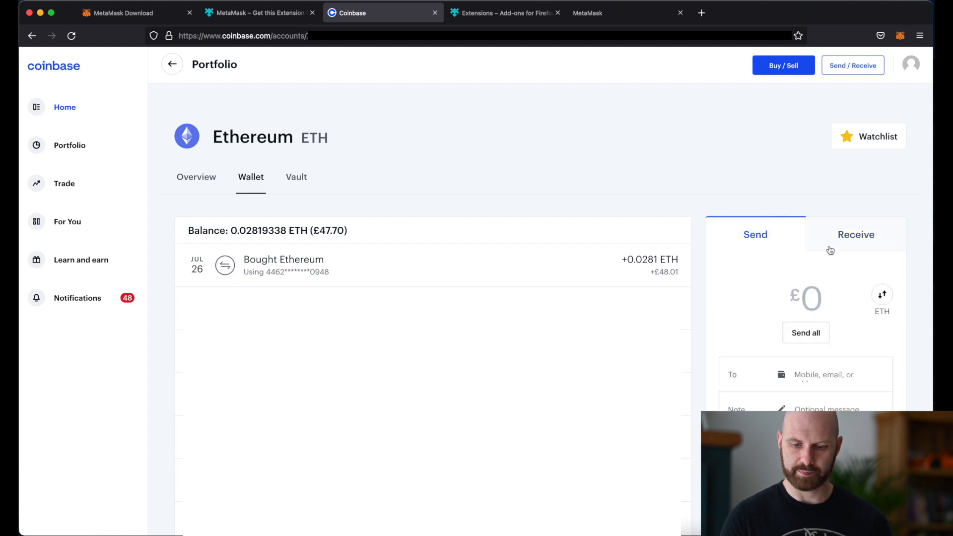
Load the full 0.02819066 ETH balance into the Ethereum wallet's send form, shown in ETH
scroll(down, 3)
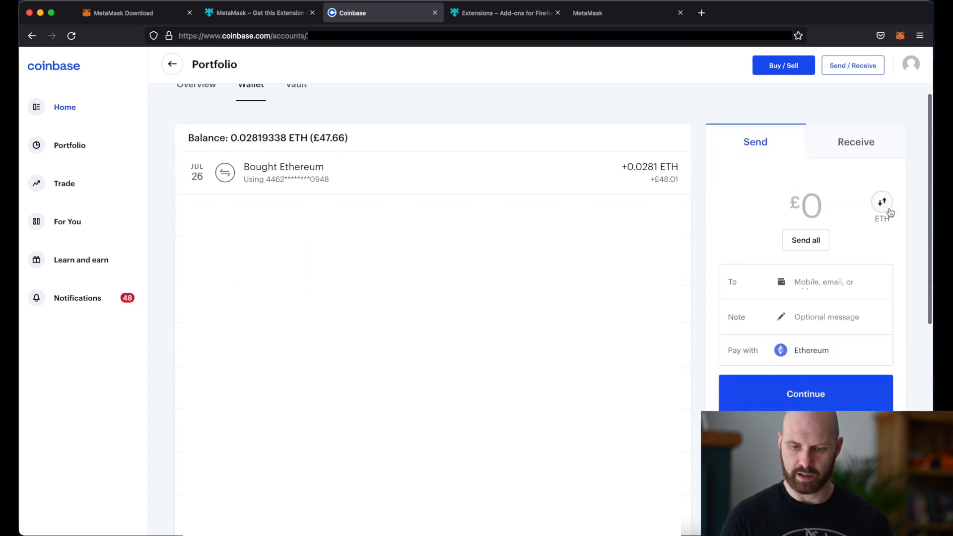
click(882, 201)
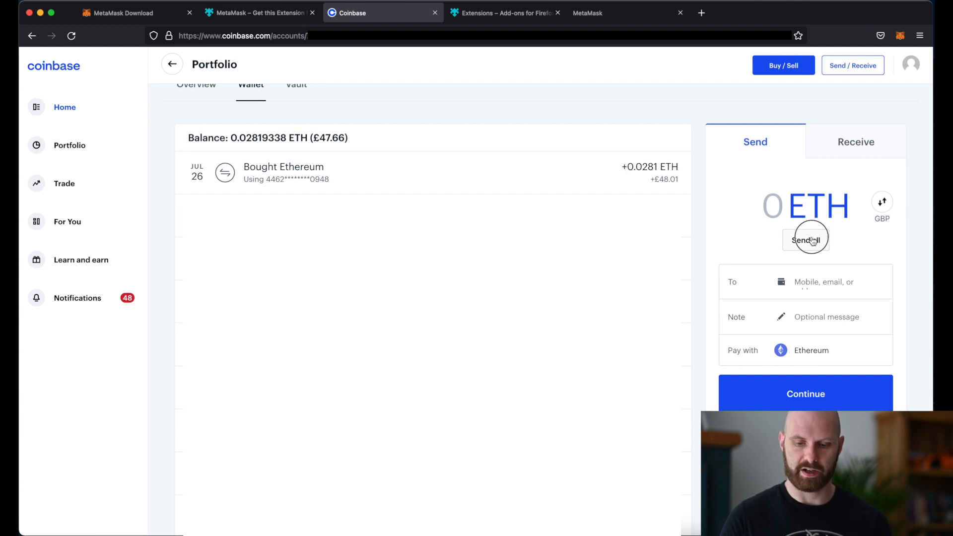
click(805, 239)
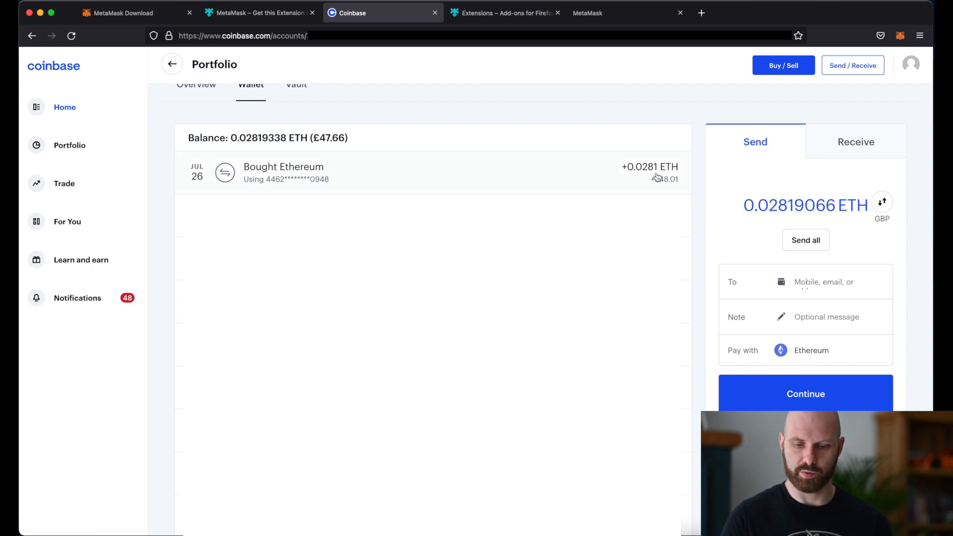
mouse_move(867, 234)
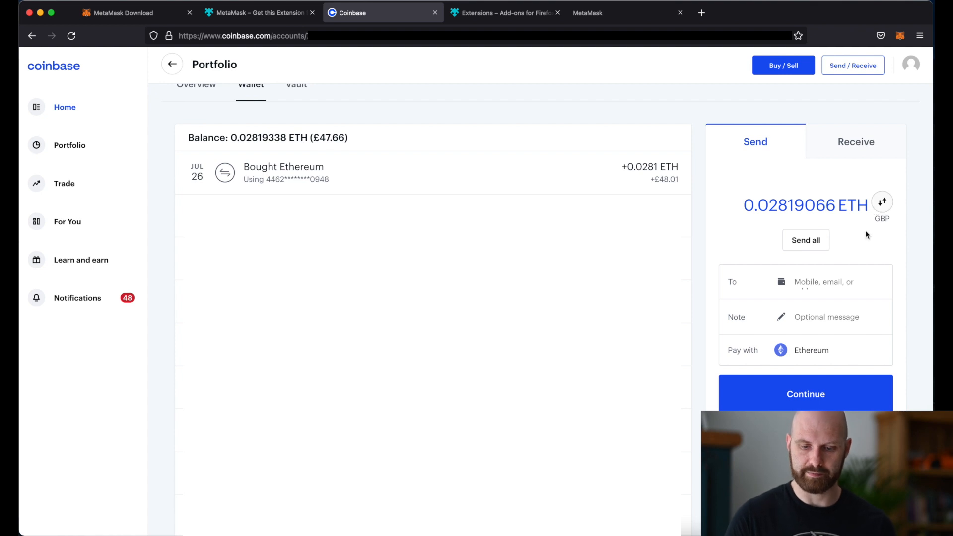
mouse_move(775, 289)
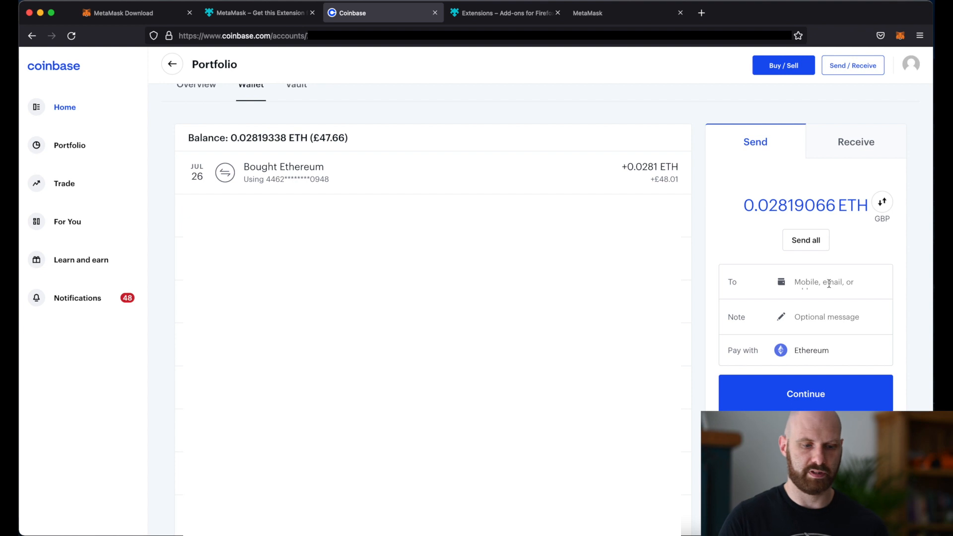
Move through the MetaMask download and add-on tabs toward the MetaMask wallet
click(121, 12)
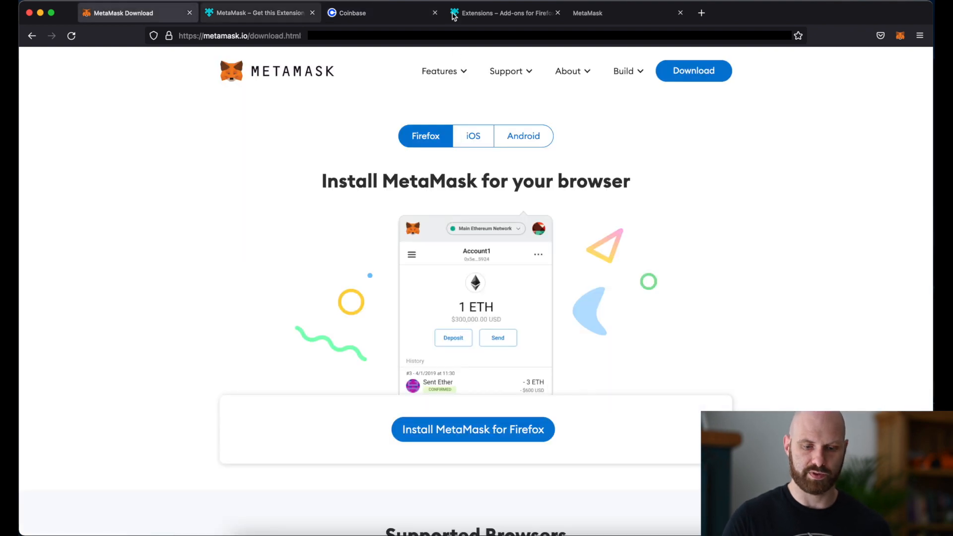
click(260, 13)
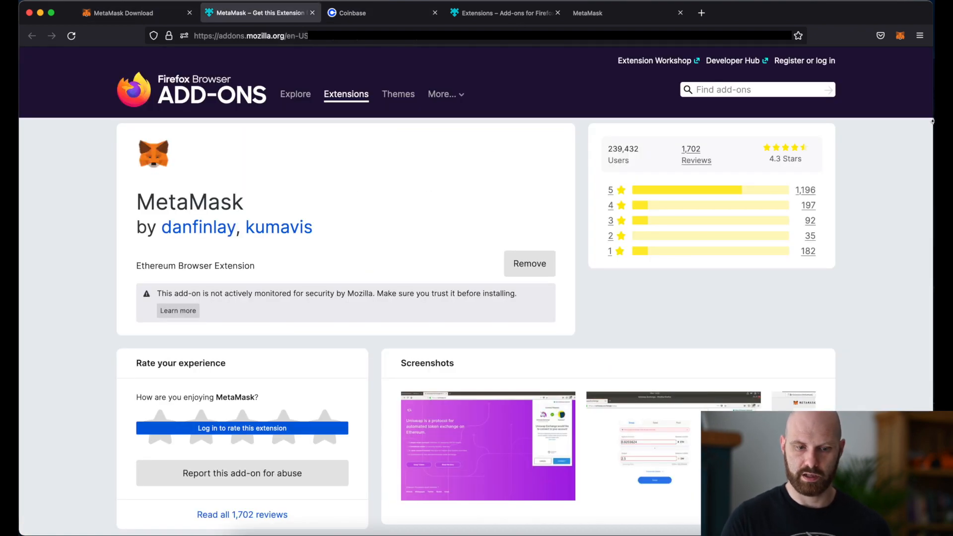
click(353, 13)
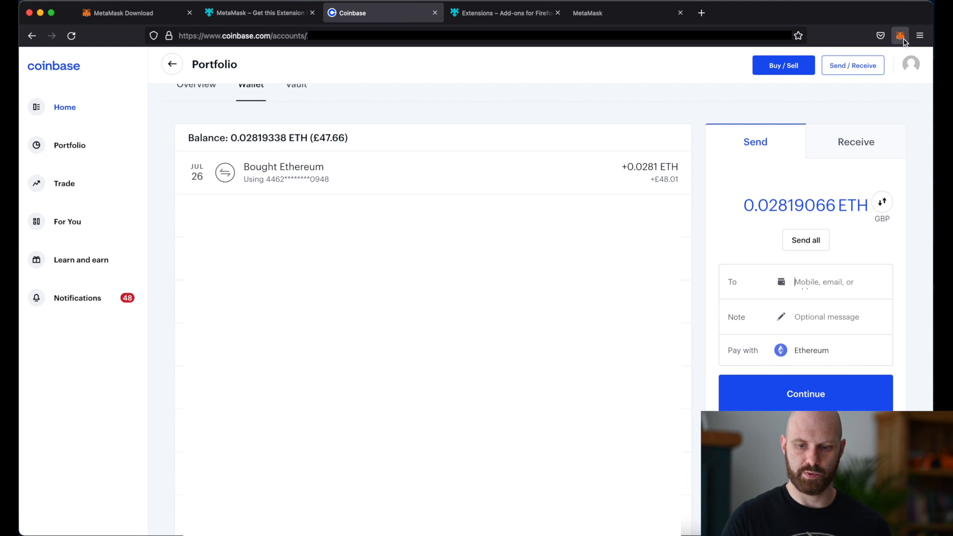
Copy the Account 1 address from the full-page MetaMask wallet and return to Coinbase
click(900, 36)
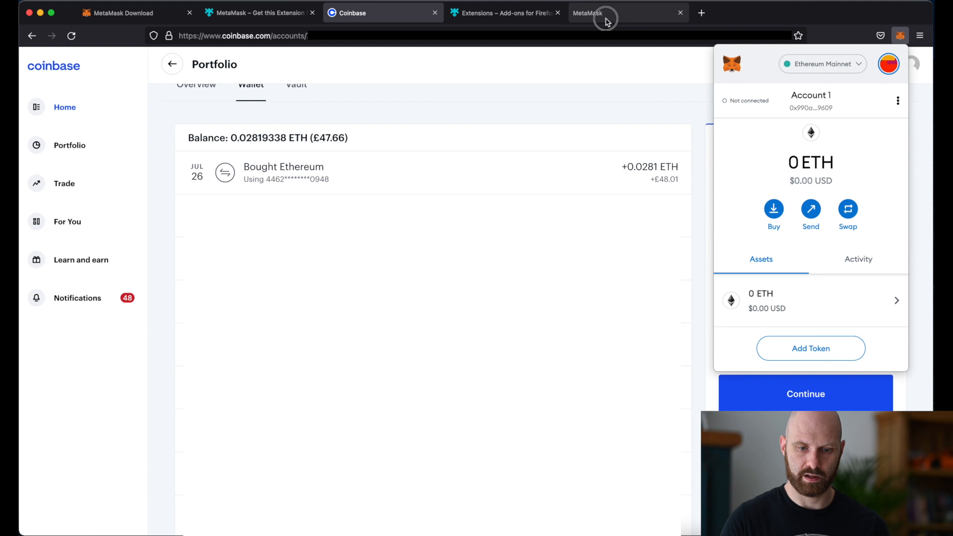
click(587, 12)
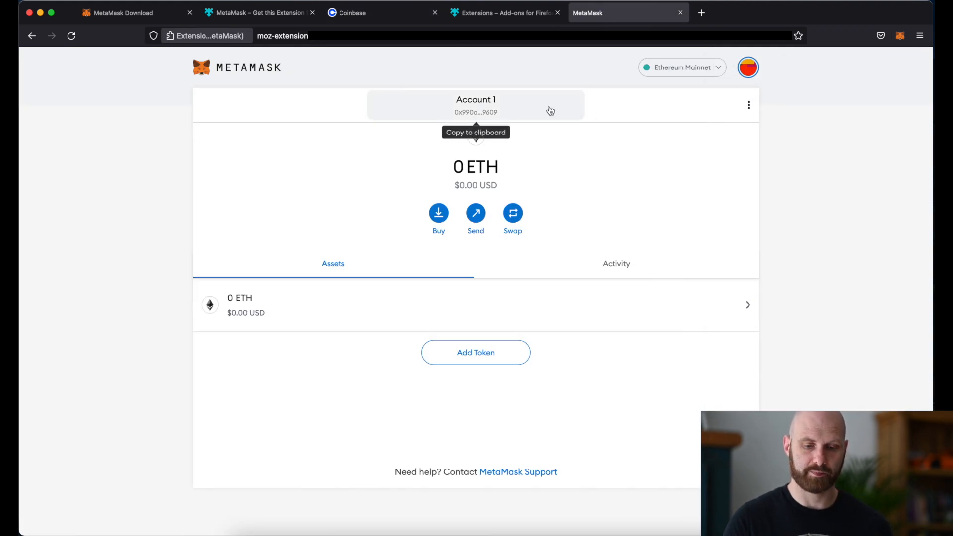
click(475, 106)
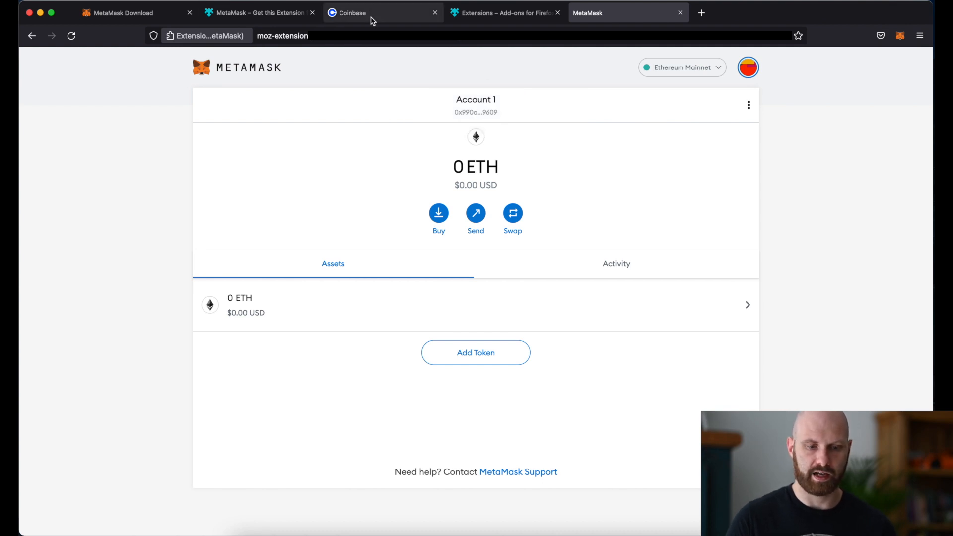
click(351, 12)
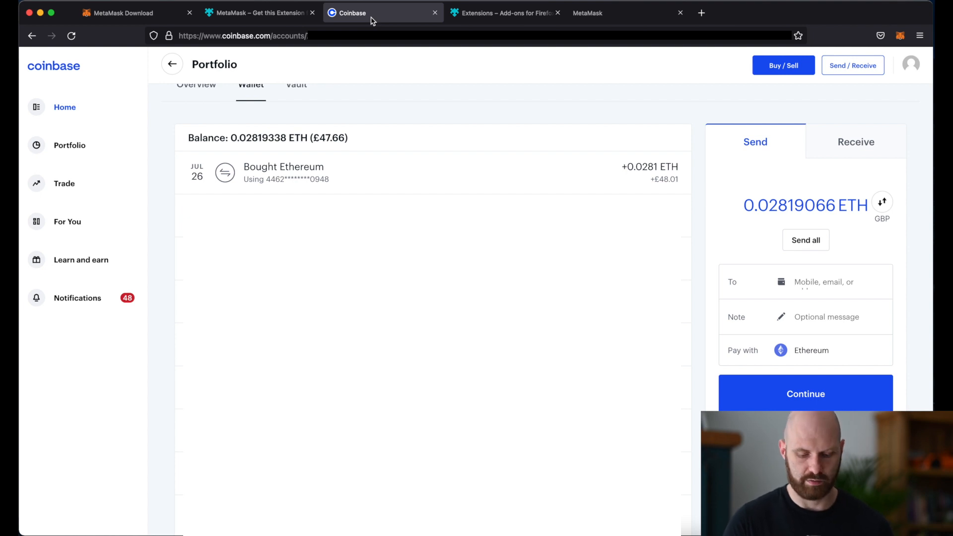
text(0x990a709f760C86C83552E47bBE06b2B997409609)
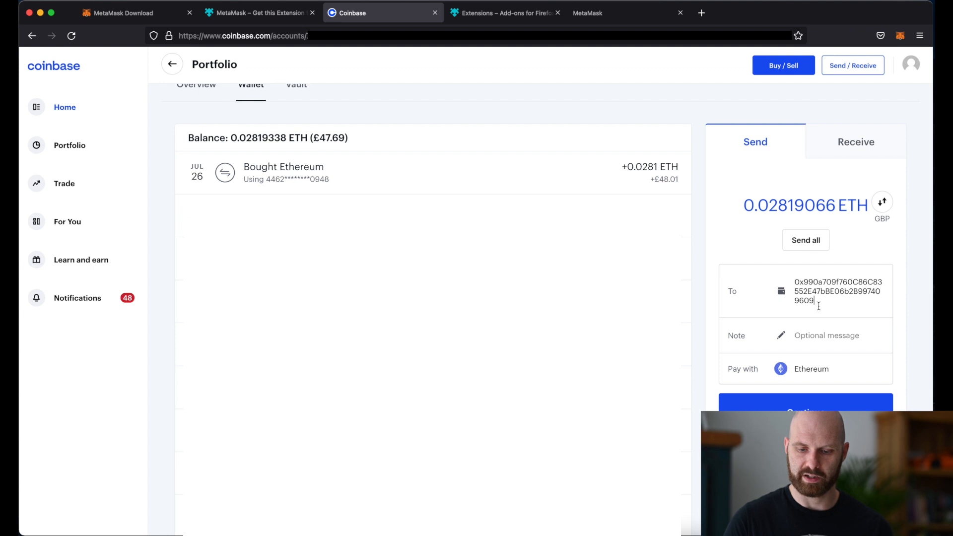
mouse_move(810, 365)
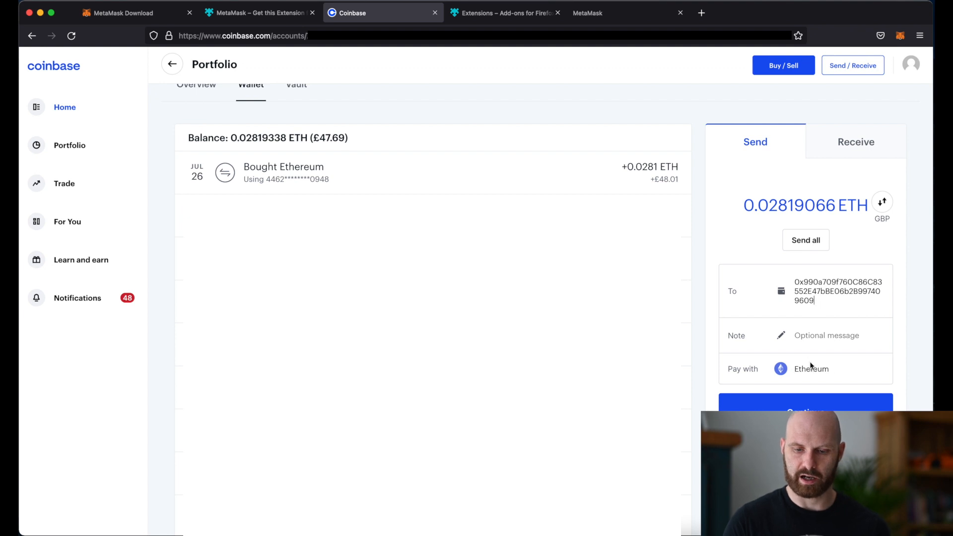
mouse_move(838, 378)
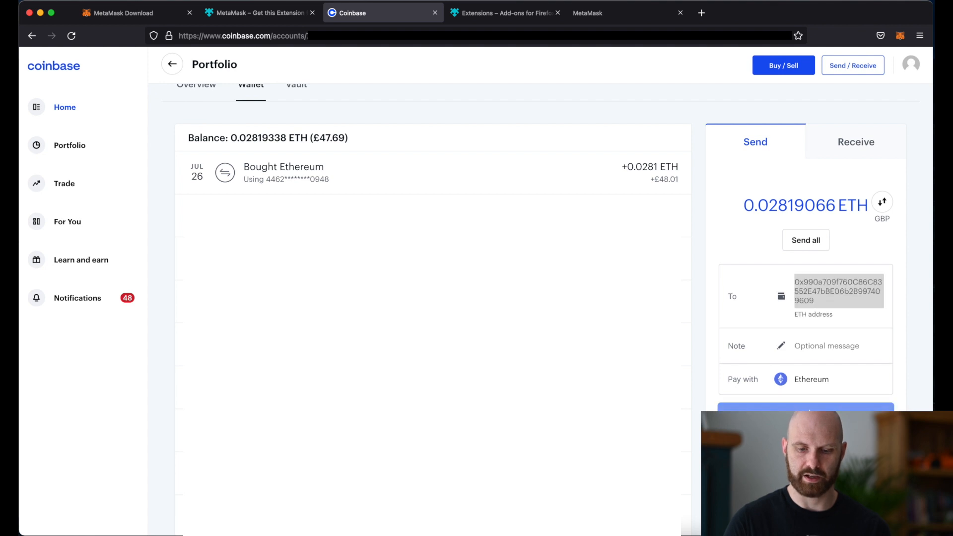
Continue to the review showing £45.67 (0.02699358 ETH) to 0x99…9609 with a 0.001197 ETH fee
click(805, 409)
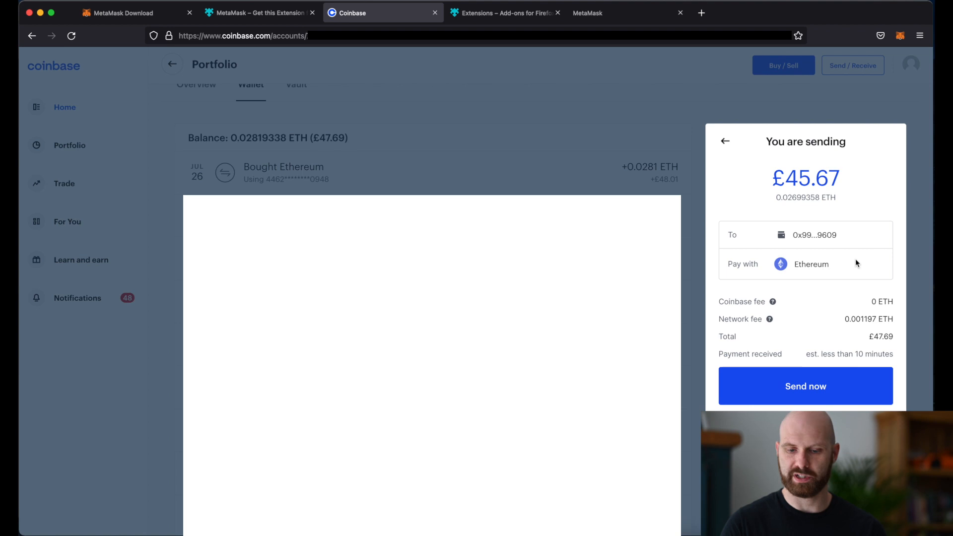
mouse_move(871, 184)
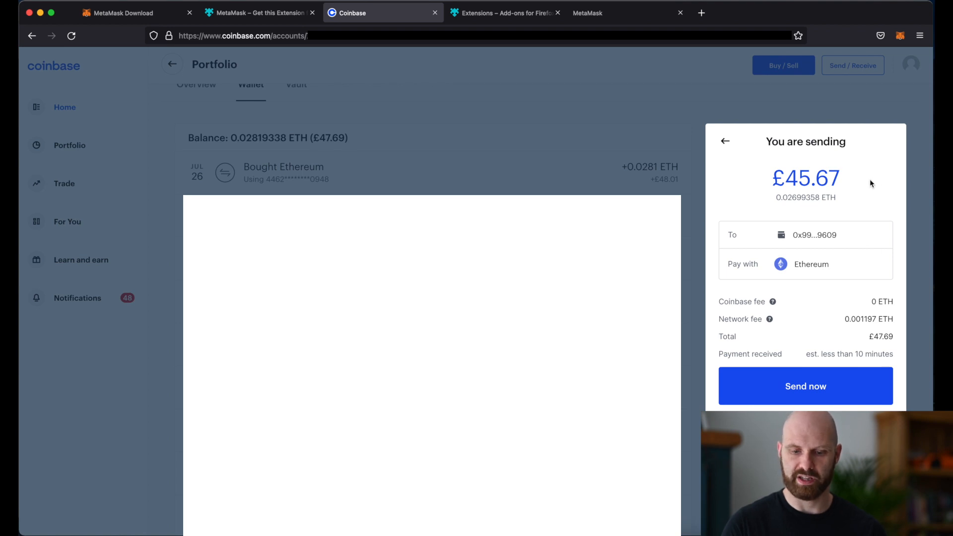
mouse_move(846, 245)
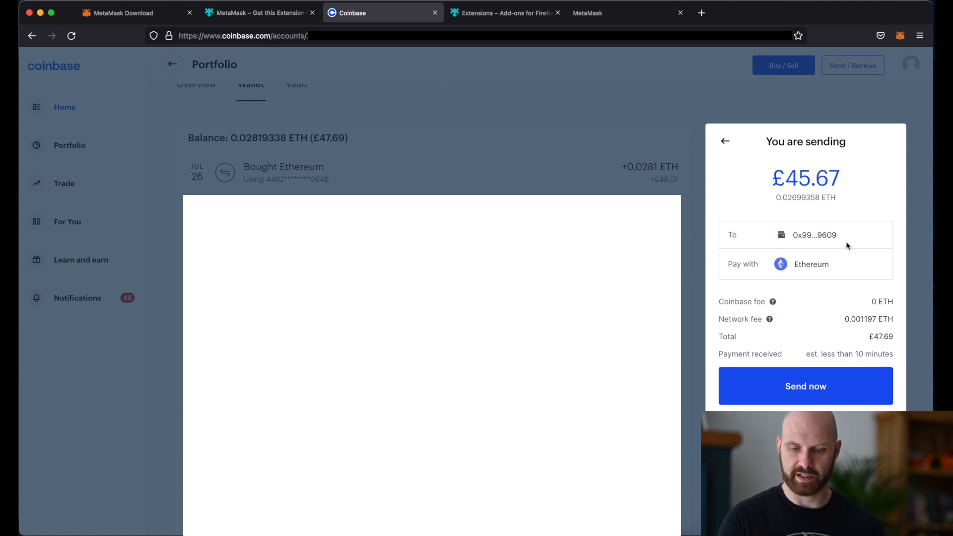
mouse_move(898, 306)
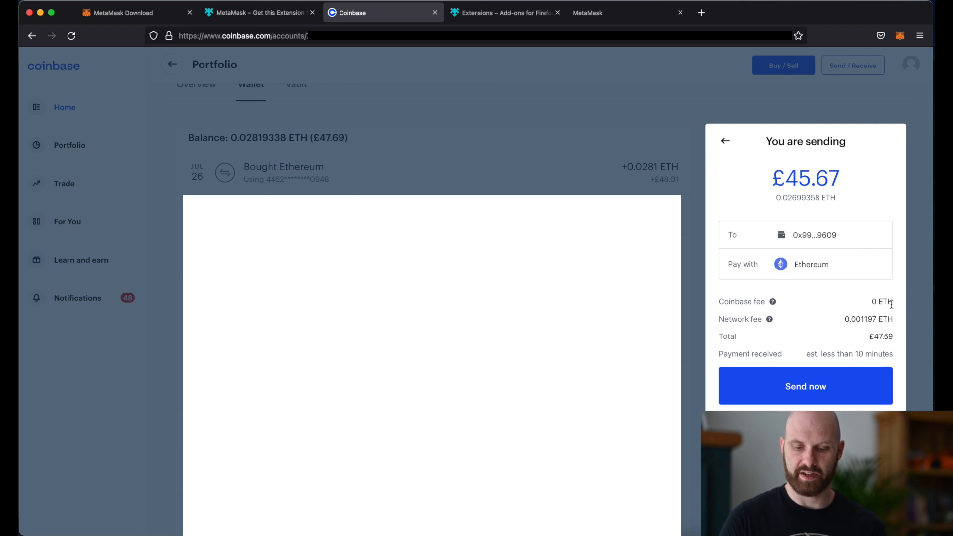
mouse_move(898, 312)
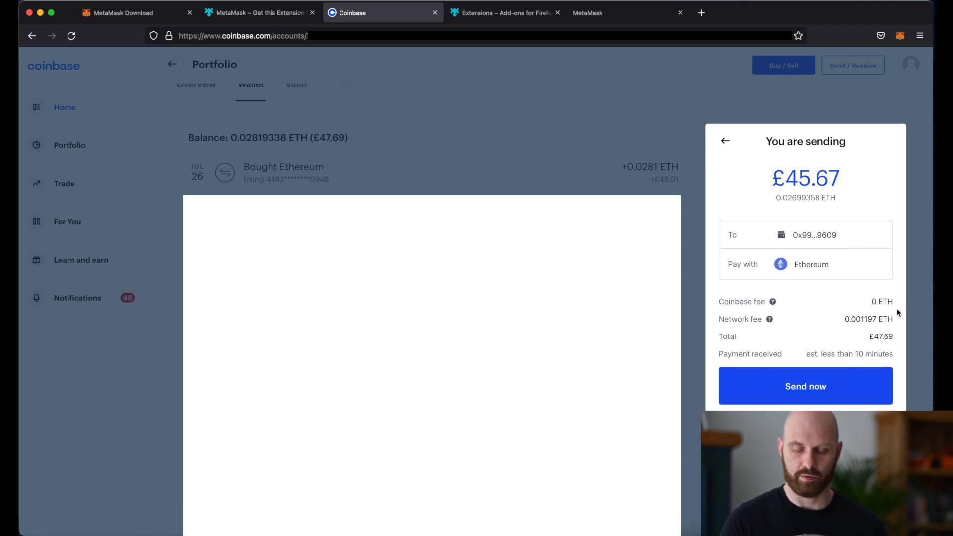
mouse_move(851, 335)
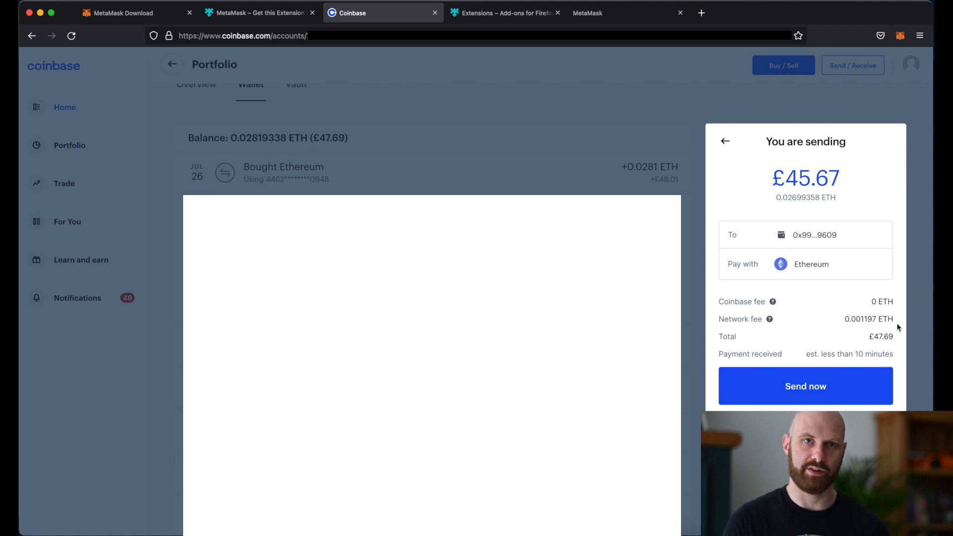
mouse_move(869, 328)
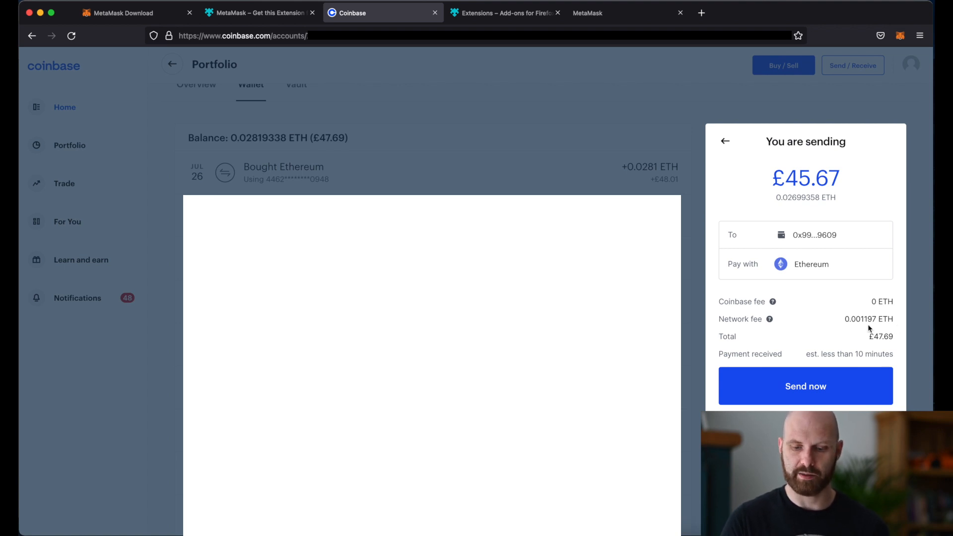
mouse_move(891, 327)
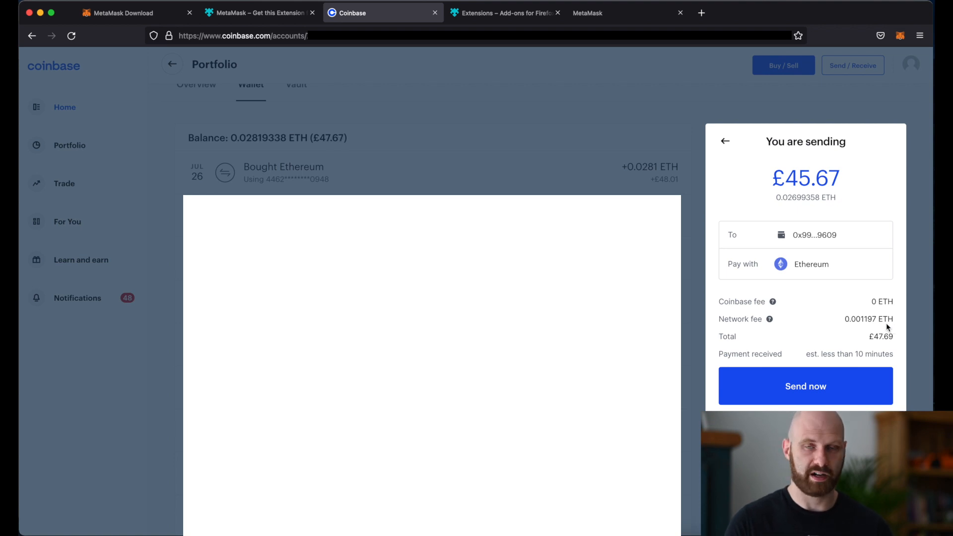
mouse_move(887, 324)
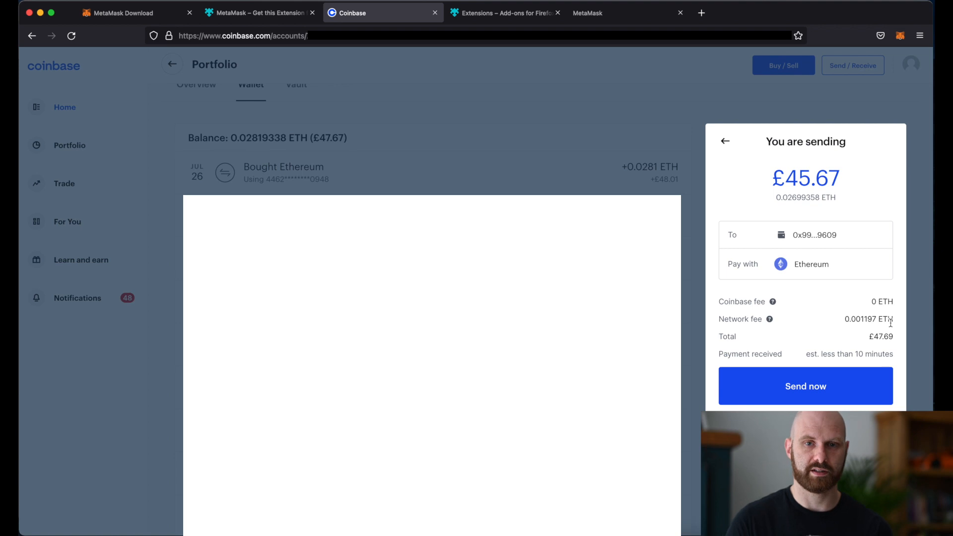
mouse_move(876, 351)
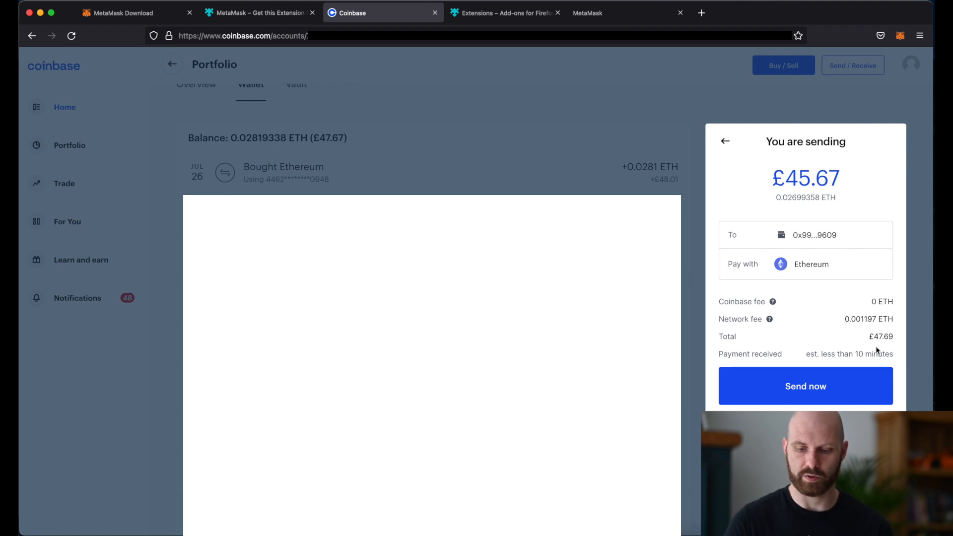
mouse_move(825, 366)
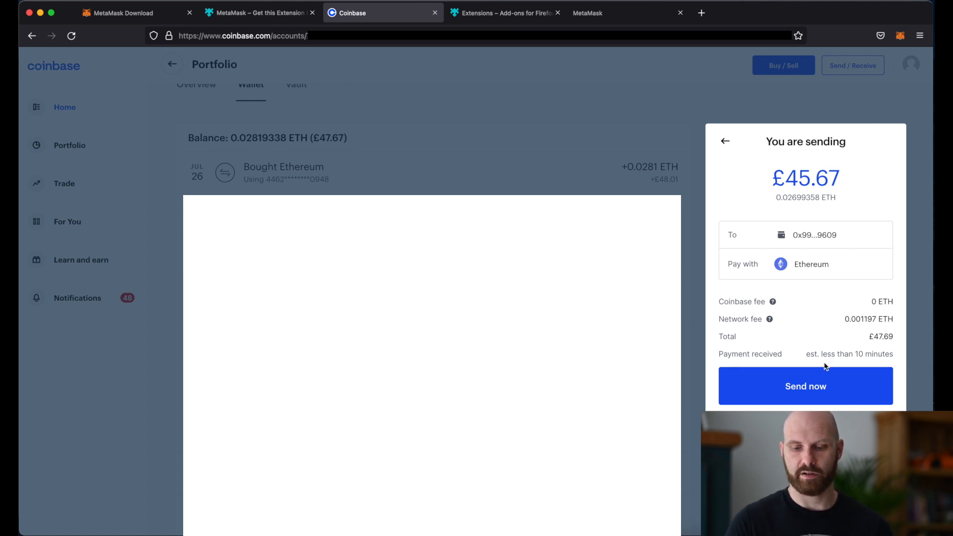
mouse_move(872, 355)
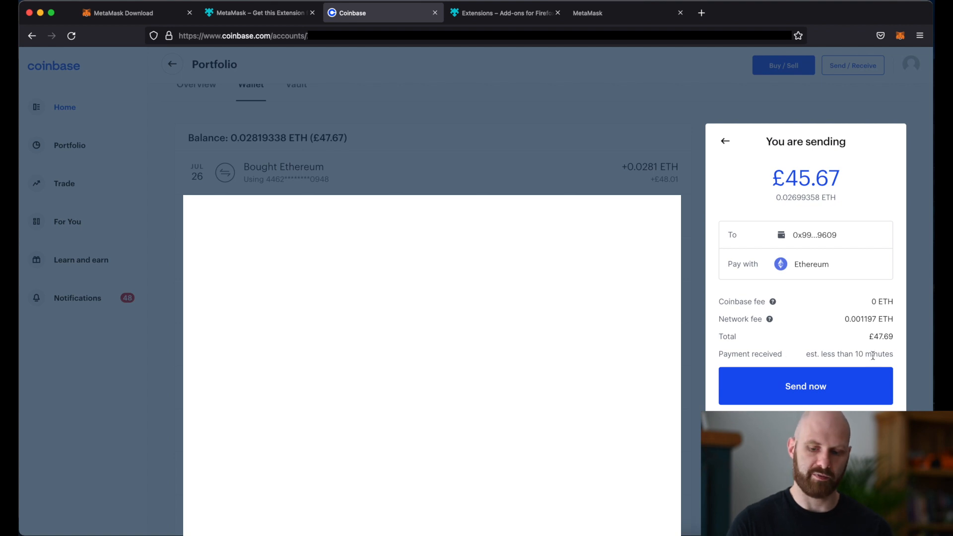
mouse_move(902, 360)
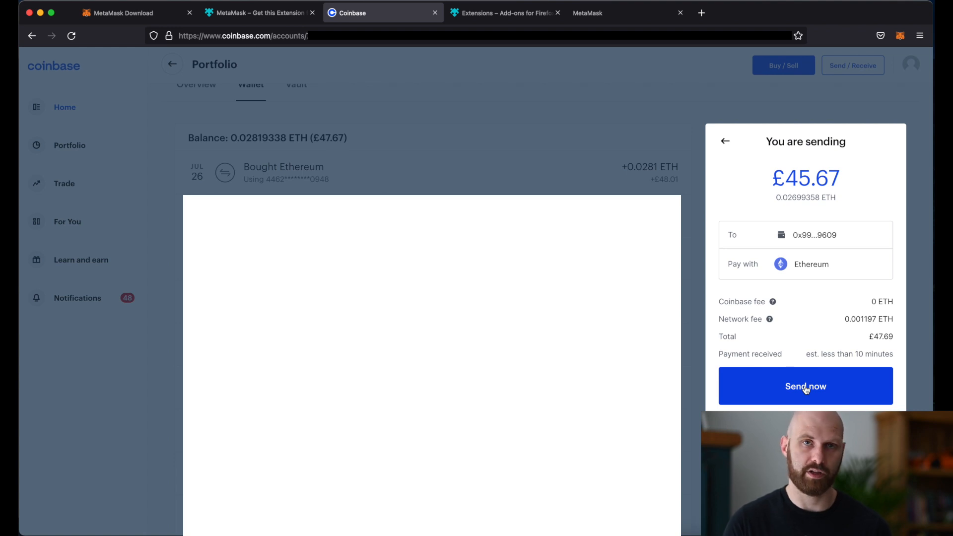
Send the 0.02699358 ETH (£45.67) to 0x99…9609, approving with the security key and confirming
click(805, 386)
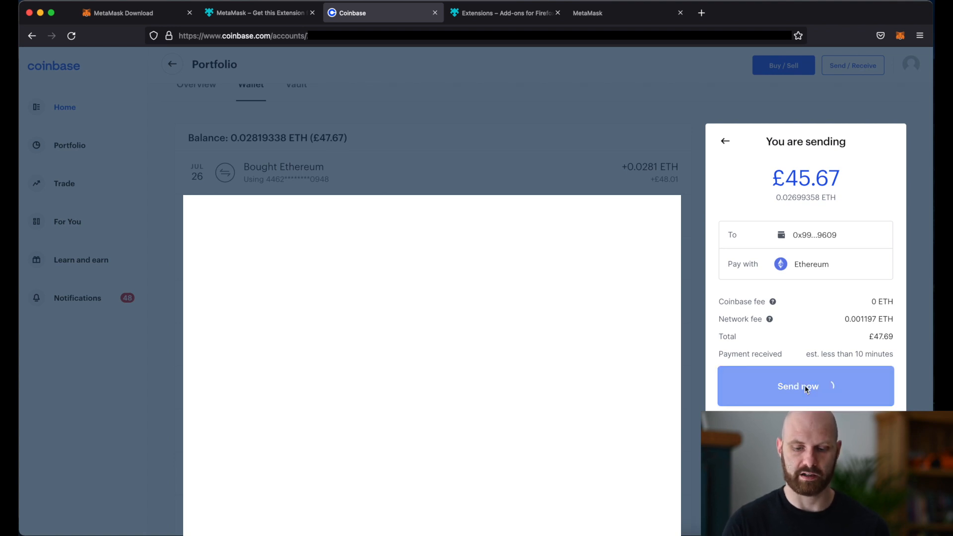
click(805, 386)
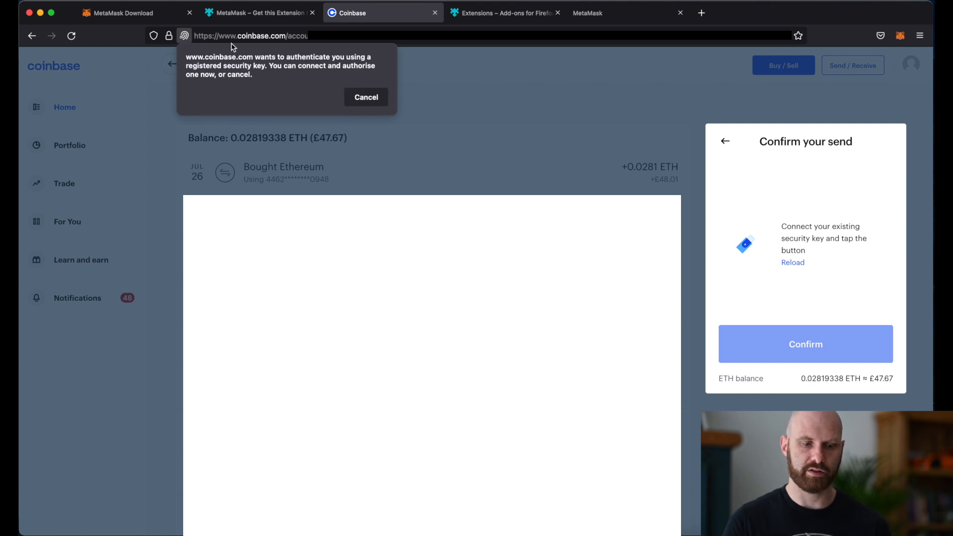
mouse_move(248, 102)
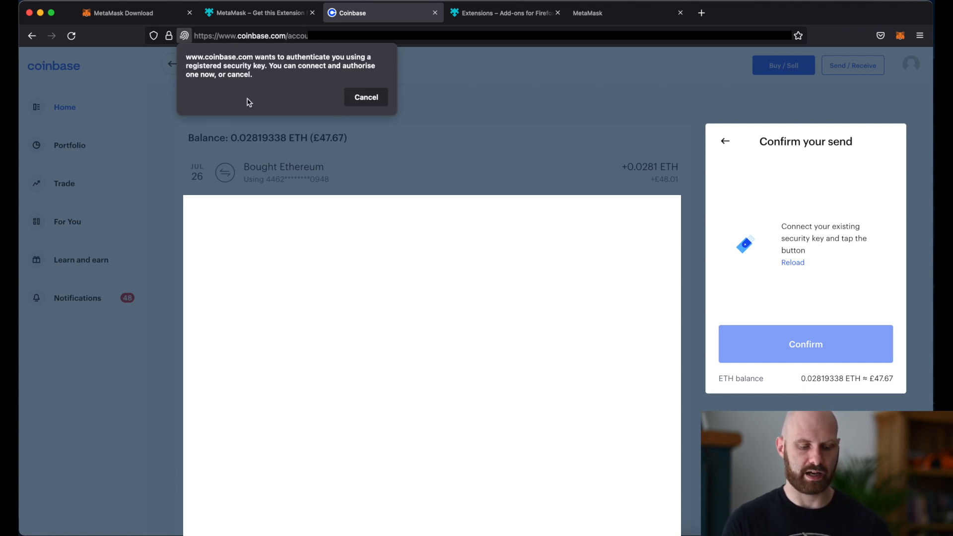
click(366, 96)
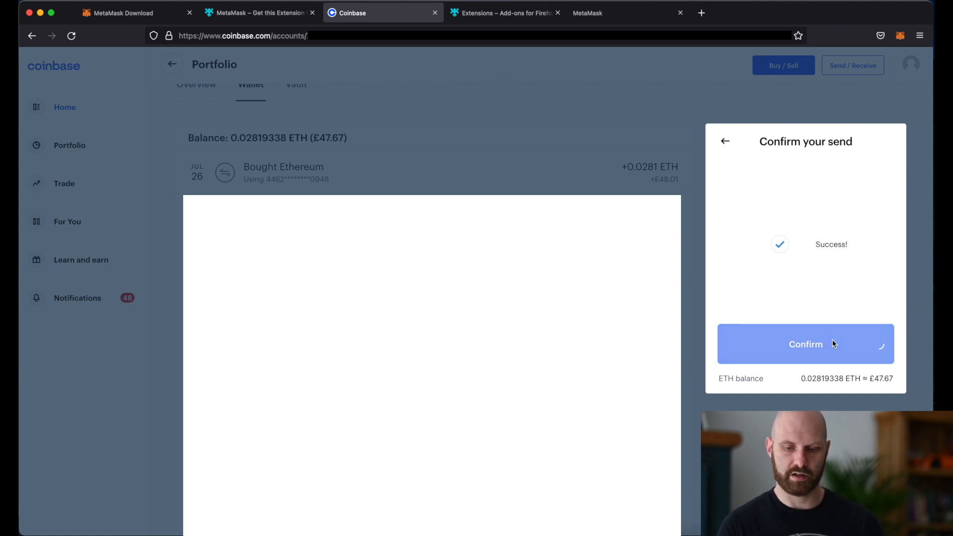
click(805, 345)
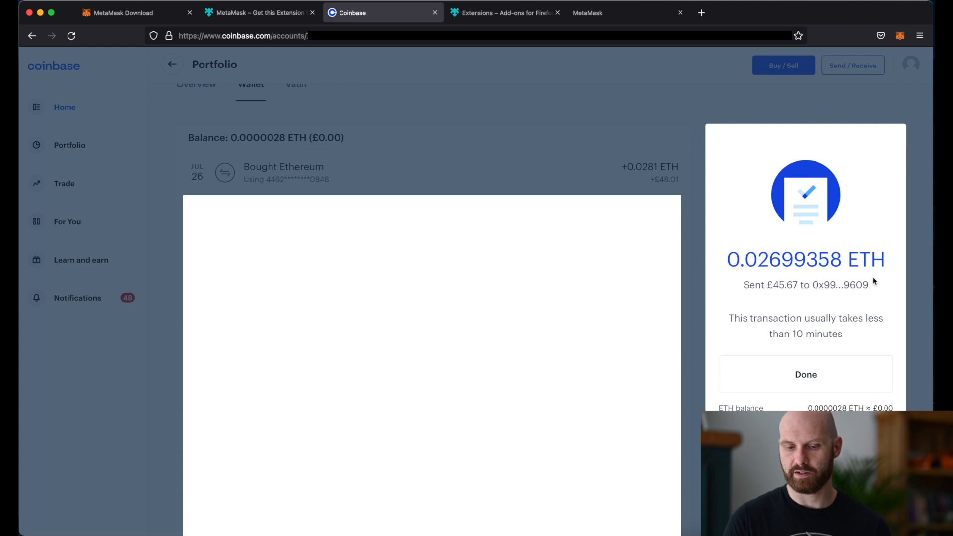
mouse_move(884, 296)
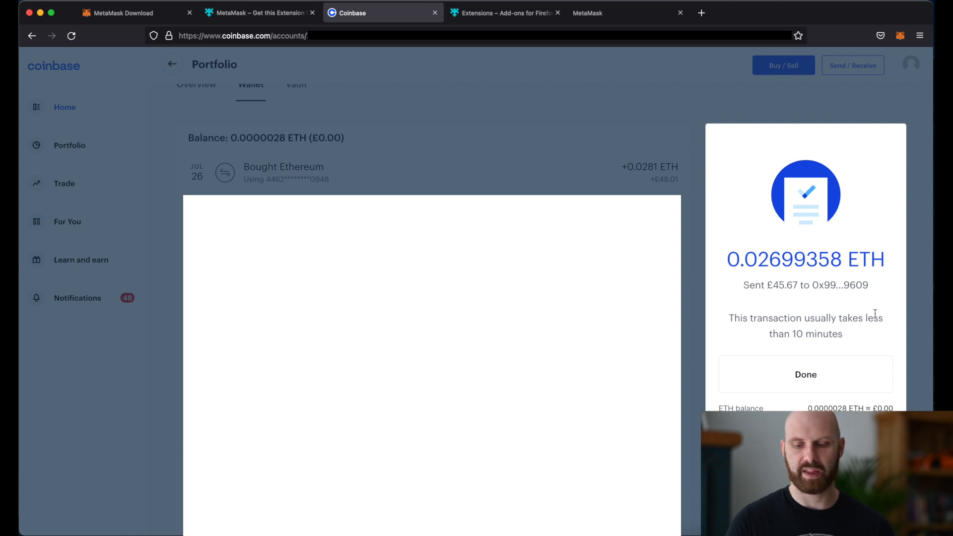
mouse_move(854, 347)
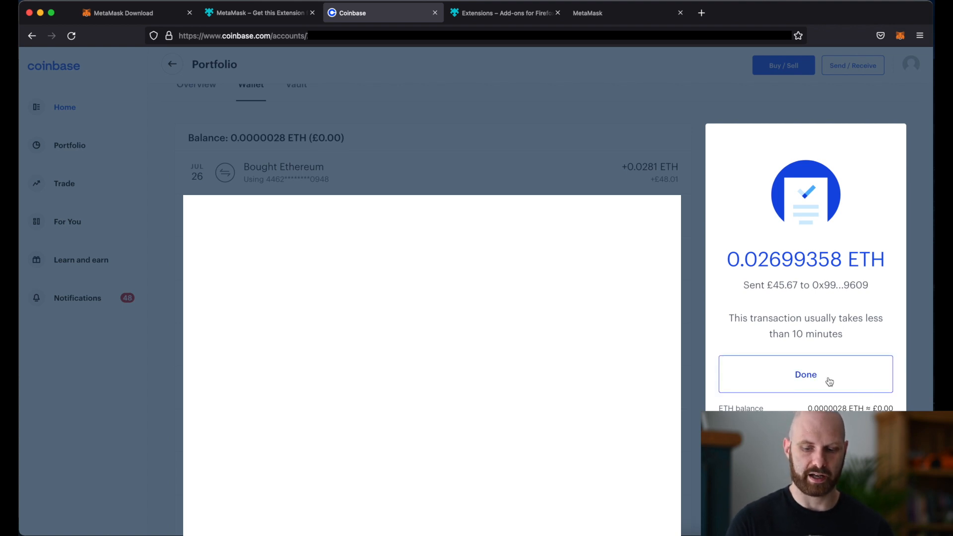
View the pending −0.02819058 ETH sent transaction's details and its Etherscan record
click(805, 374)
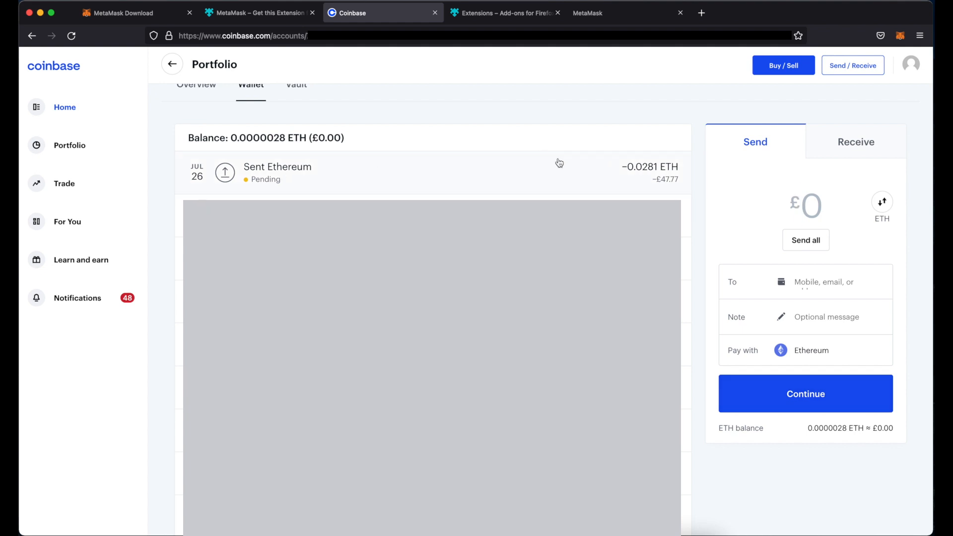
click(277, 167)
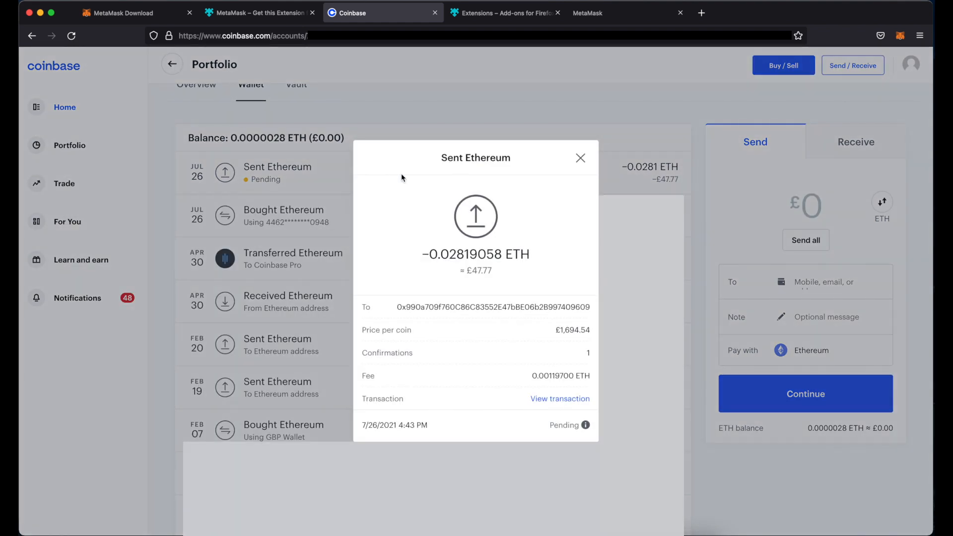
mouse_move(582, 292)
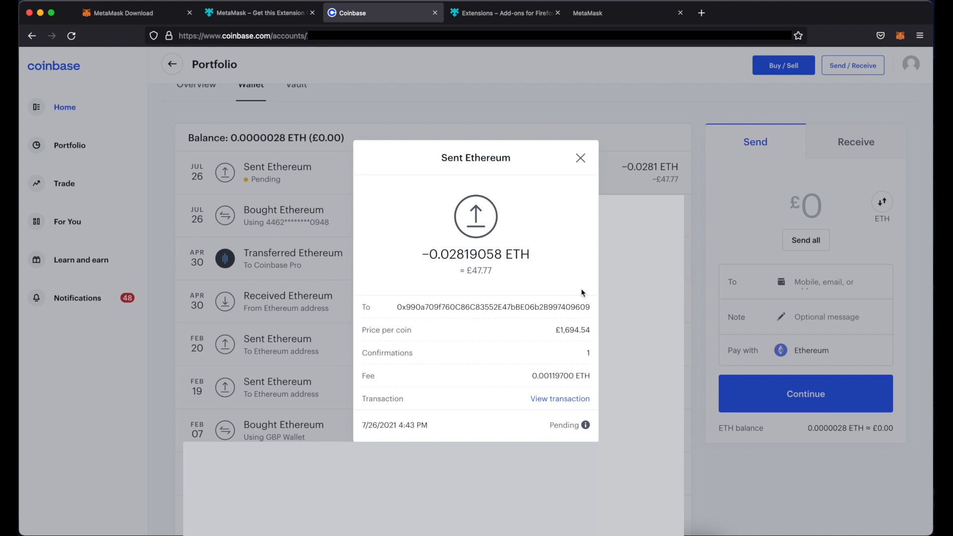
mouse_move(581, 294)
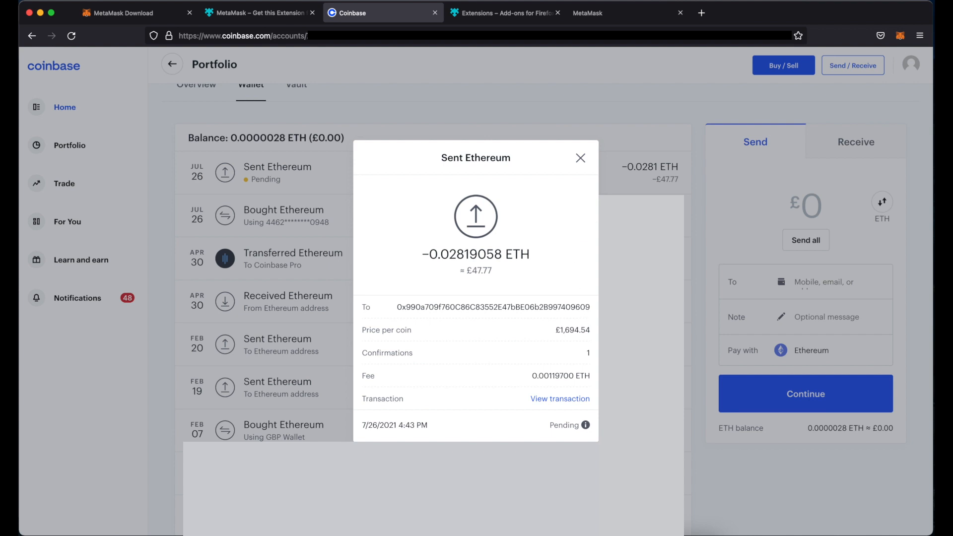
mouse_move(586, 424)
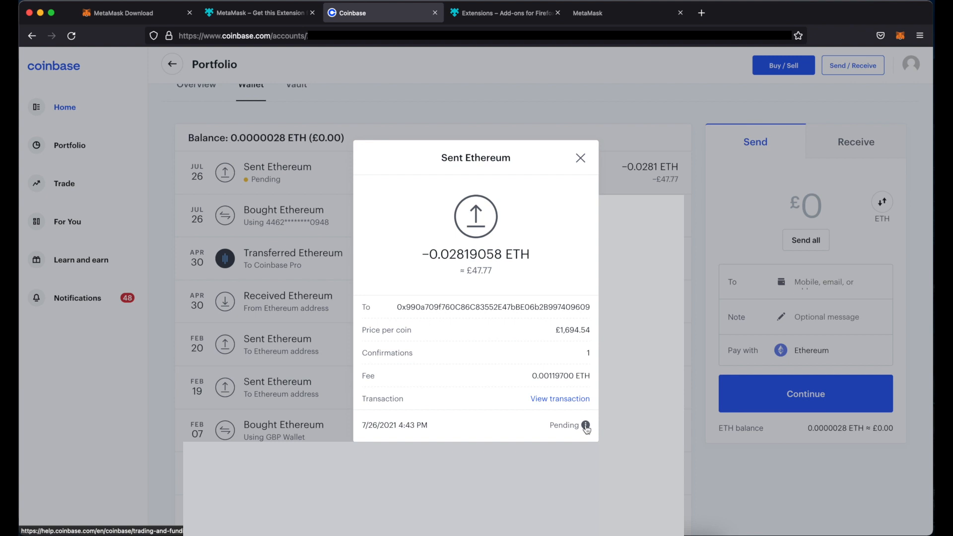
click(559, 399)
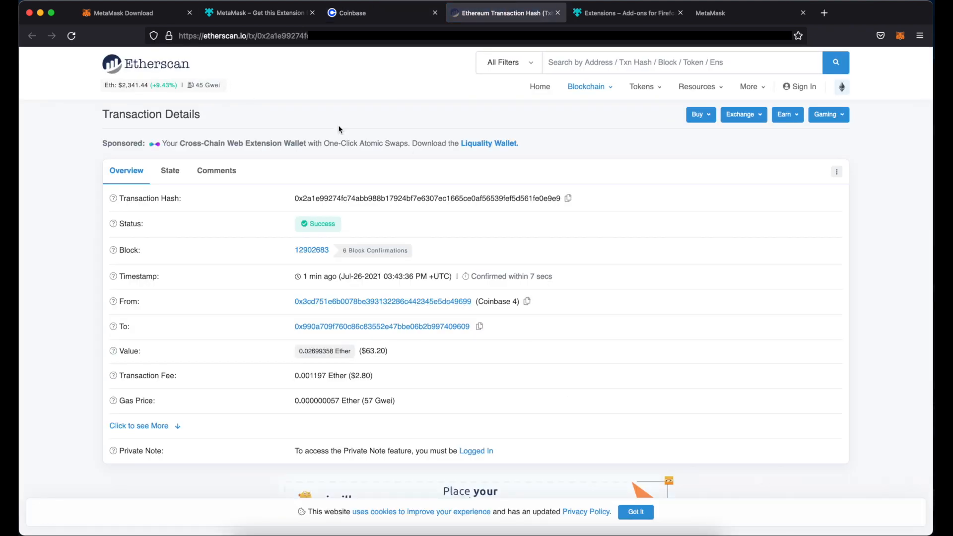
mouse_move(430, 449)
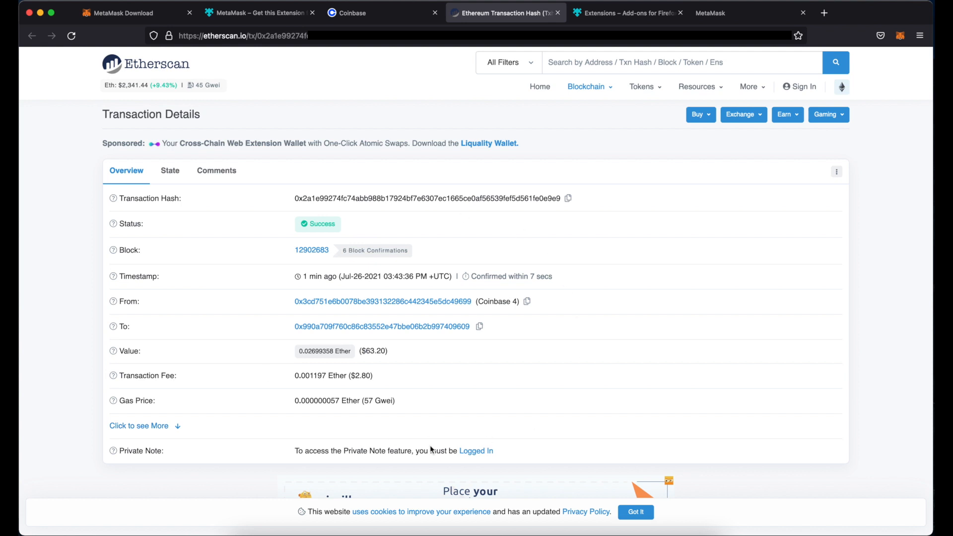
mouse_move(336, 228)
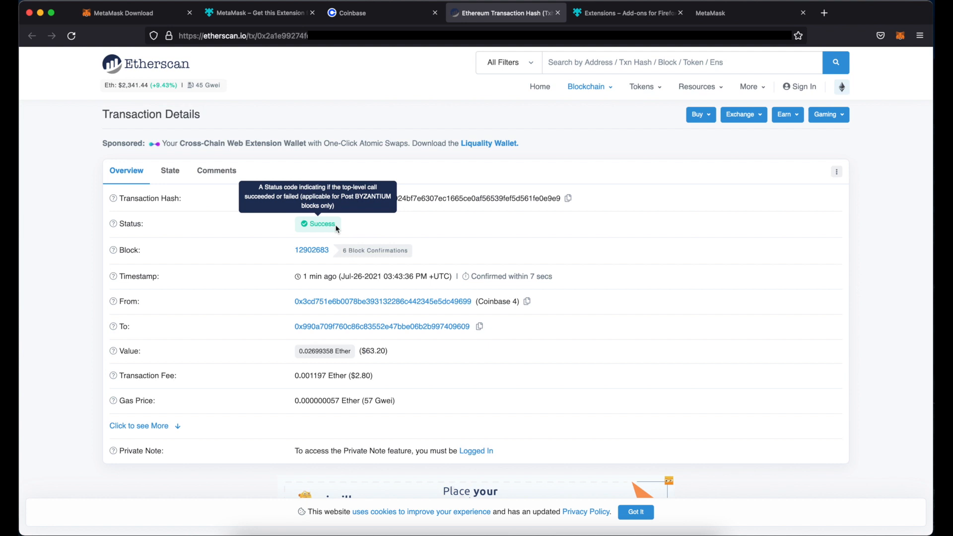
mouse_move(729, 13)
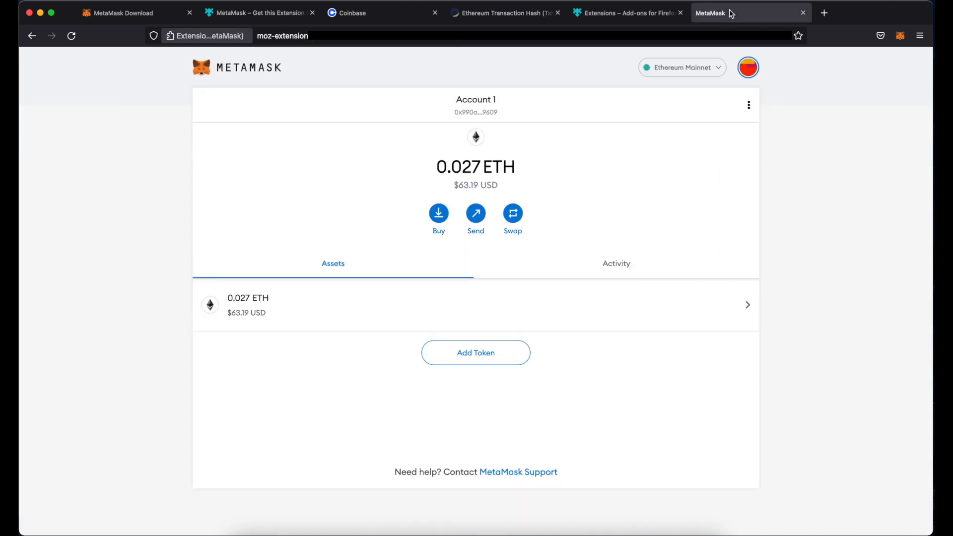
mouse_move(493, 188)
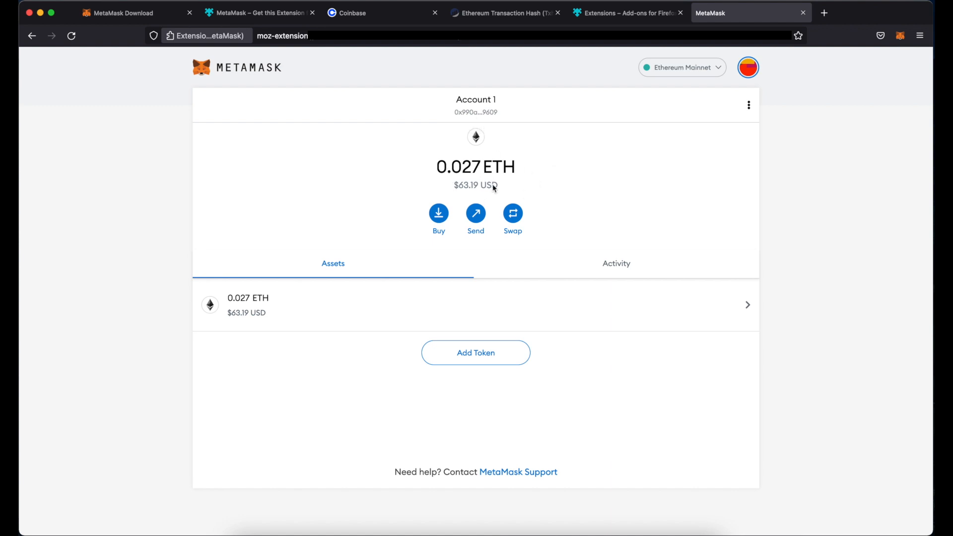
mouse_move(566, 181)
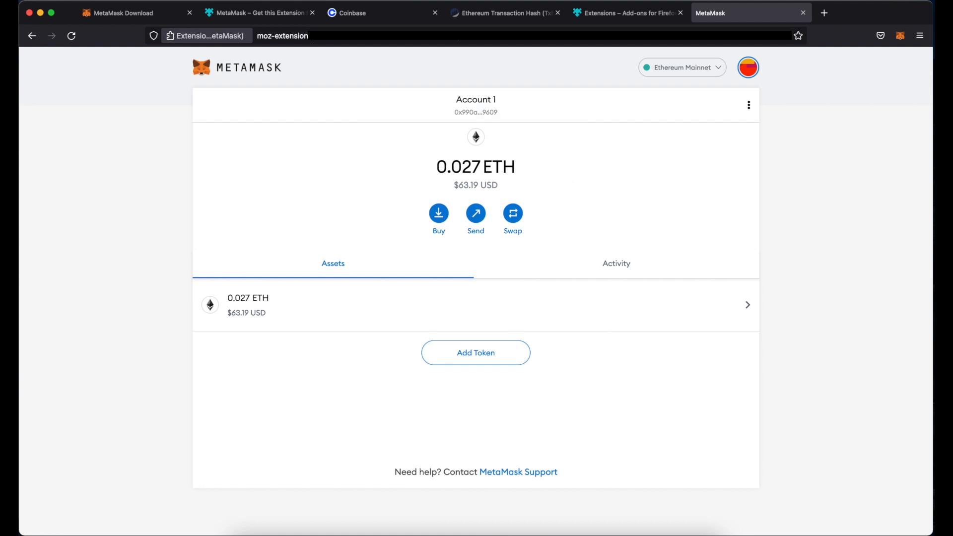
Return to the Etherscan transaction page confirming the 0.02699358 ETH transfer succeeded
click(501, 13)
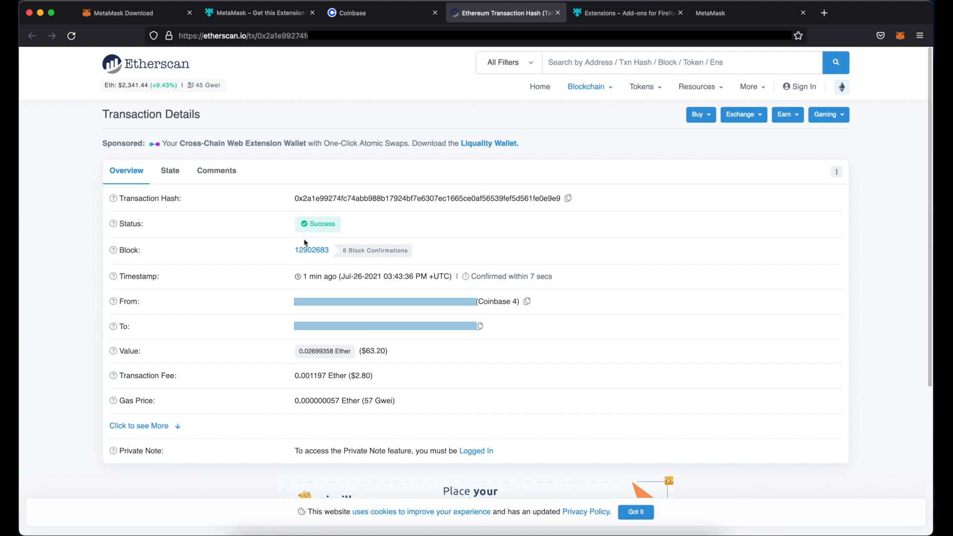
mouse_move(568, 199)
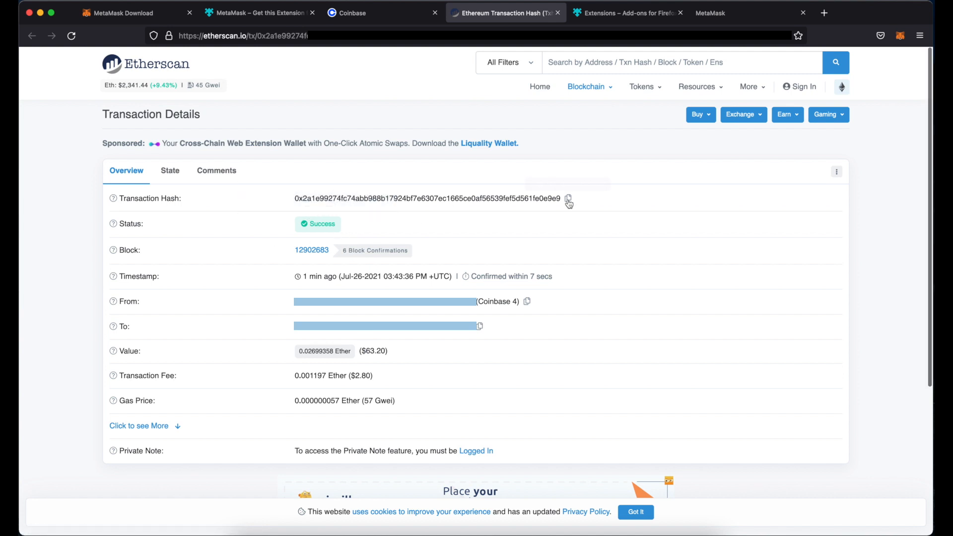
mouse_move(112, 223)
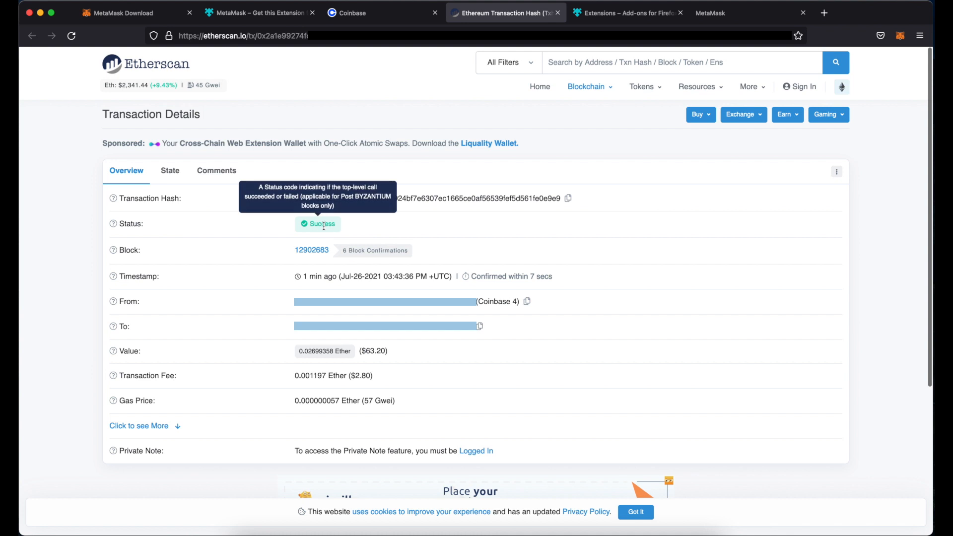
mouse_move(343, 231)
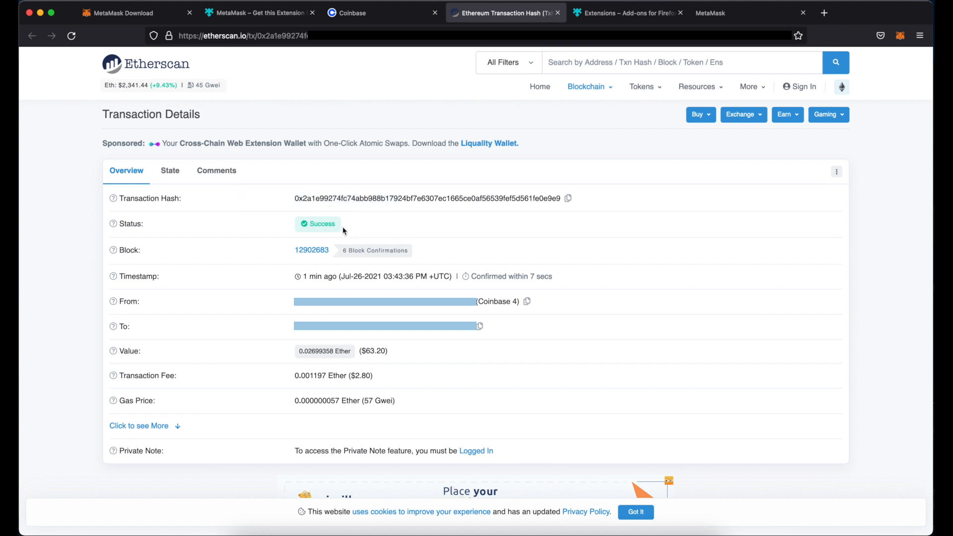
mouse_move(112, 223)
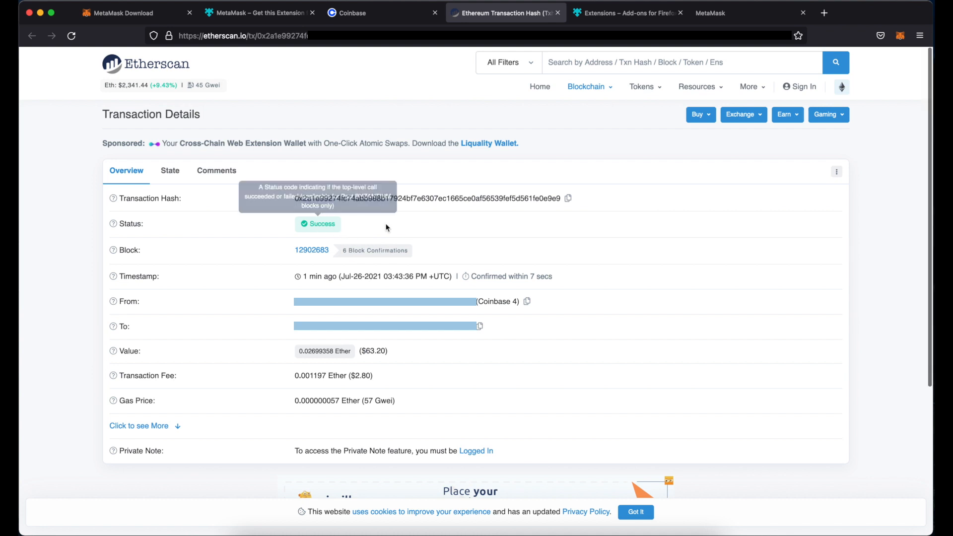
mouse_move(372, 227)
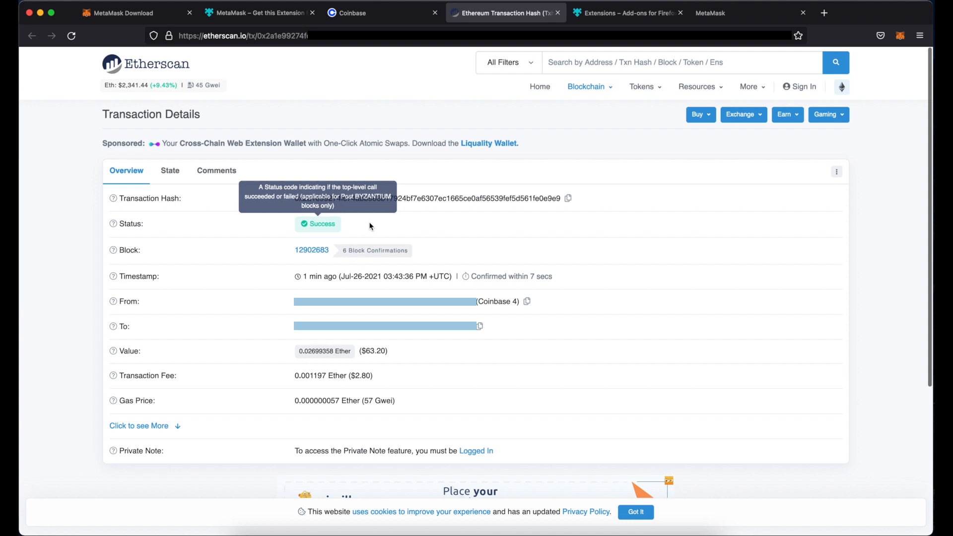
mouse_move(372, 229)
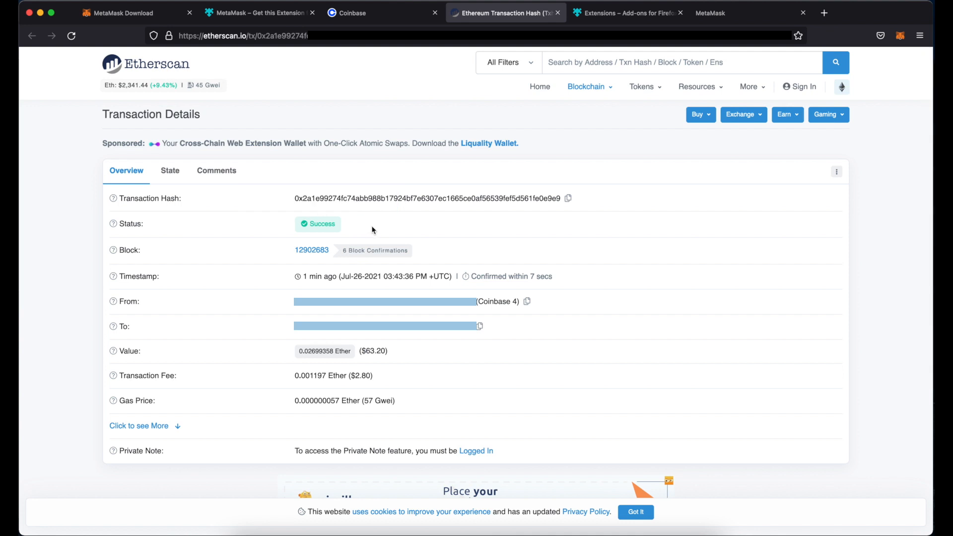
mouse_move(476, 255)
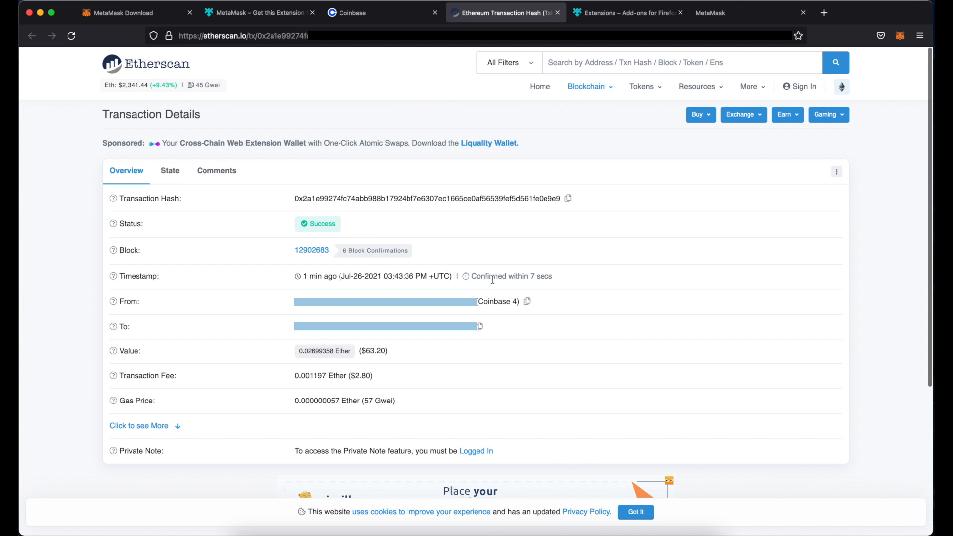
mouse_move(544, 288)
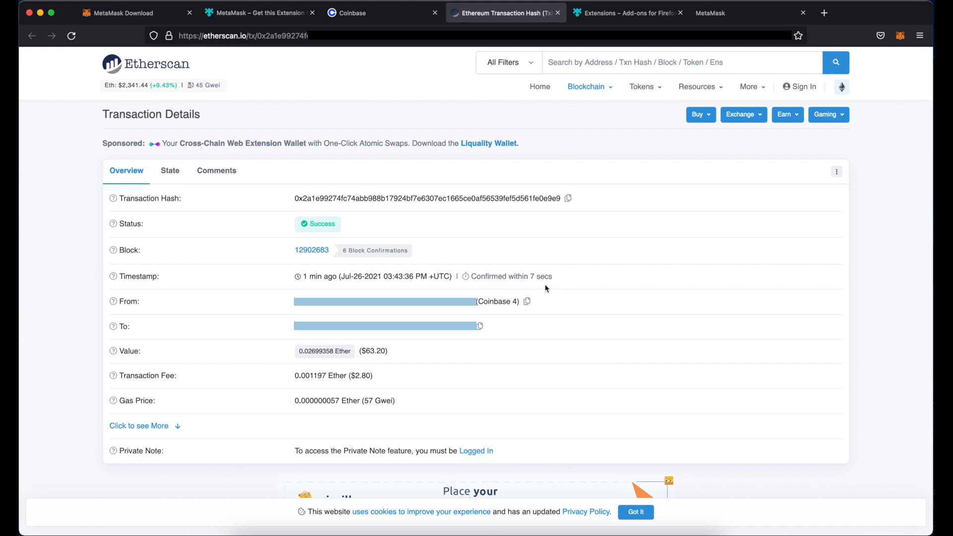
mouse_move(543, 313)
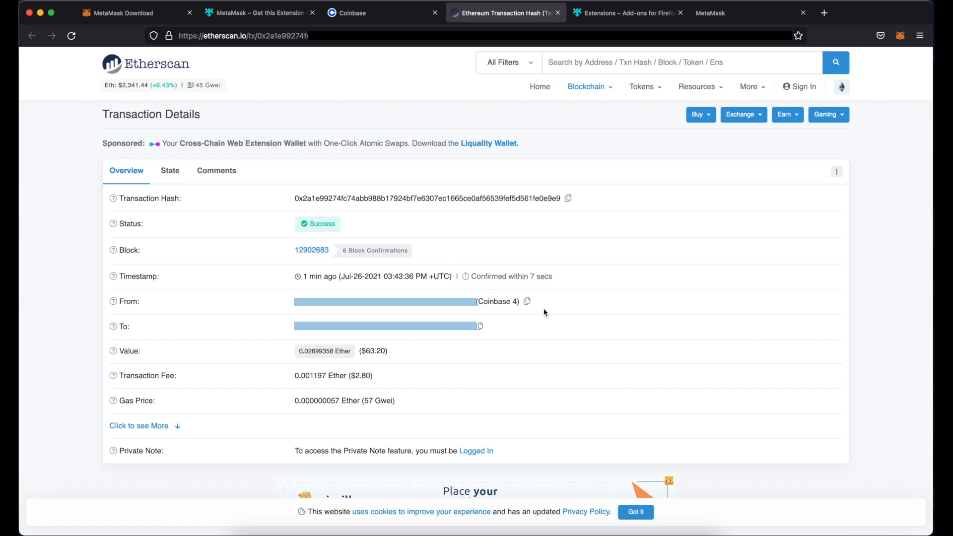
mouse_move(503, 334)
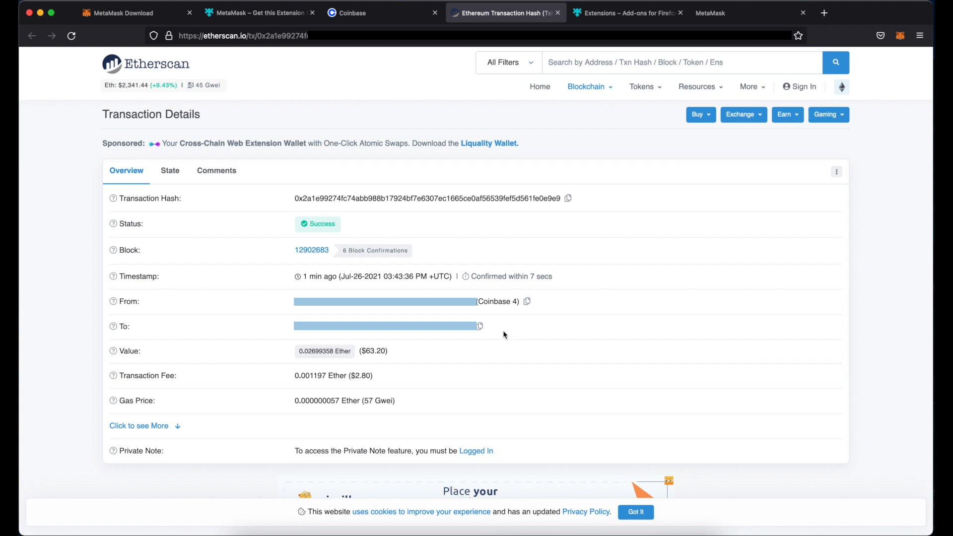
mouse_move(601, 310)
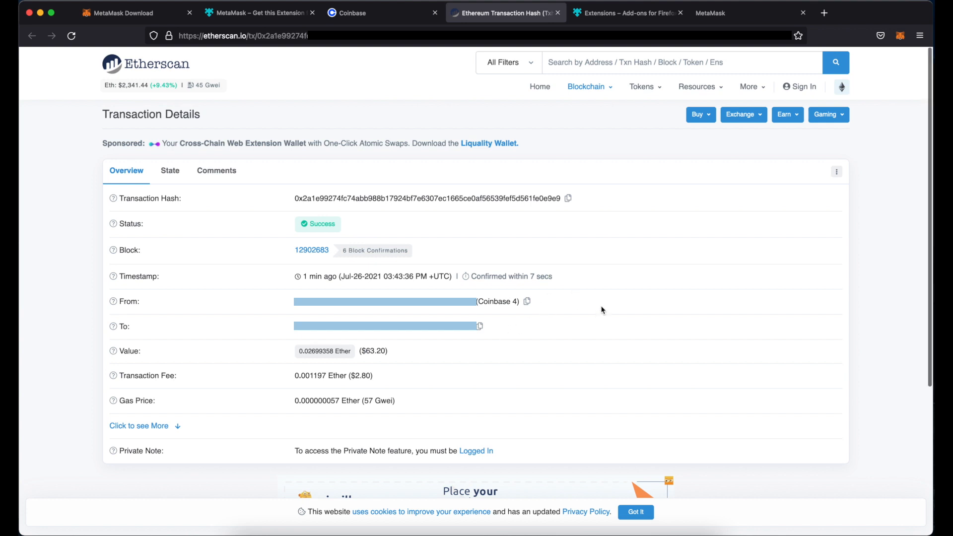
mouse_move(549, 346)
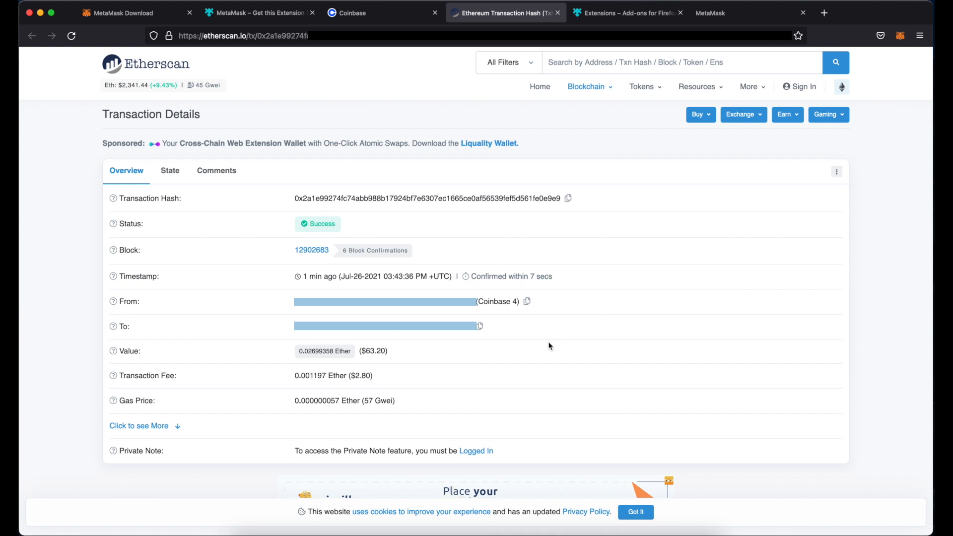
mouse_move(549, 346)
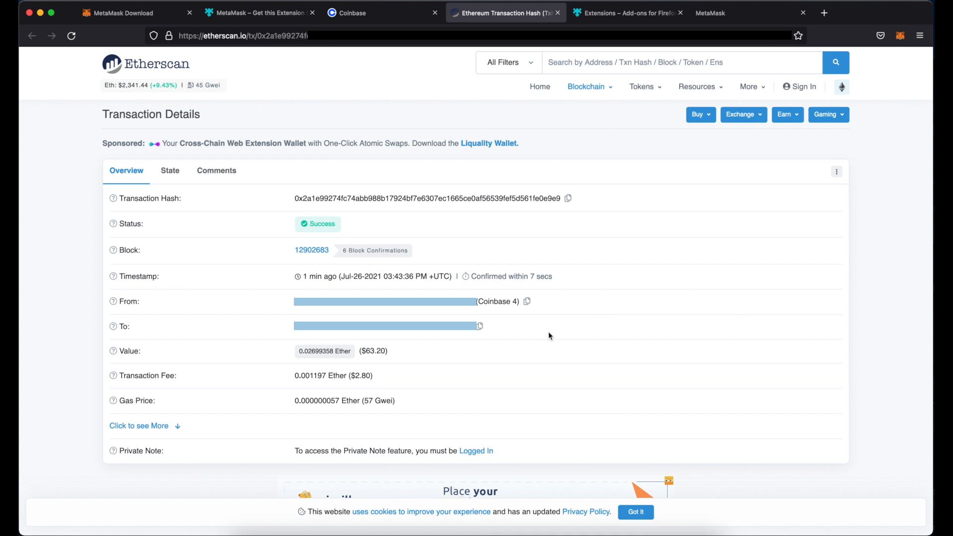
mouse_move(420, 364)
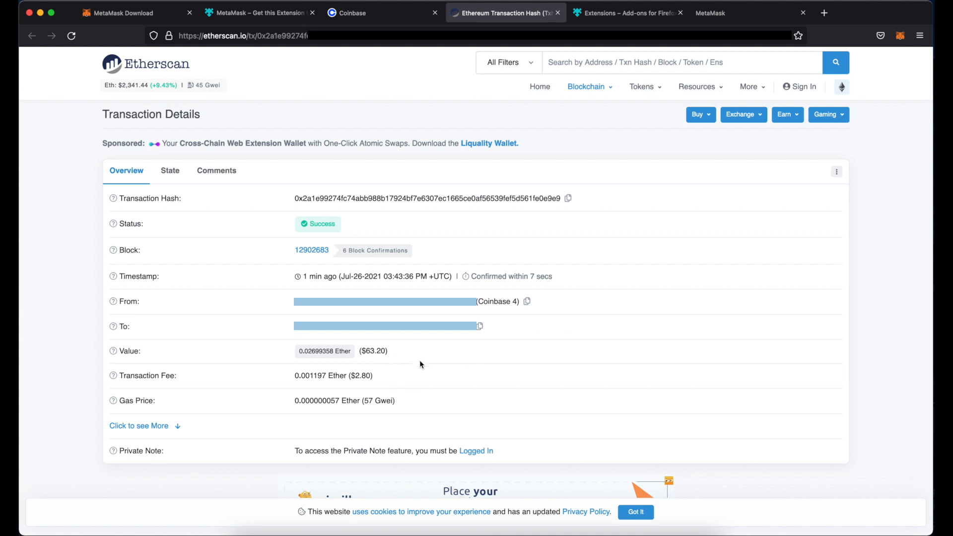
mouse_move(400, 389)
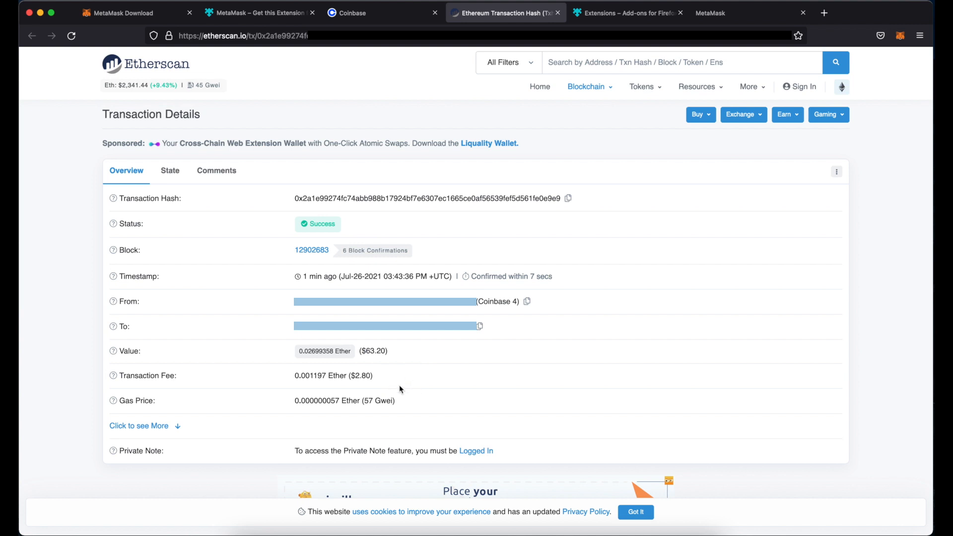
mouse_move(396, 378)
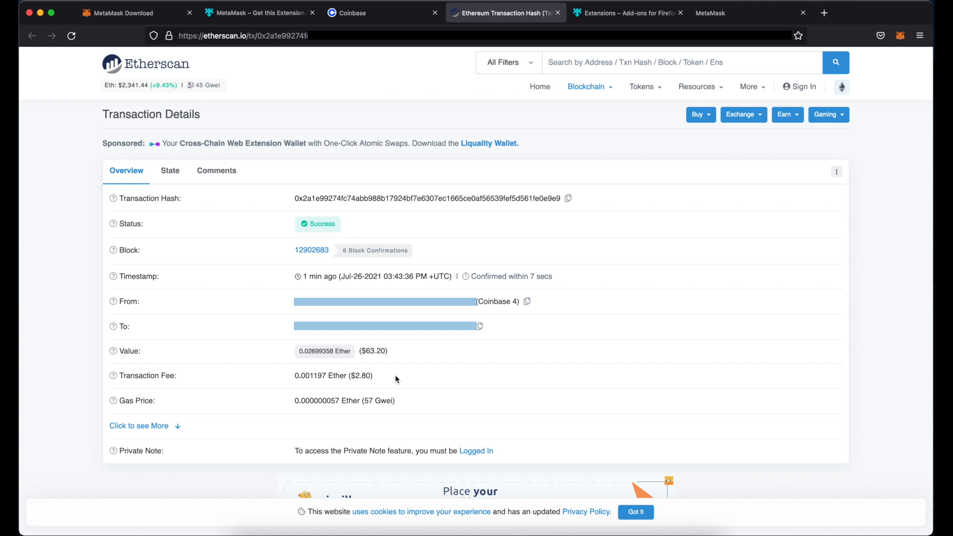
mouse_move(400, 335)
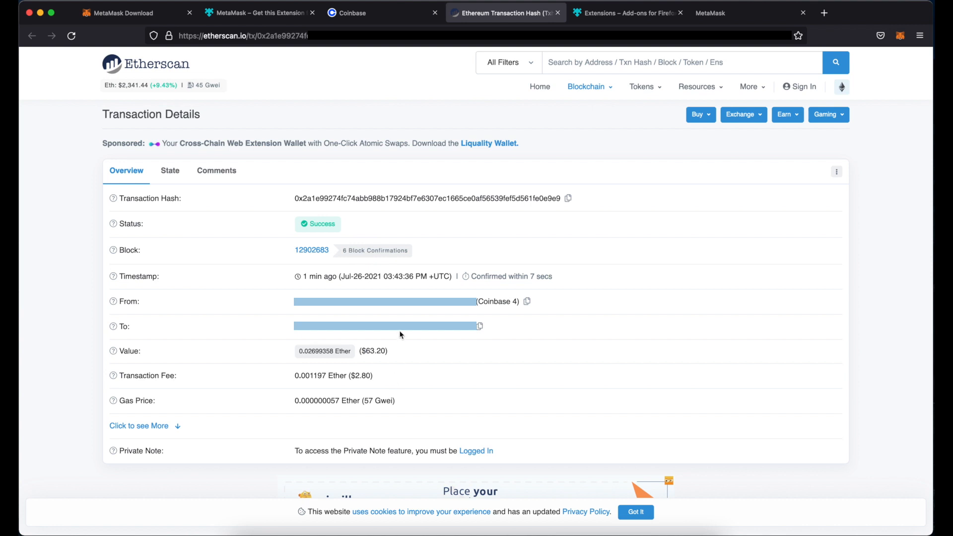
mouse_move(399, 356)
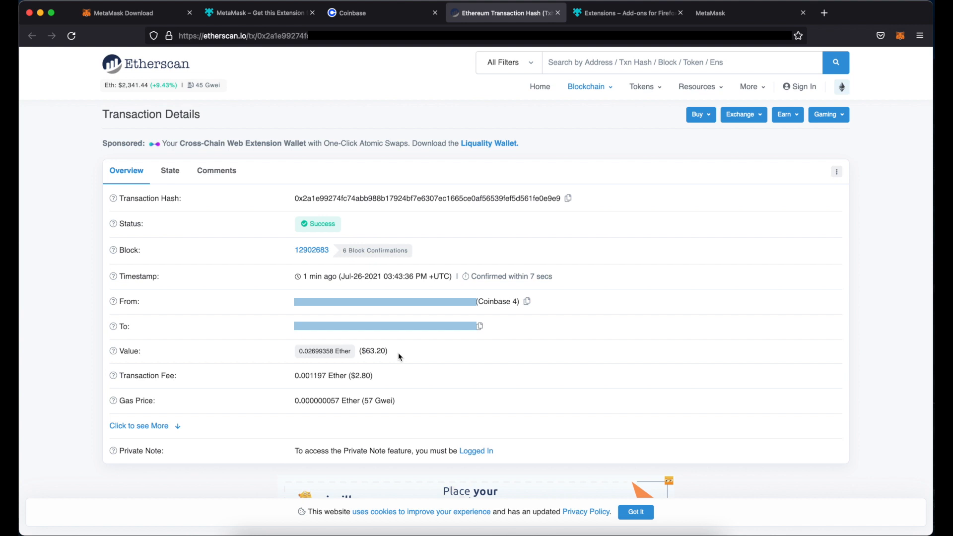
mouse_move(337, 378)
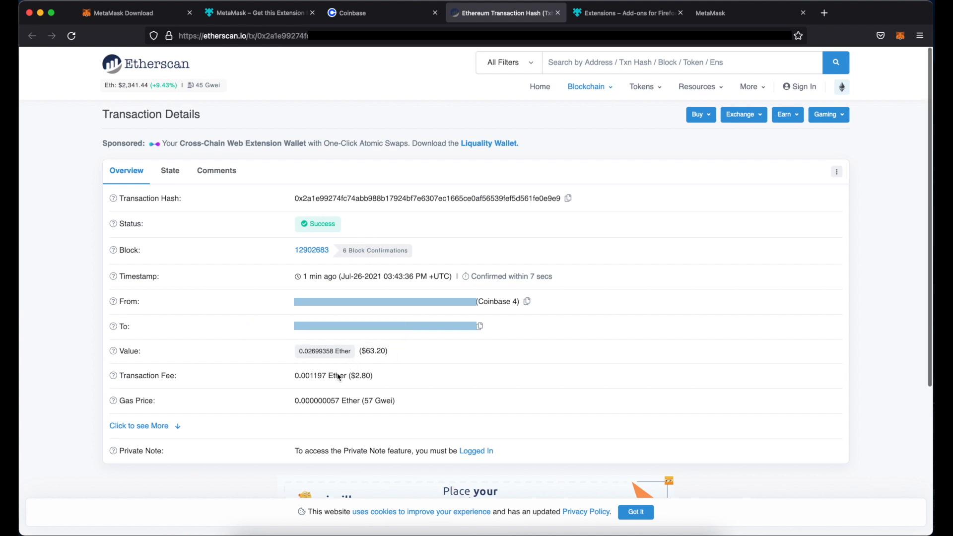
mouse_move(436, 370)
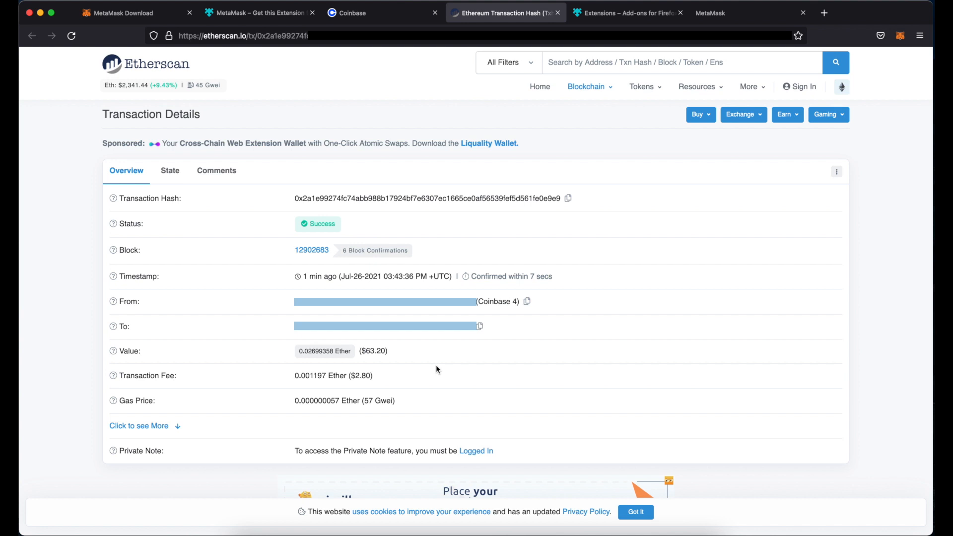
click(679, 12)
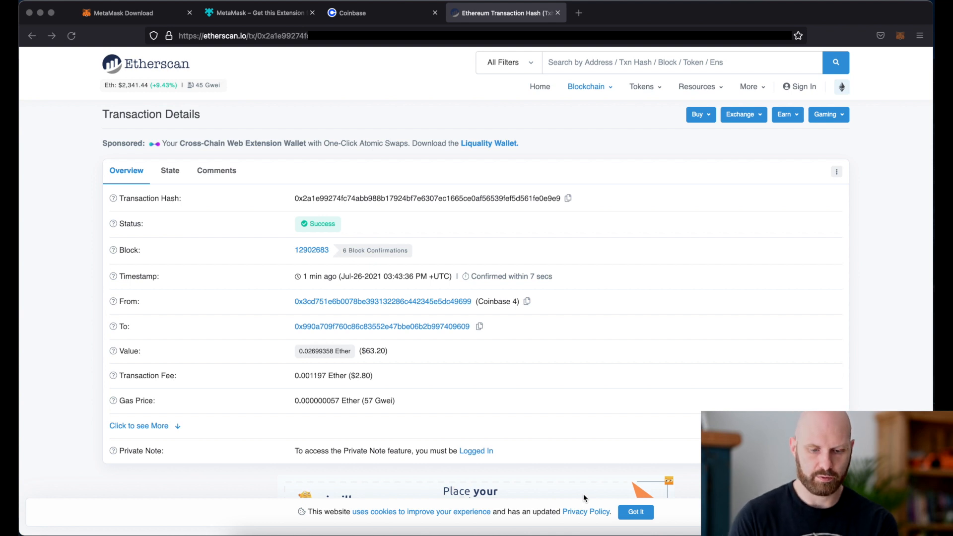
mouse_move(656, 201)
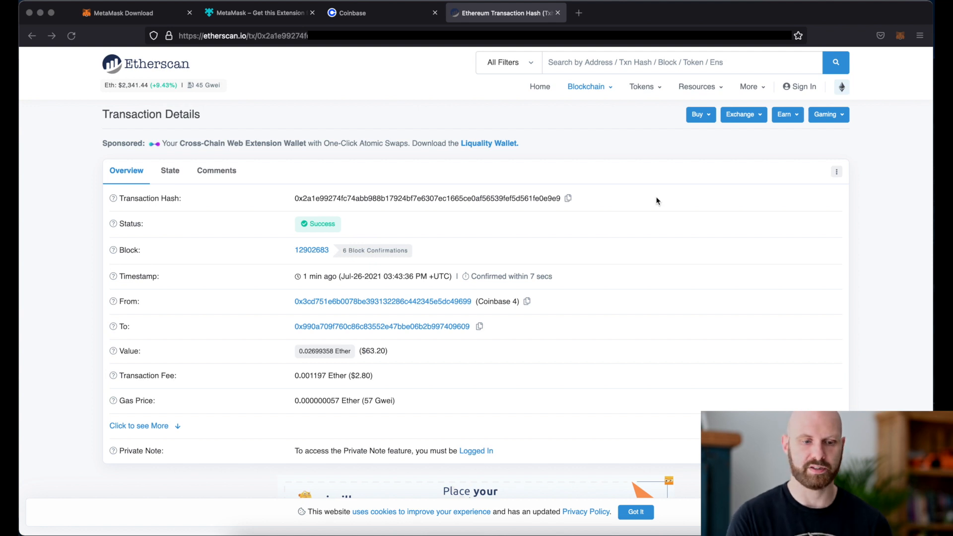
mouse_move(582, 46)
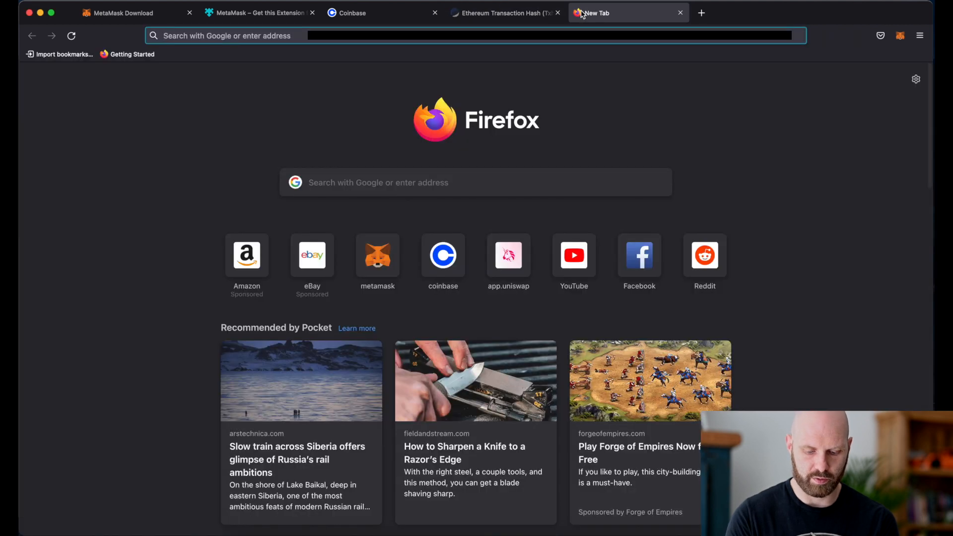
Reach uniswap.org via a Google search for 'uniswap' and launch the Uniswap app
text(unis)
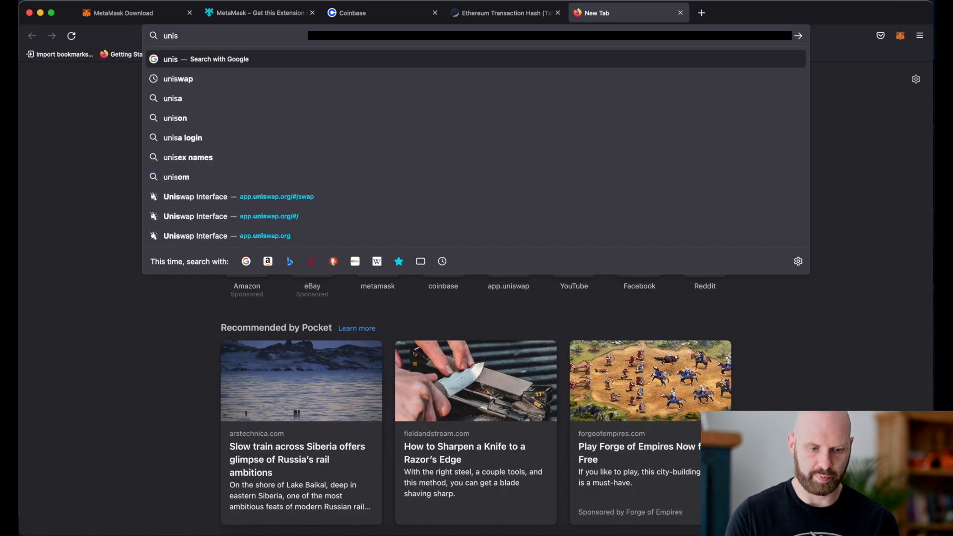
click(177, 79)
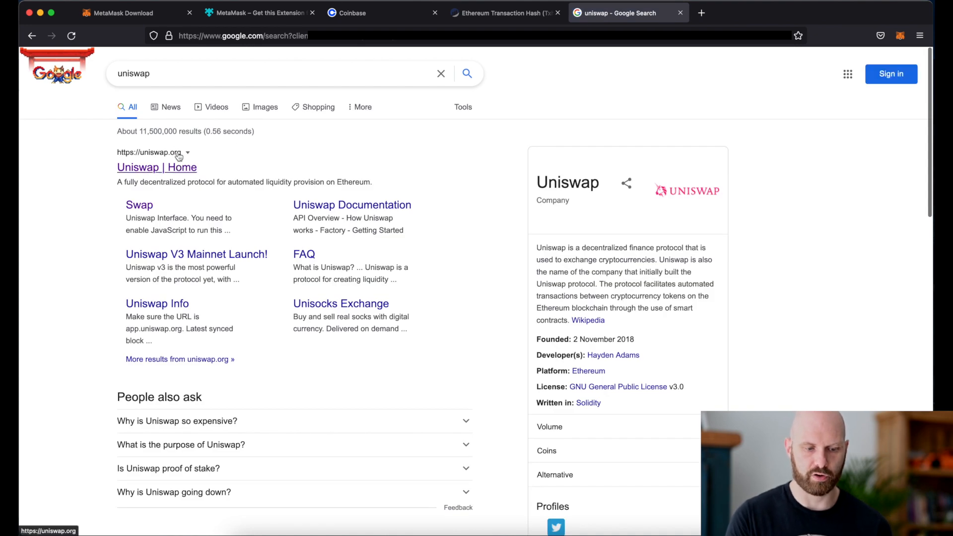
click(156, 167)
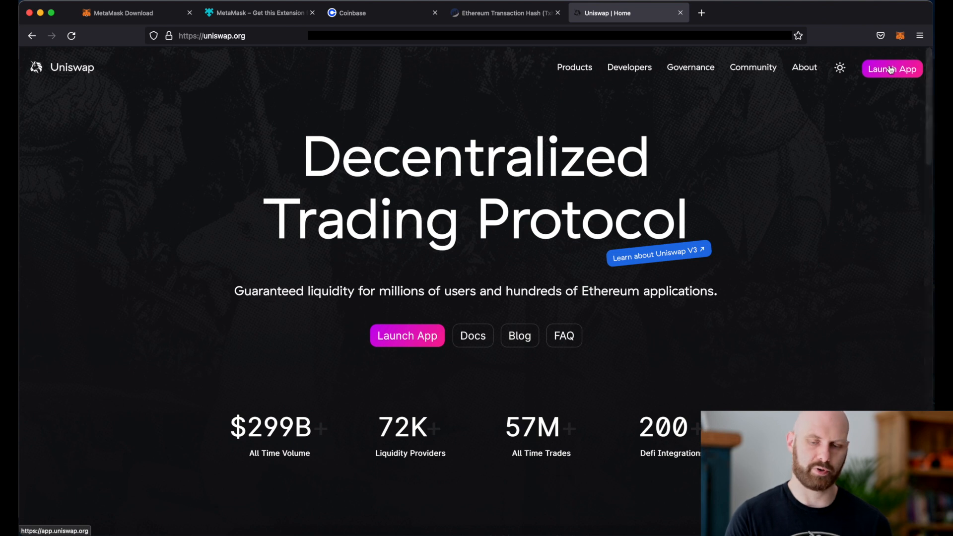
click(891, 69)
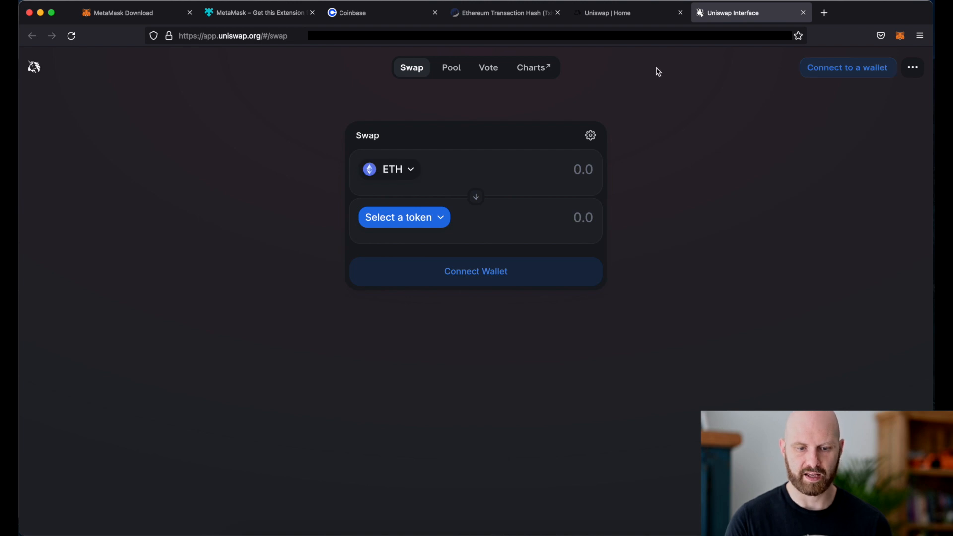
mouse_move(722, 110)
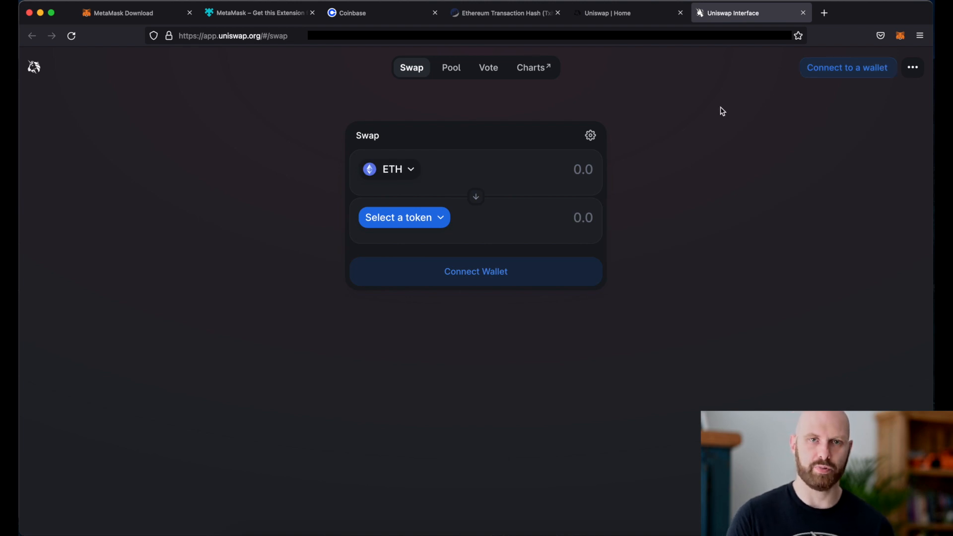
mouse_move(427, 185)
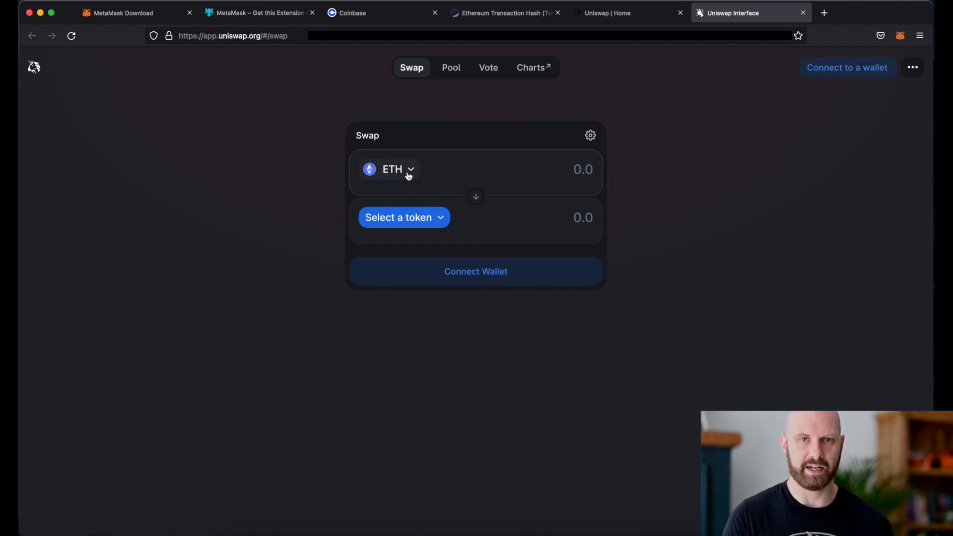
mouse_move(385, 132)
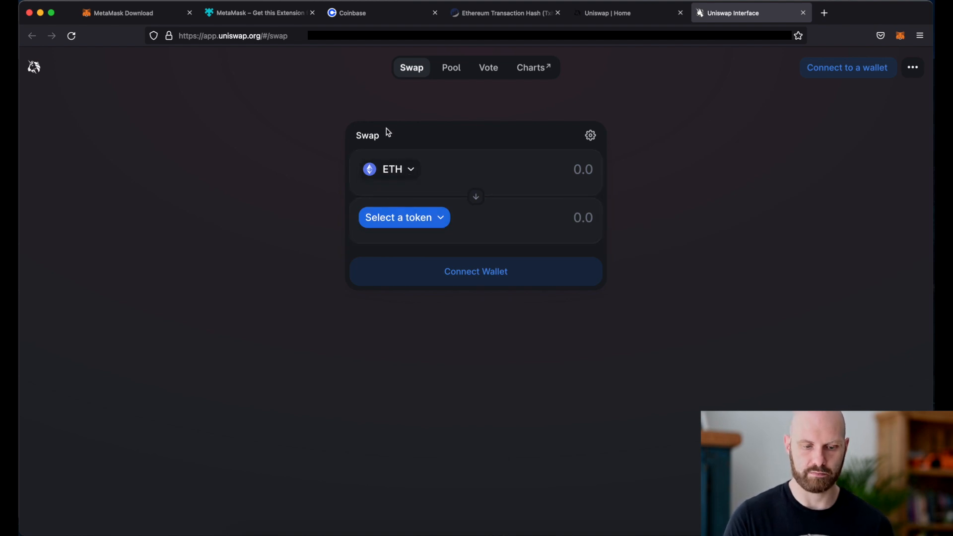
Browse the token list, close it, and bring up Uniswap's connect-a-wallet dialog
click(399, 218)
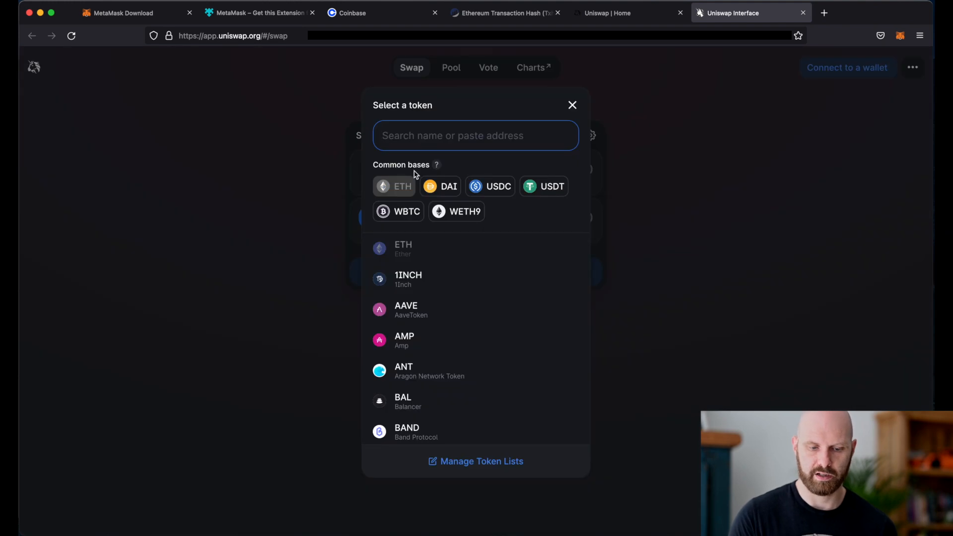
mouse_move(467, 355)
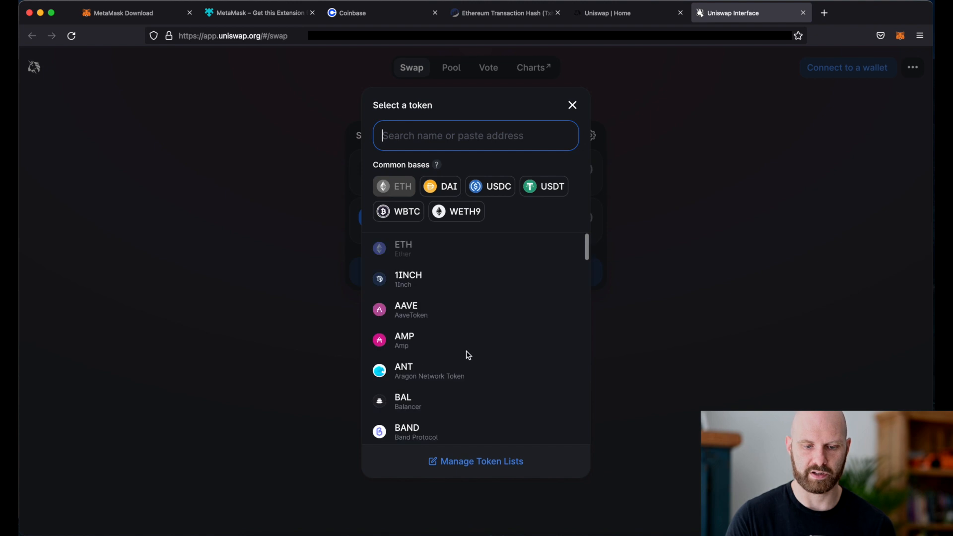
click(572, 105)
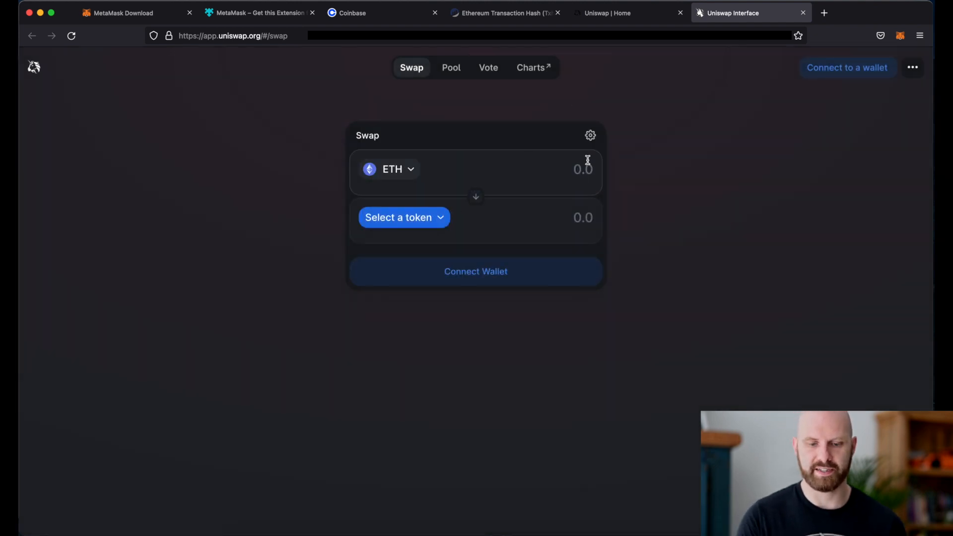
mouse_move(781, 115)
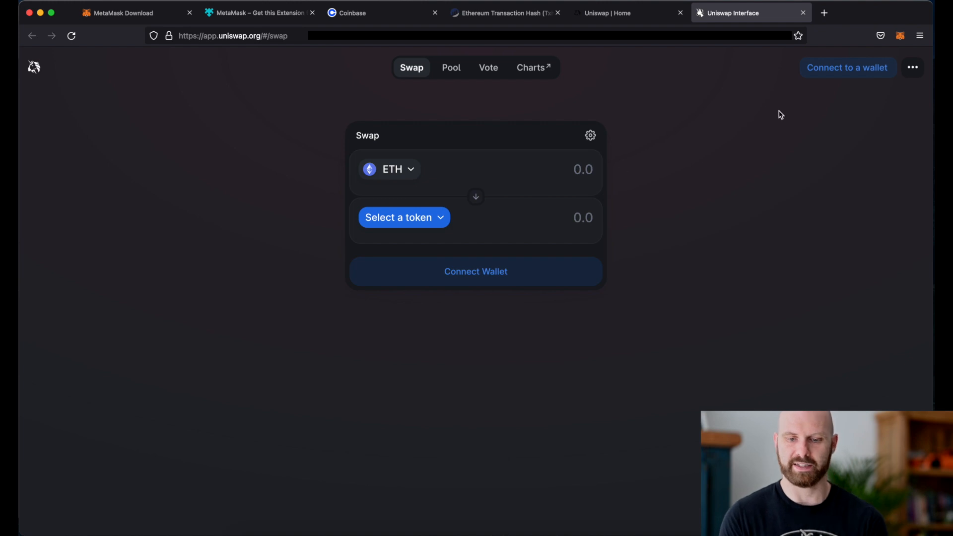
mouse_move(847, 72)
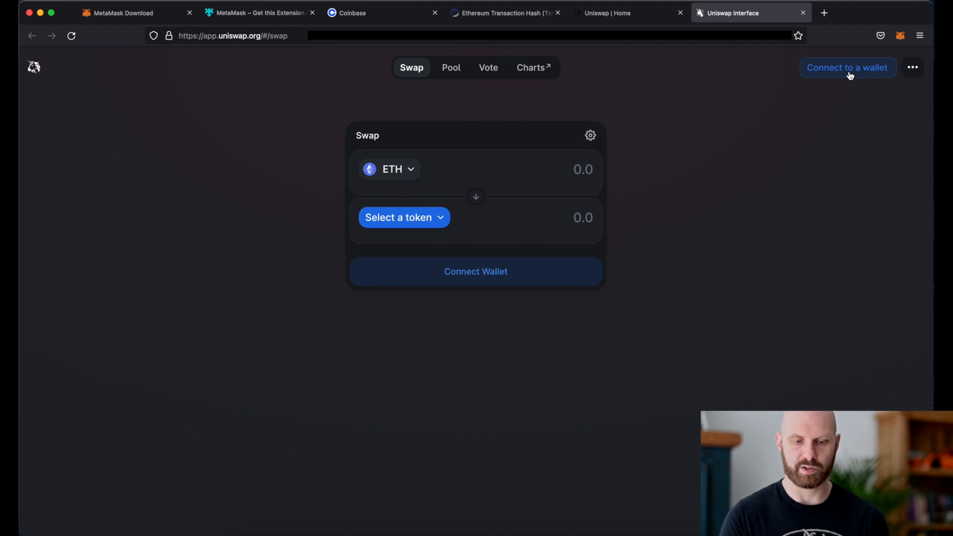
mouse_move(862, 72)
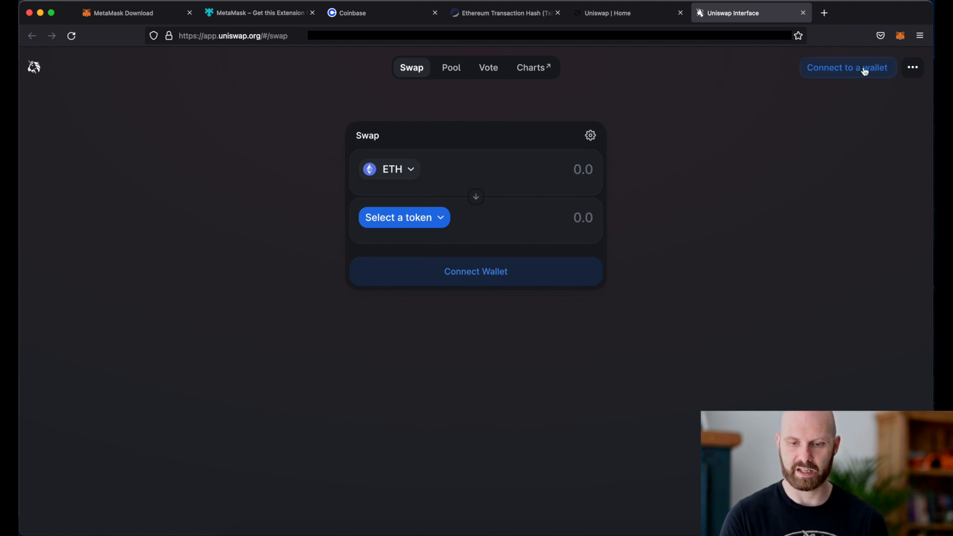
click(847, 67)
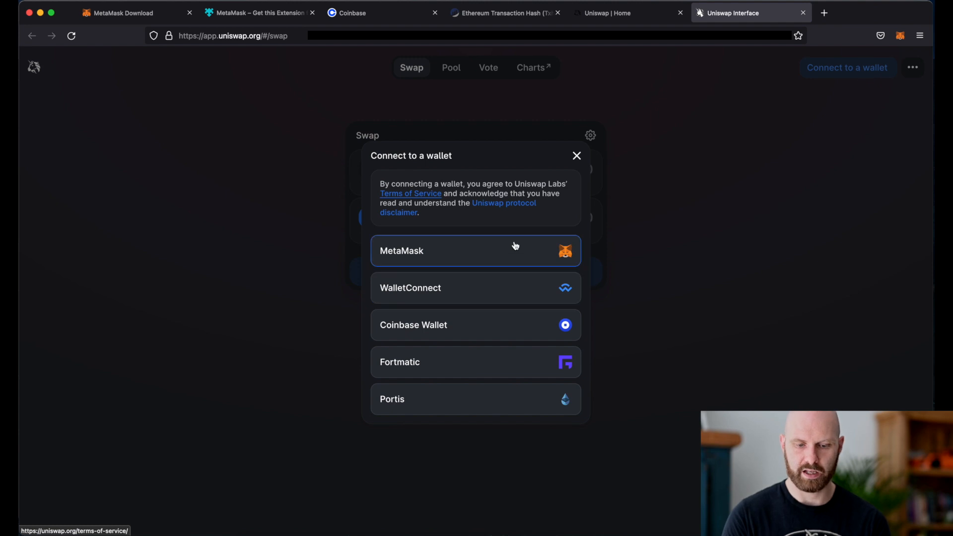
Connect MetaMask Account 1 to Uniswap after unlocking it, showing a 0.02699 ETH balance
click(475, 250)
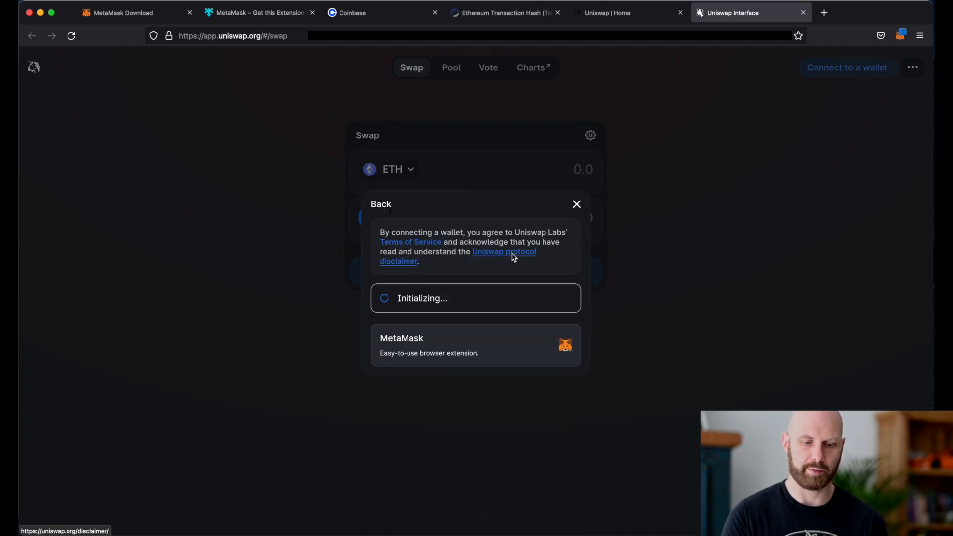
click(476, 346)
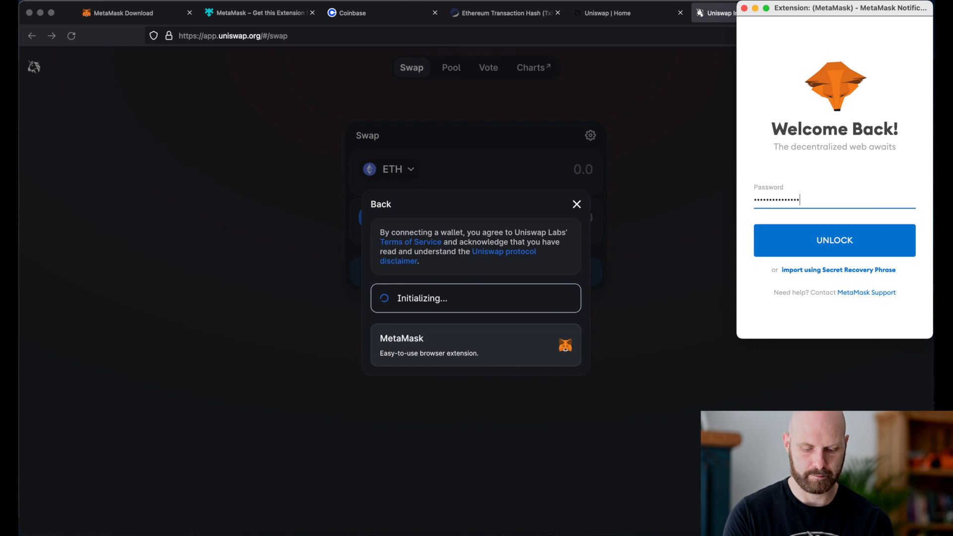
click(834, 240)
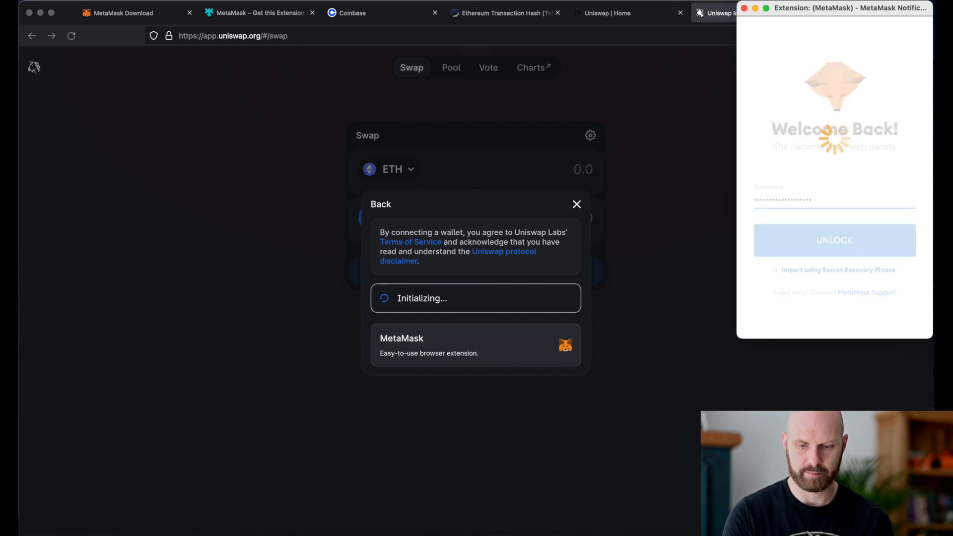
click(576, 205)
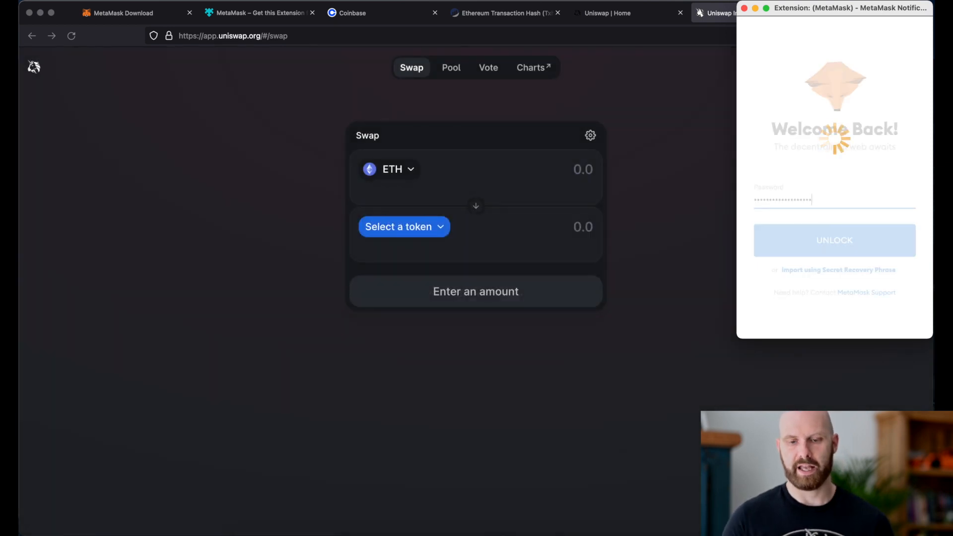
click(834, 240)
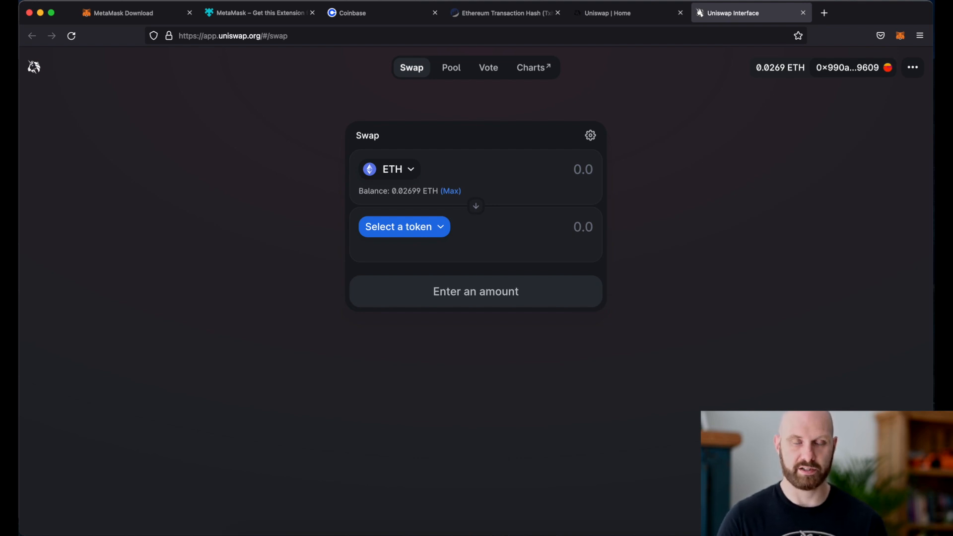
mouse_move(637, 226)
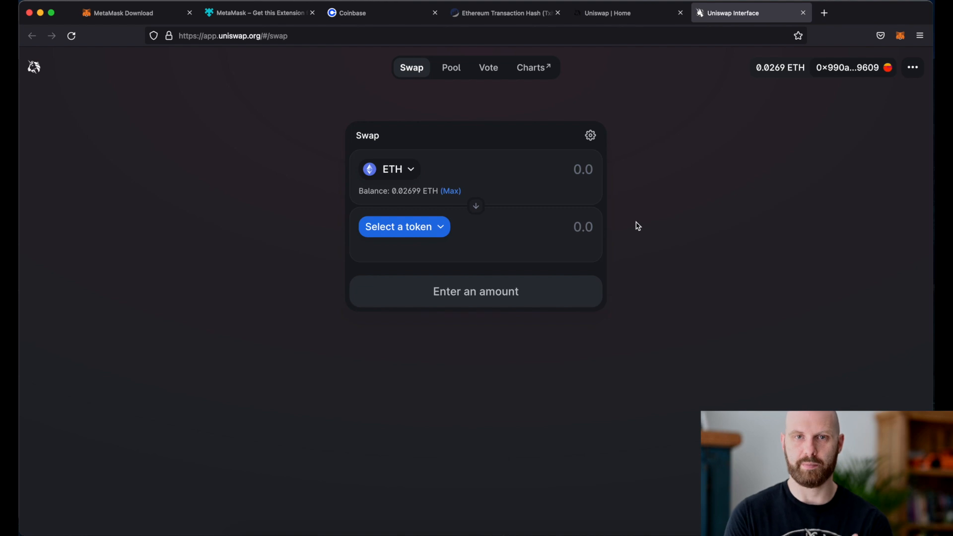
mouse_move(741, 126)
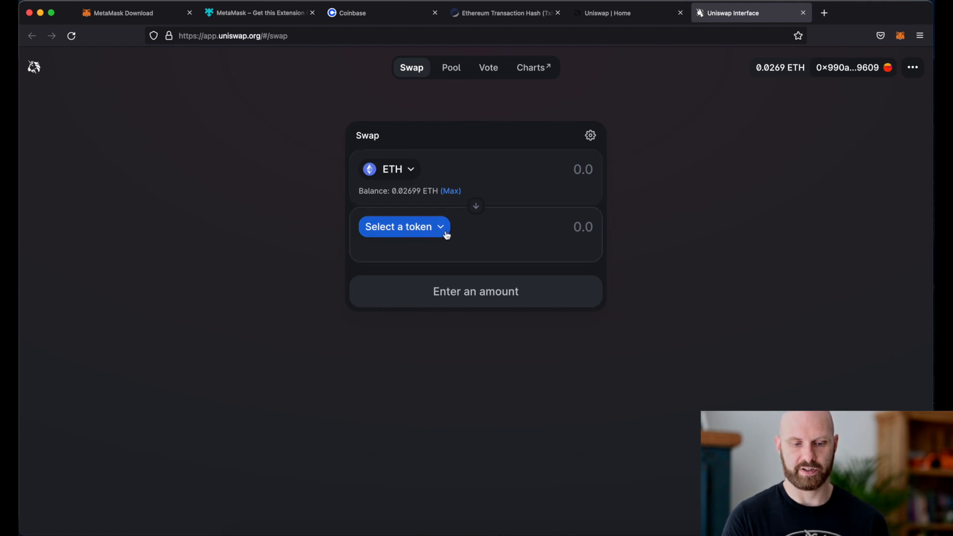
click(403, 226)
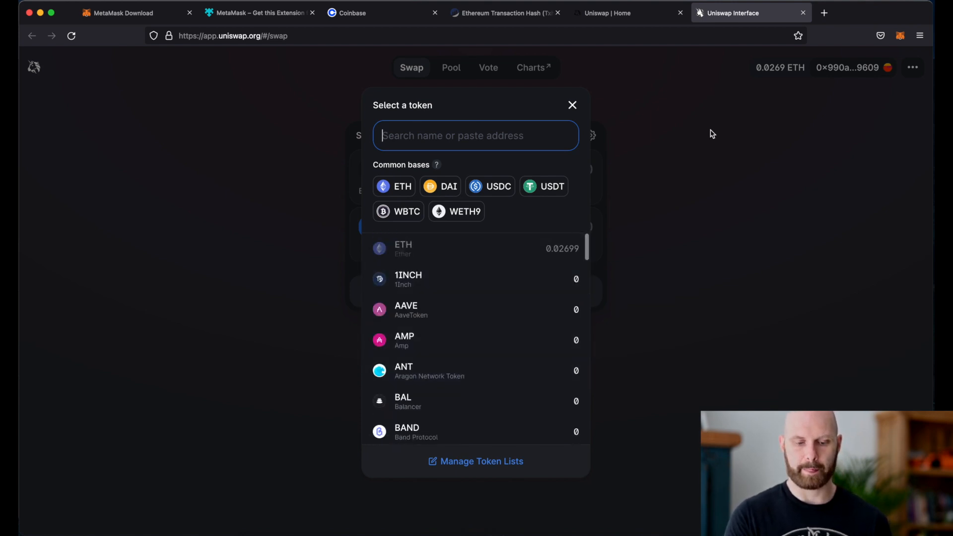
mouse_move(544, 413)
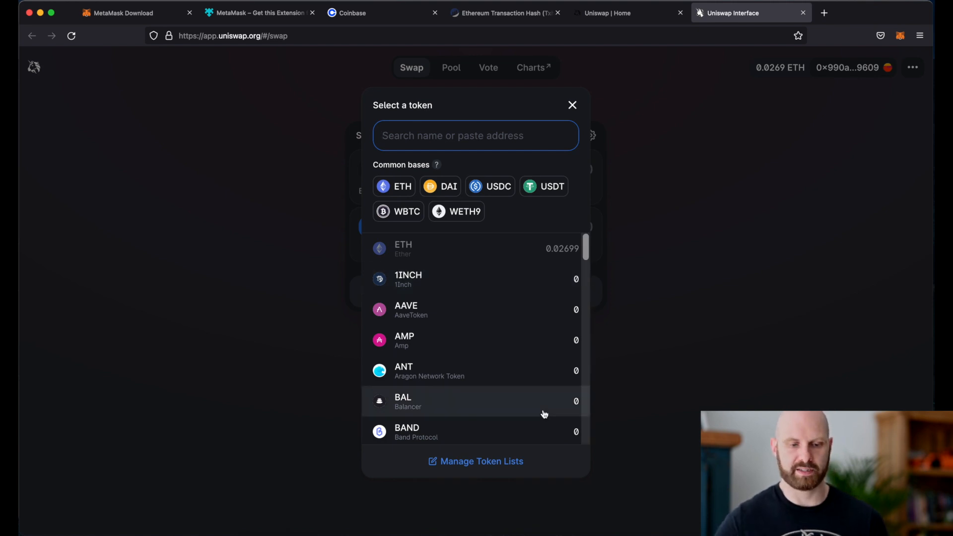
Open a new browser tab for looking up CoinGecko
click(823, 12)
text(coingeck)
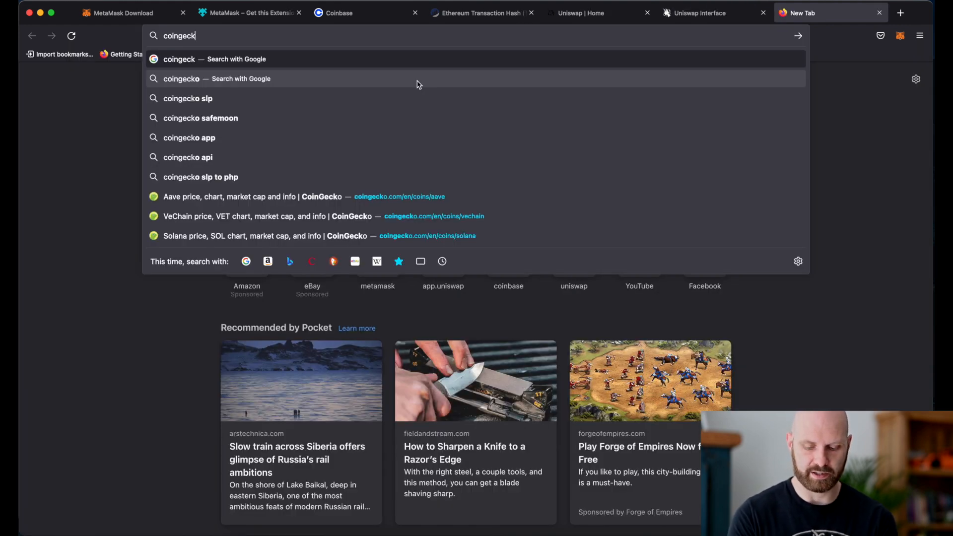
Go to CoinGecko and search for 'aave' to reach the Aave (AAVE) coin page
key(Return)
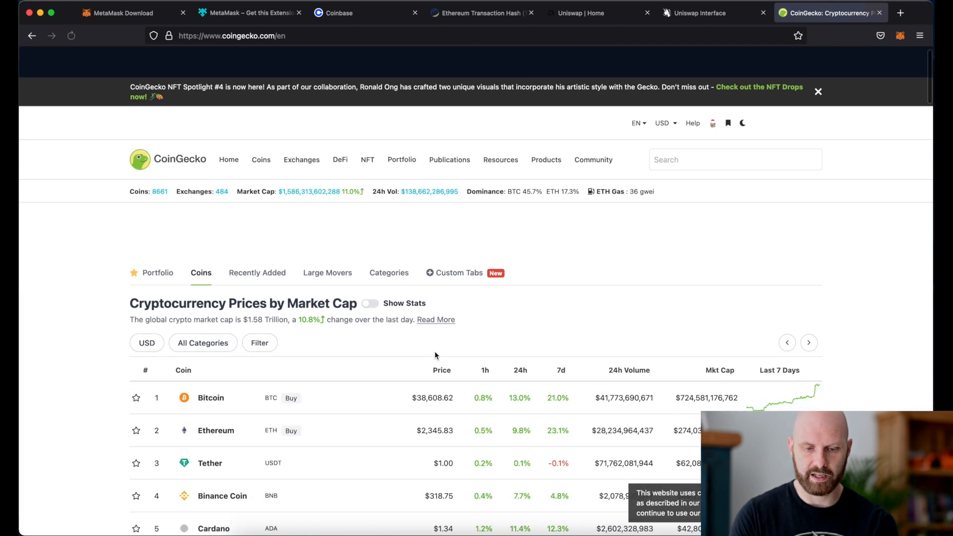
scroll(down, 3)
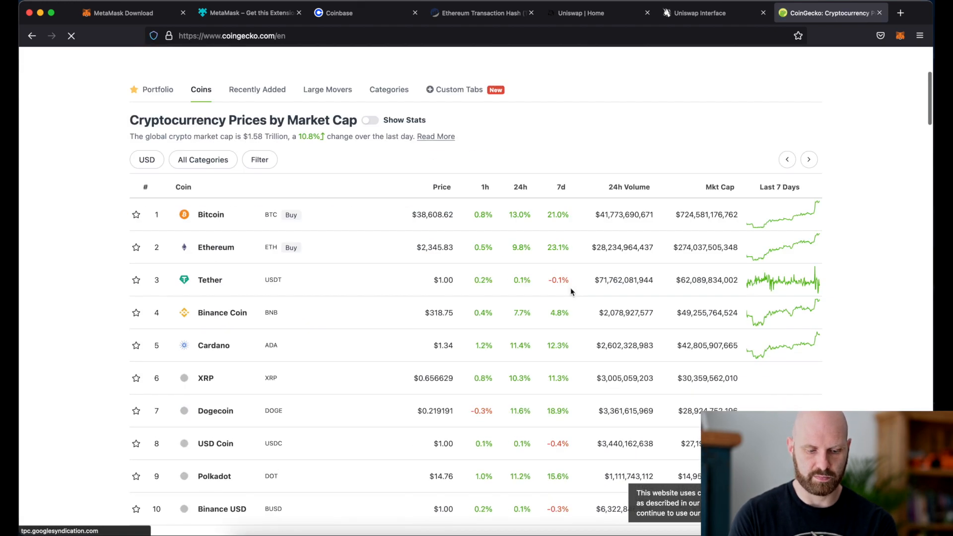
scroll(up, 3)
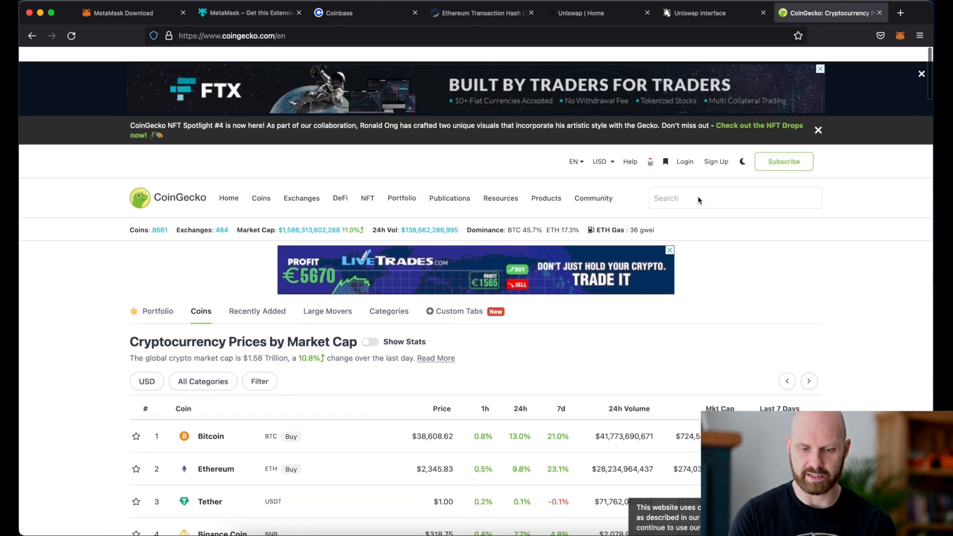
text(aav)
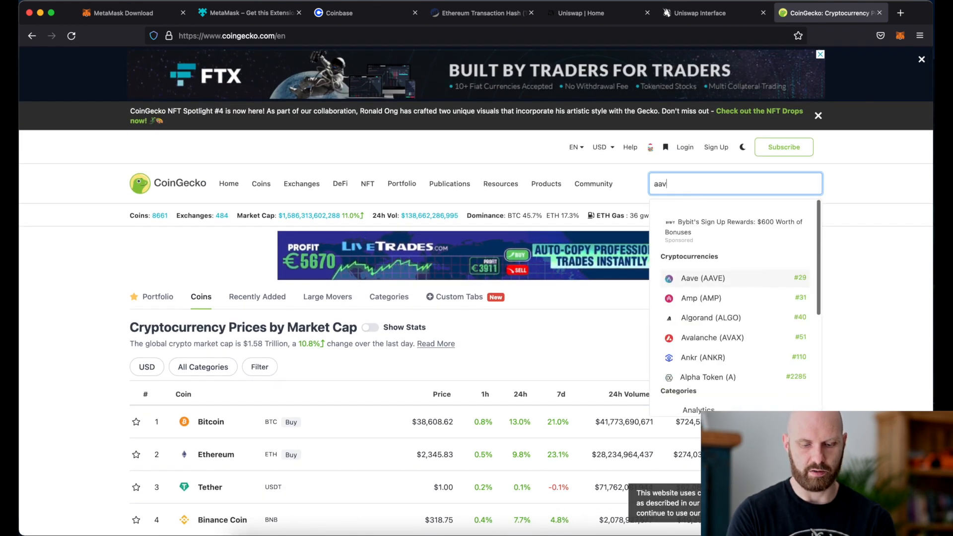
text(e)
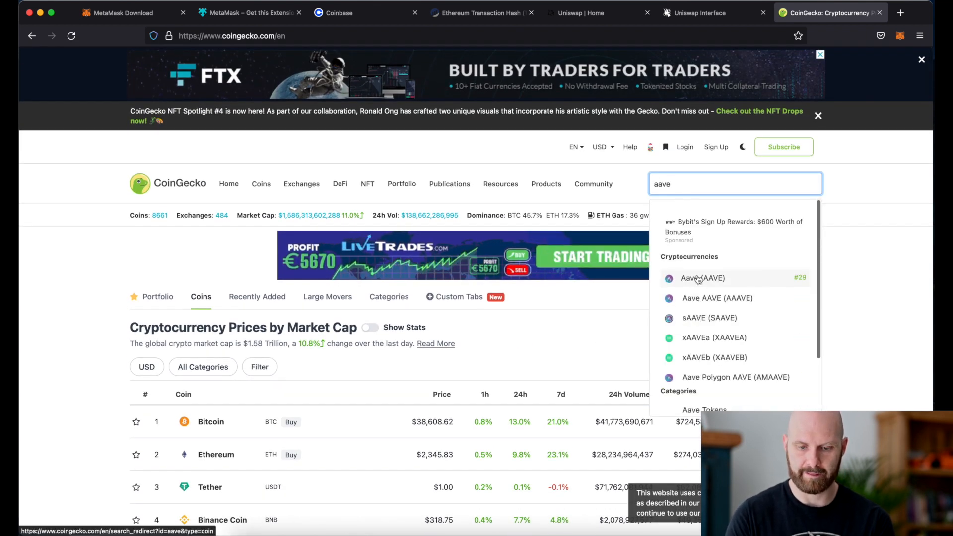
click(702, 278)
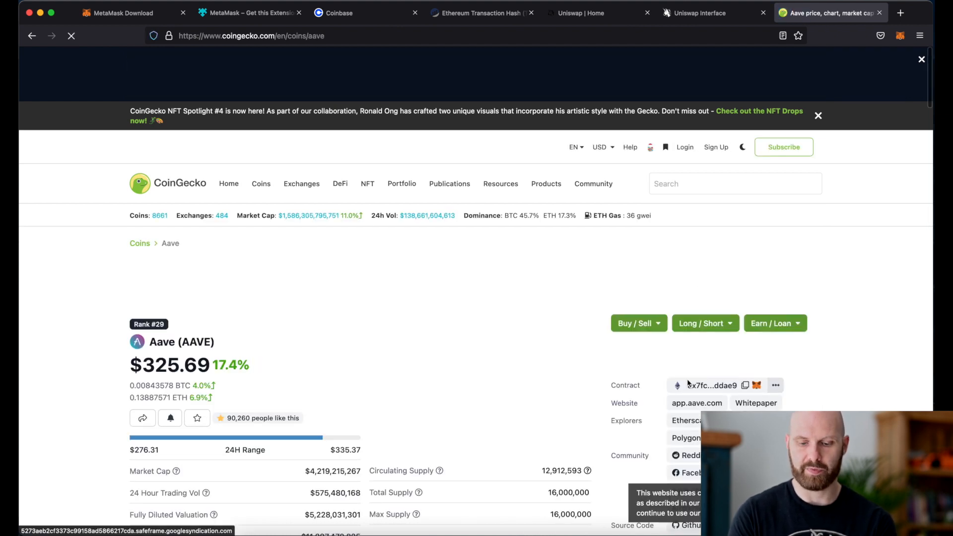
Copy AAVE's contract address and return to the Uniswap swap page
scroll(down, 3)
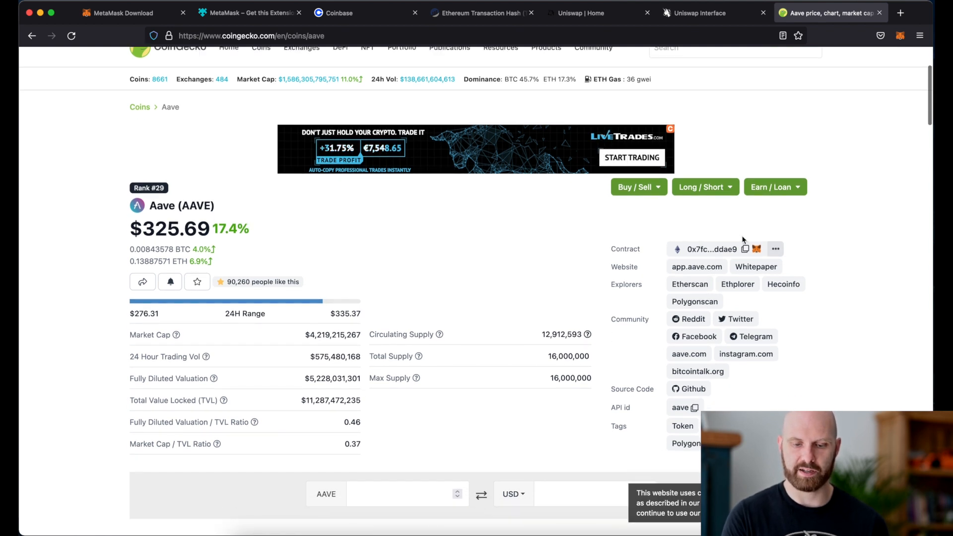
mouse_move(632, 246)
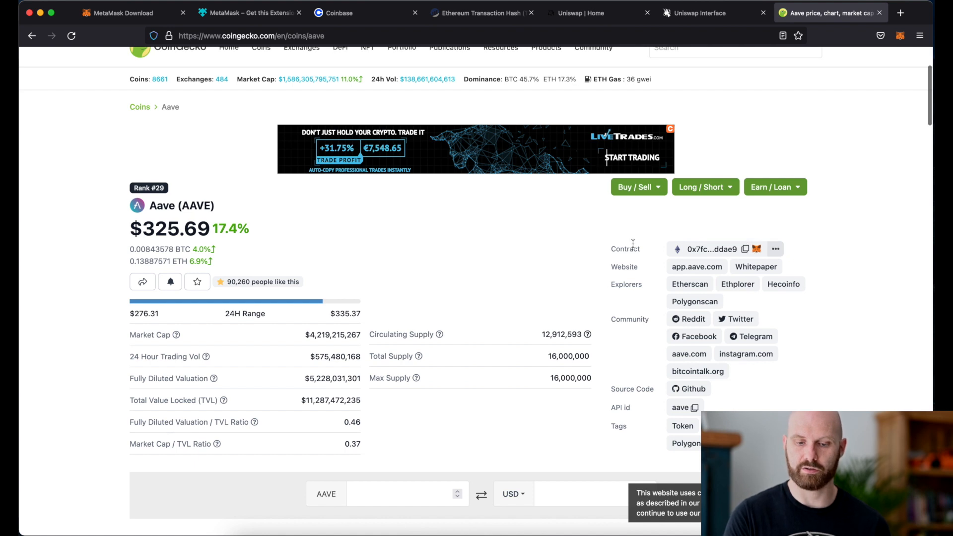
mouse_move(745, 249)
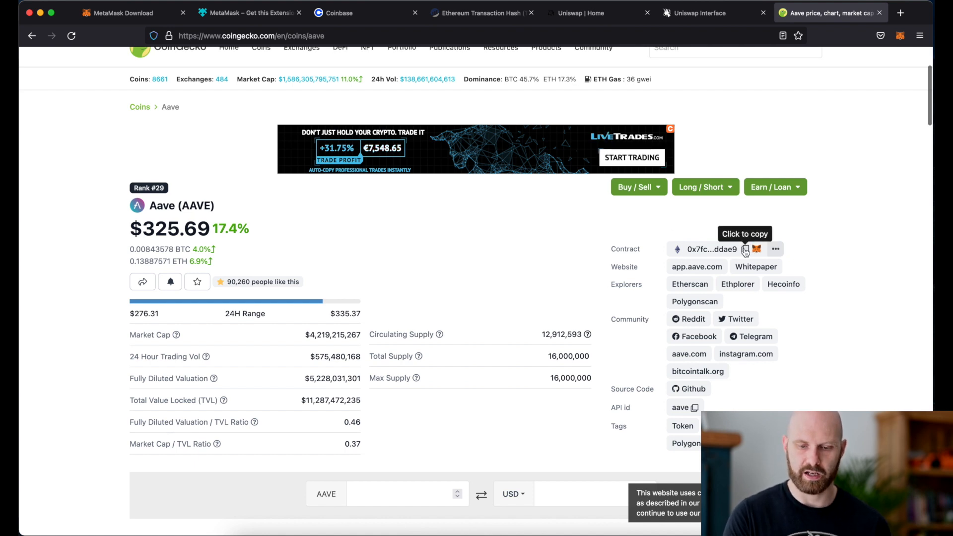
click(744, 249)
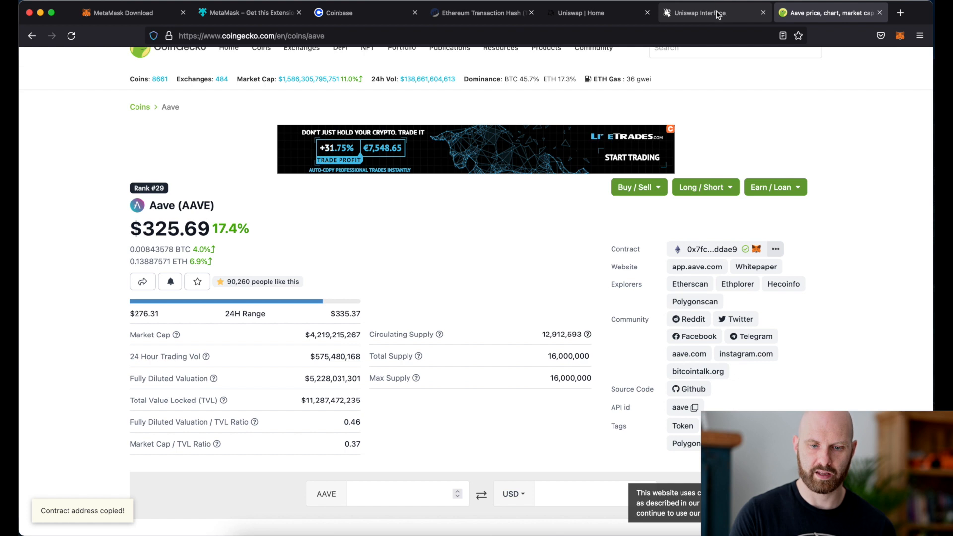
click(705, 13)
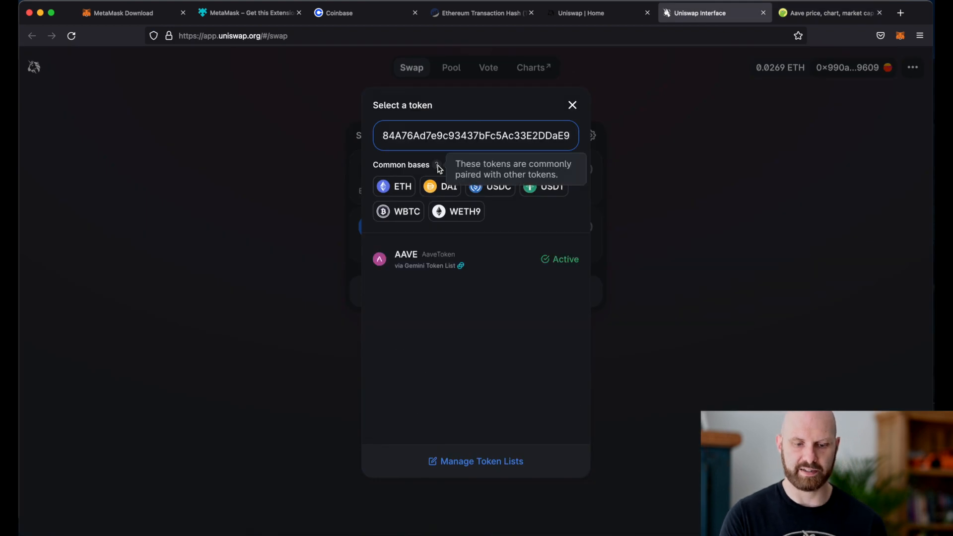
mouse_move(416, 263)
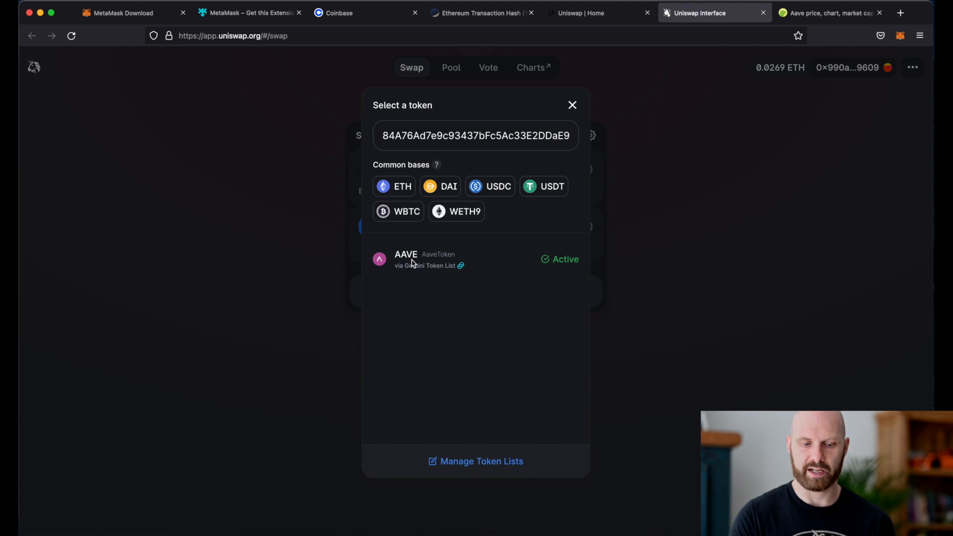
mouse_move(473, 213)
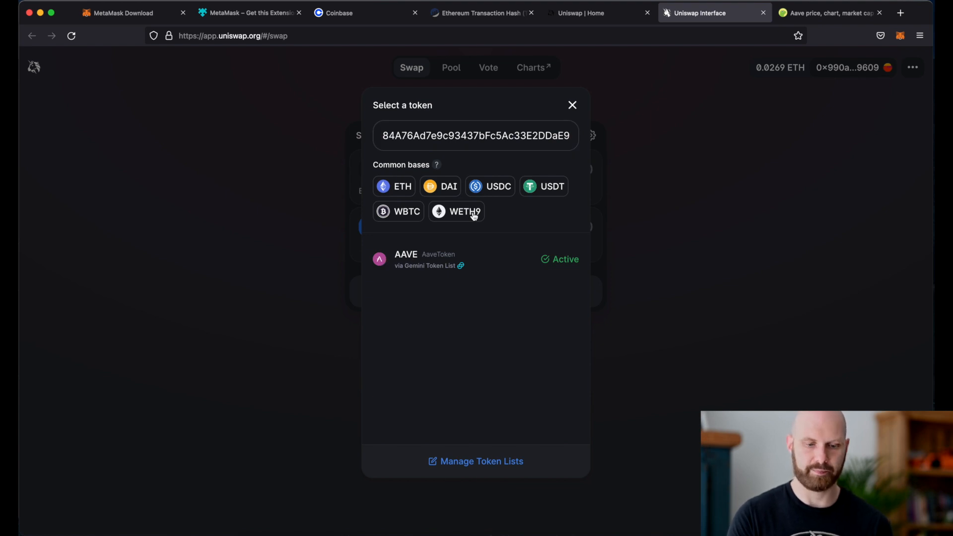
mouse_move(577, 103)
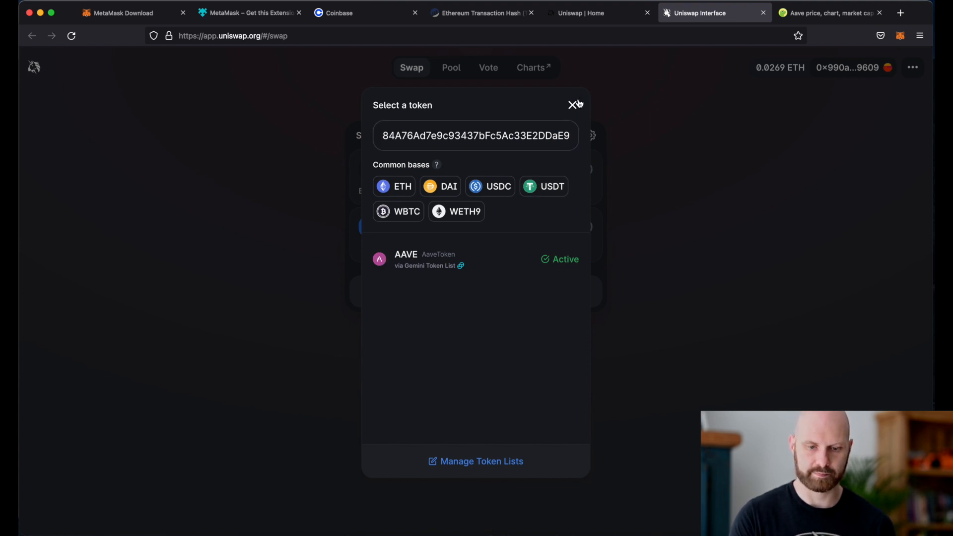
Choose AAVE as the token to receive and set 0.02 ETH to sell
click(572, 104)
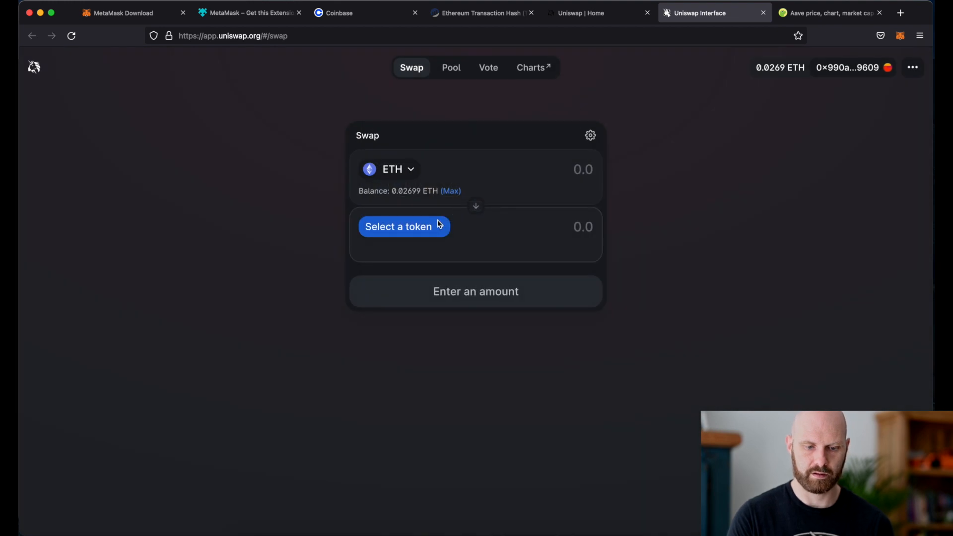
click(399, 226)
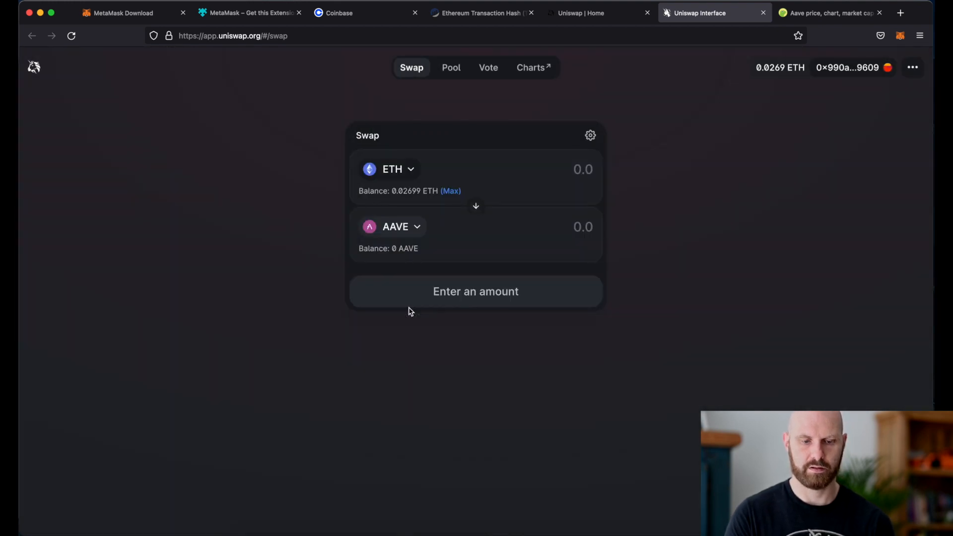
click(581, 169)
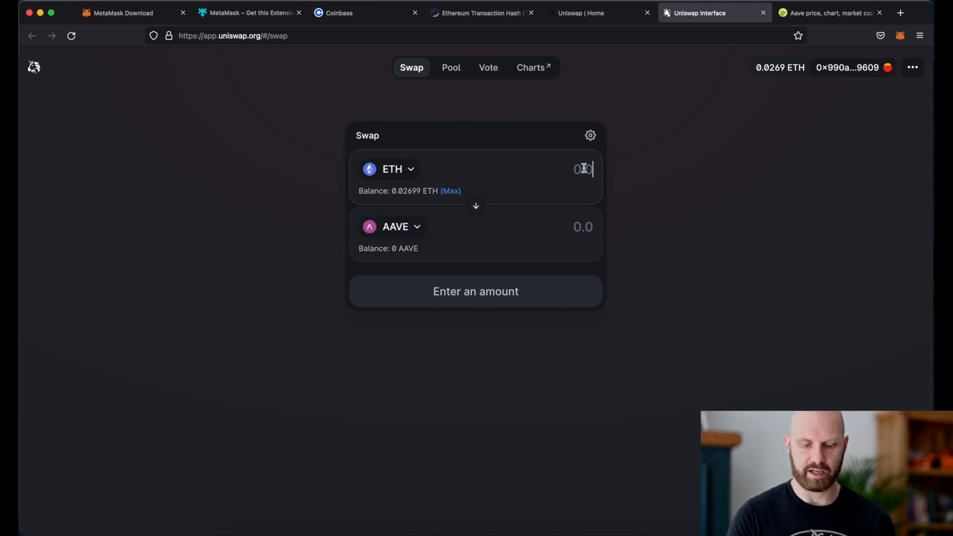
key(Backspace)
text(0.02)
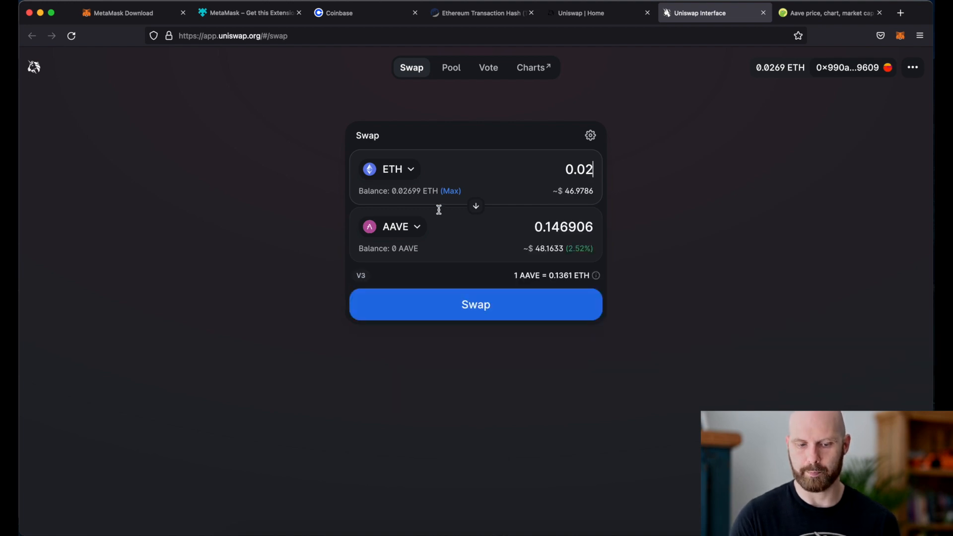
mouse_move(613, 256)
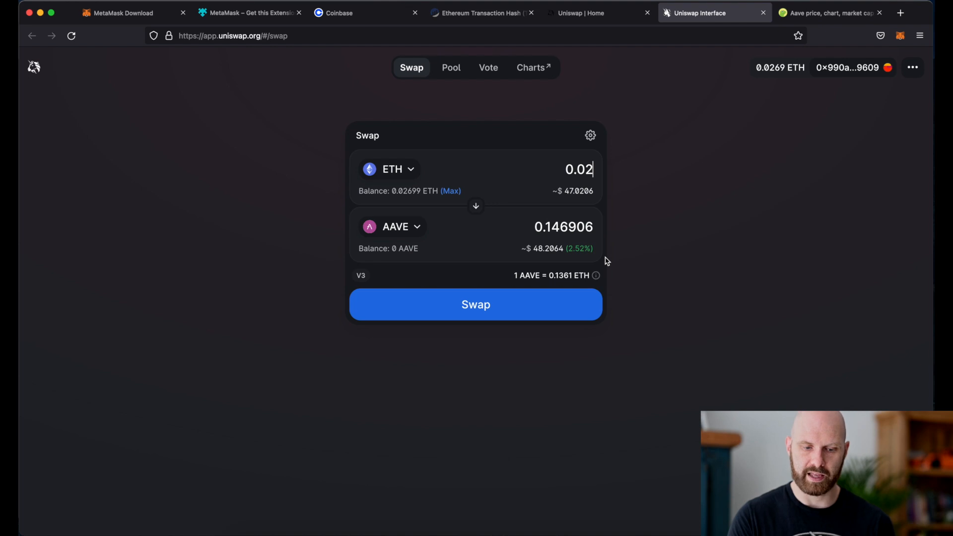
mouse_move(597, 274)
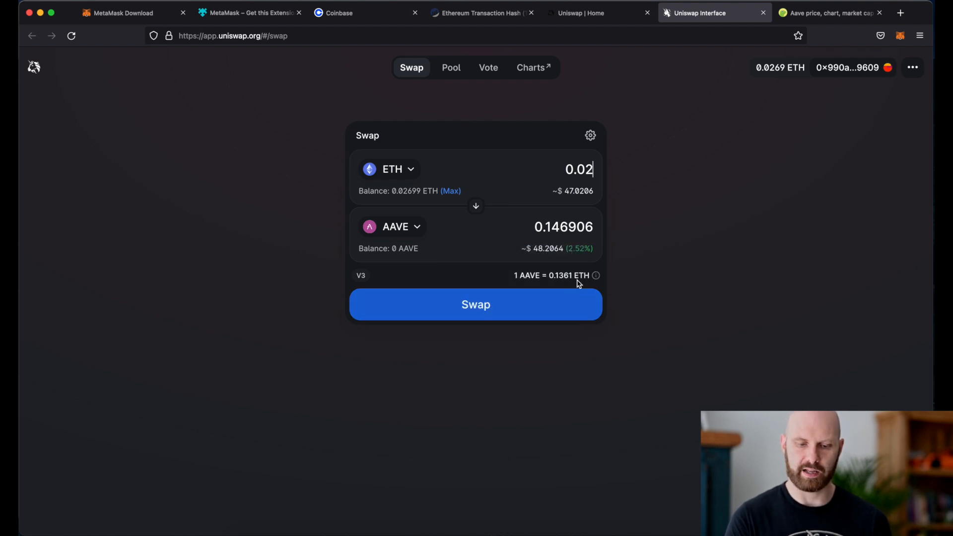
mouse_move(596, 275)
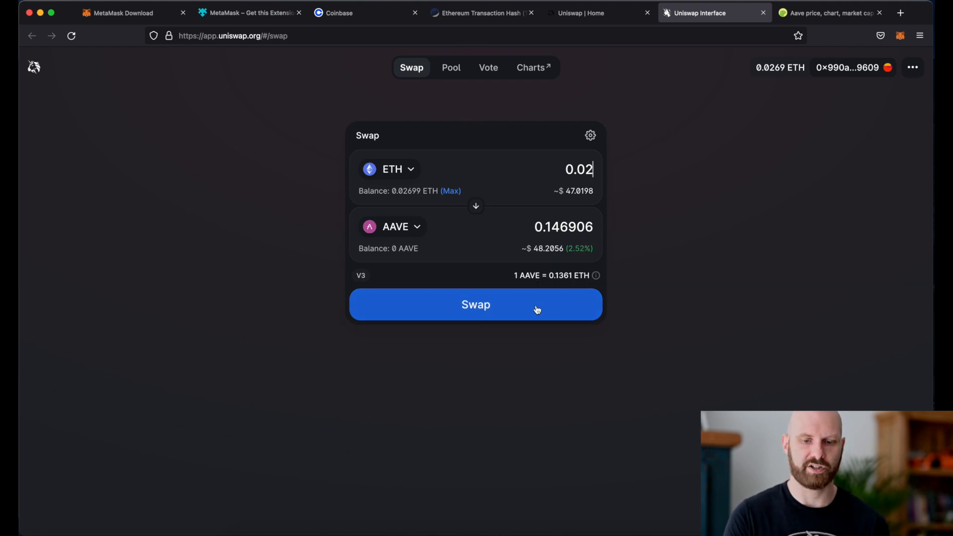
mouse_move(659, 87)
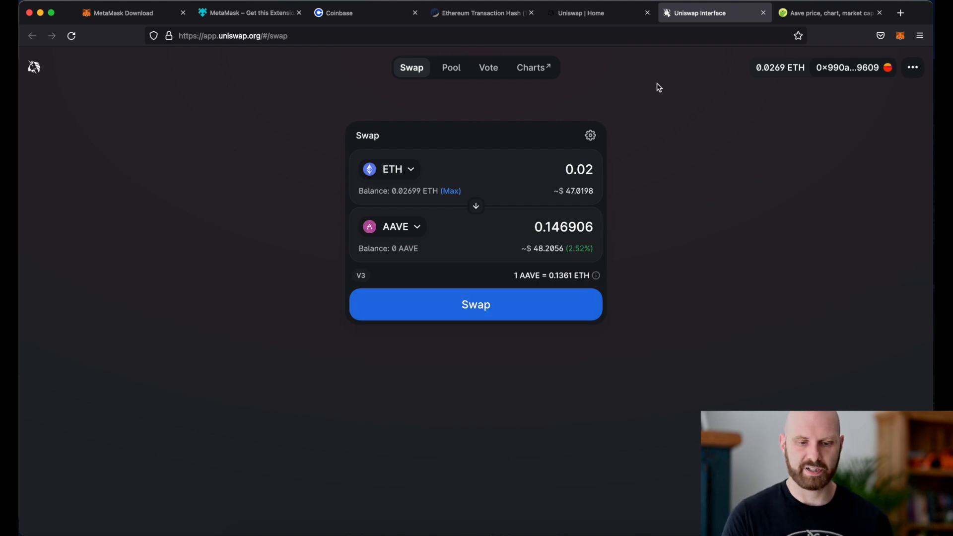
Go to app.aave.com/markets and show the connected Ethereum Mainnet wallet details
click(232, 36)
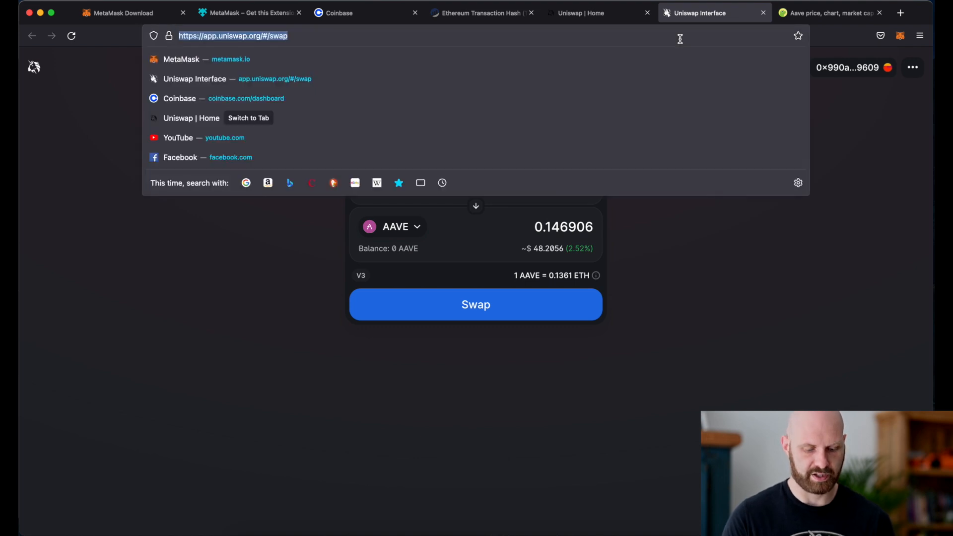
text(aave)
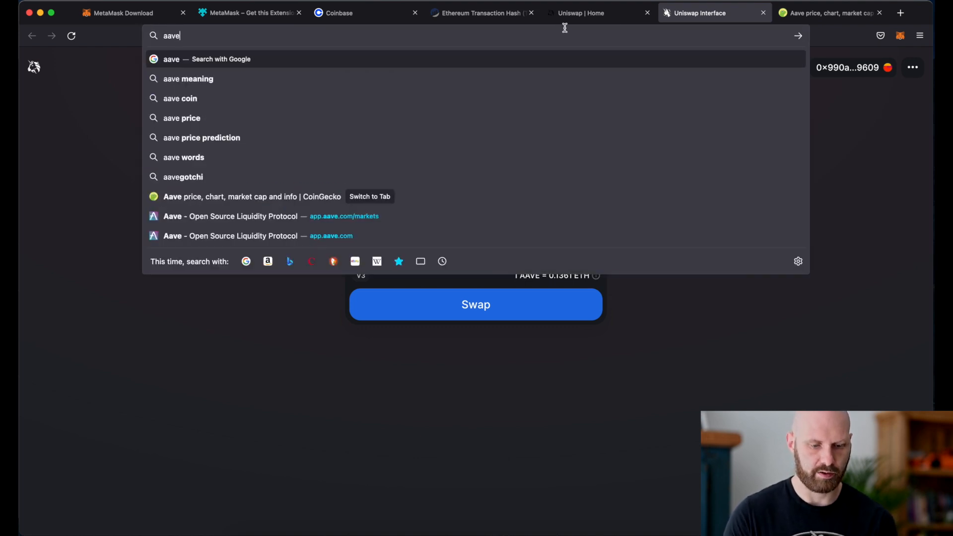
mouse_move(232, 215)
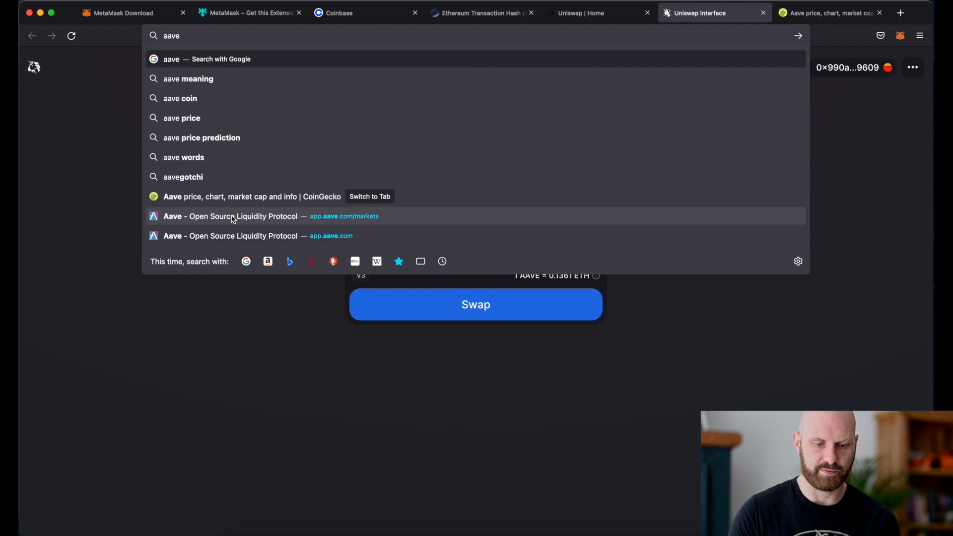
click(231, 236)
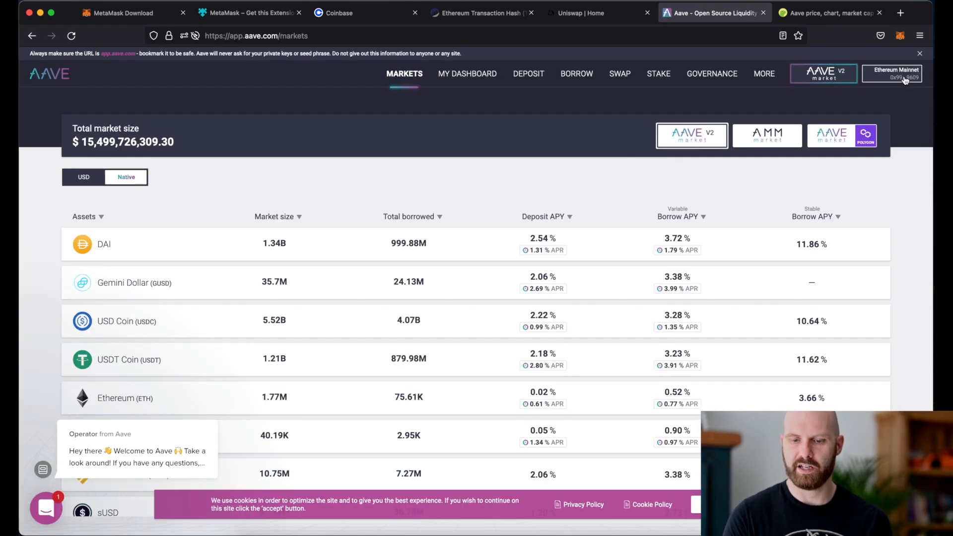
click(893, 72)
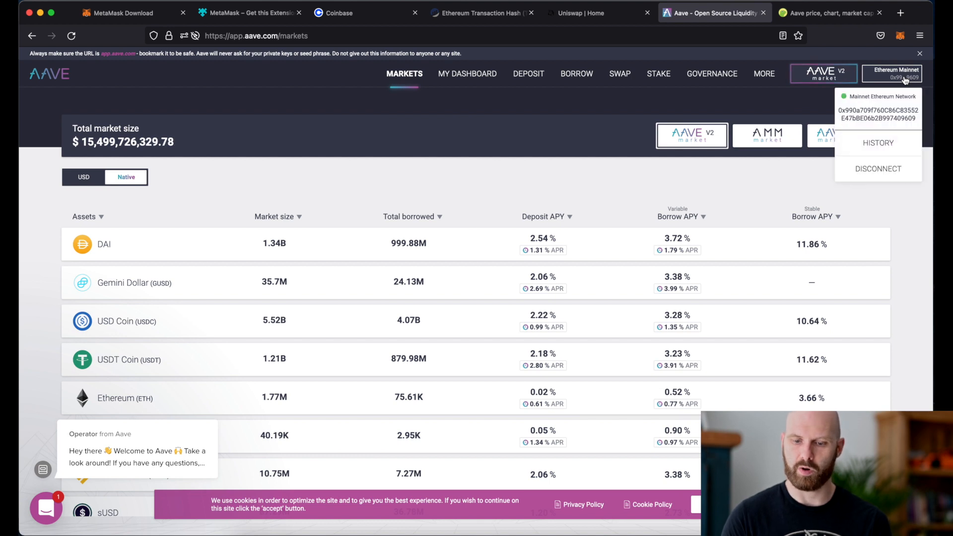
mouse_move(738, 277)
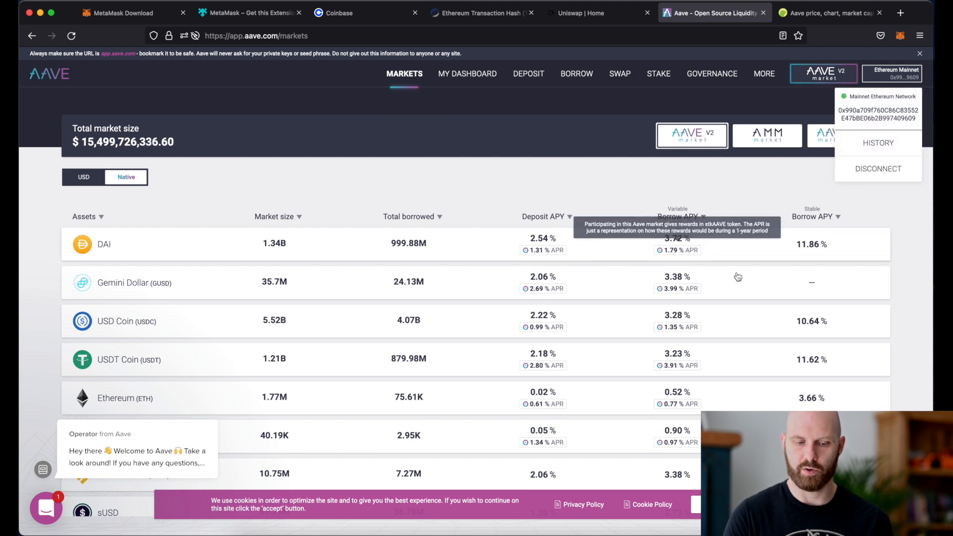
mouse_move(784, 312)
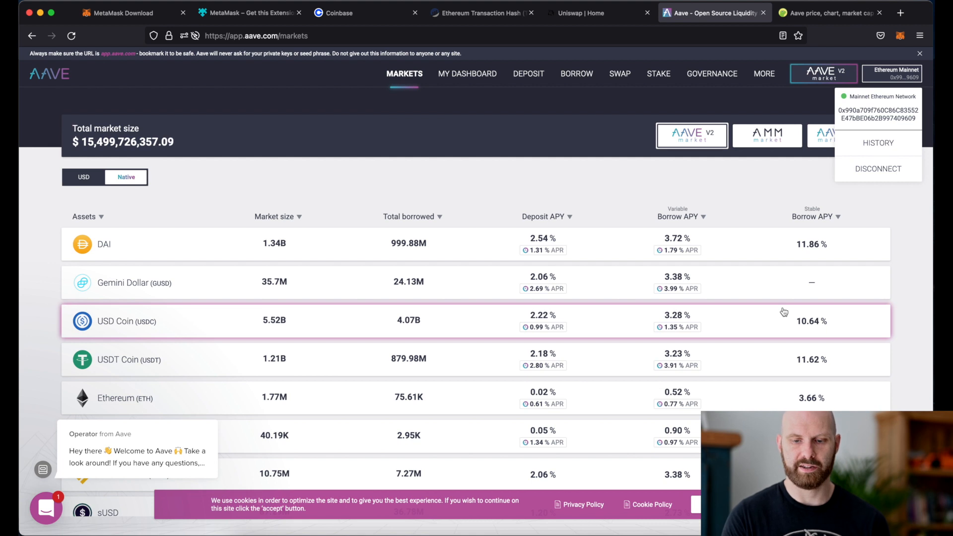
mouse_move(711, 74)
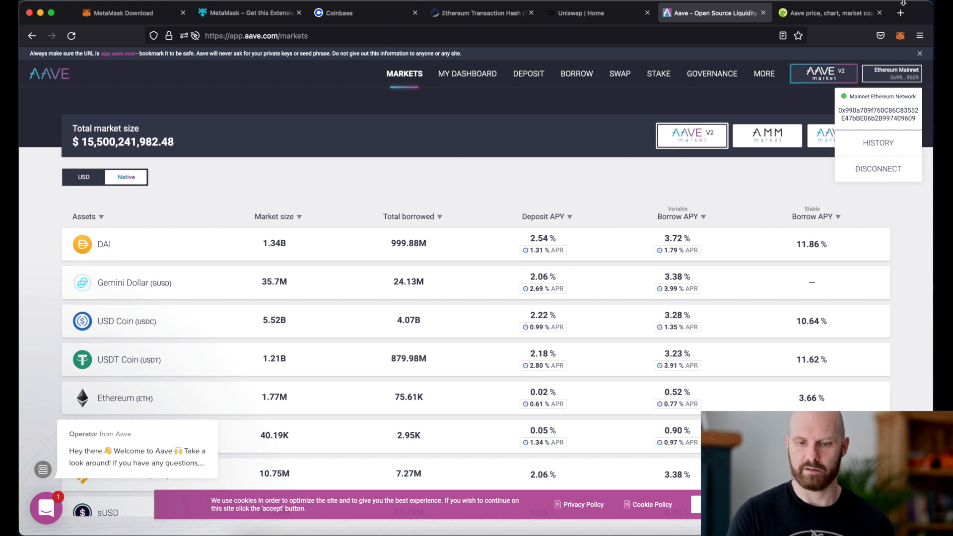
Lock the MetaMask wallet from the account menu
click(901, 36)
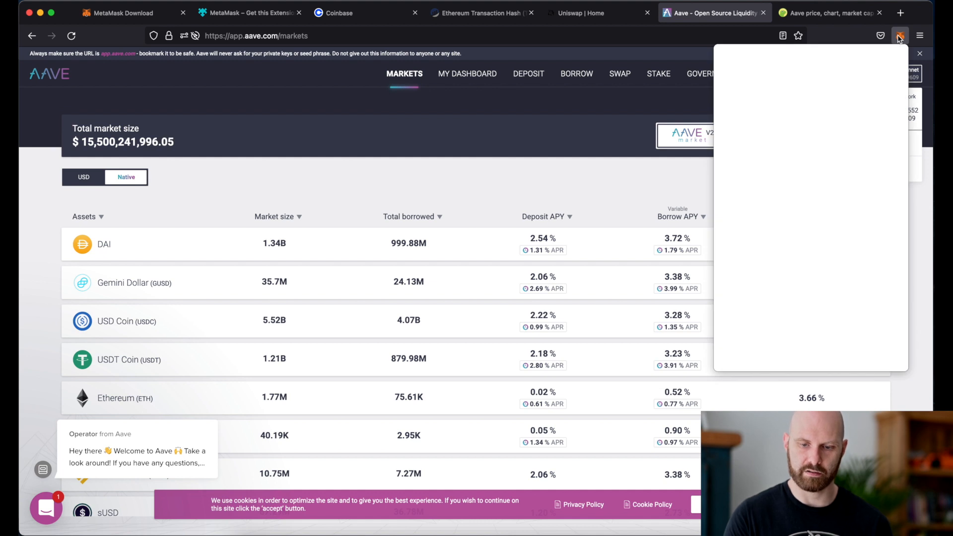
click(900, 36)
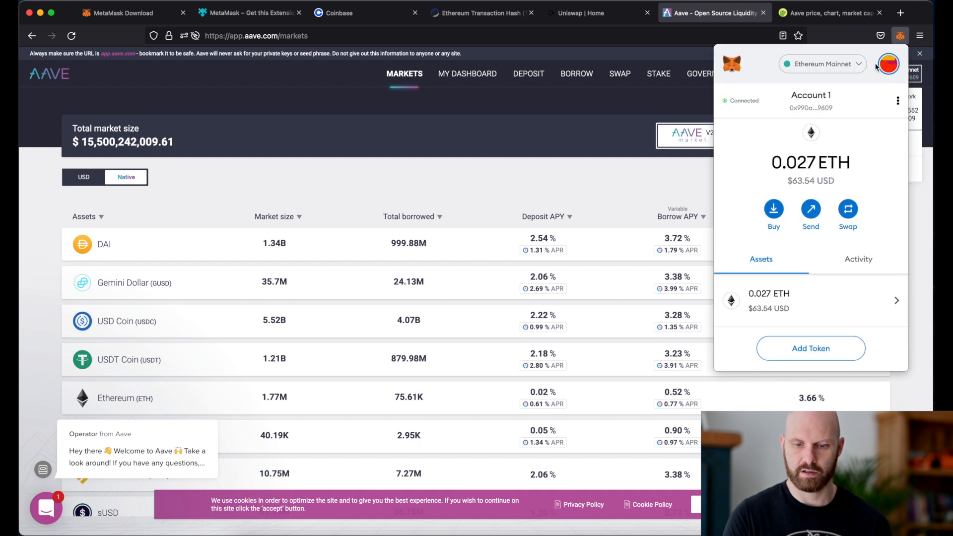
click(897, 100)
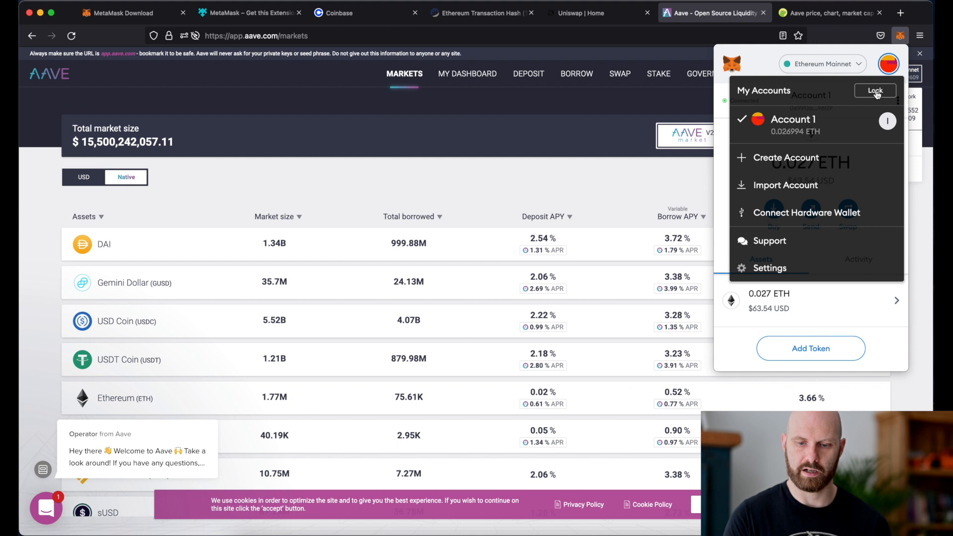
click(876, 91)
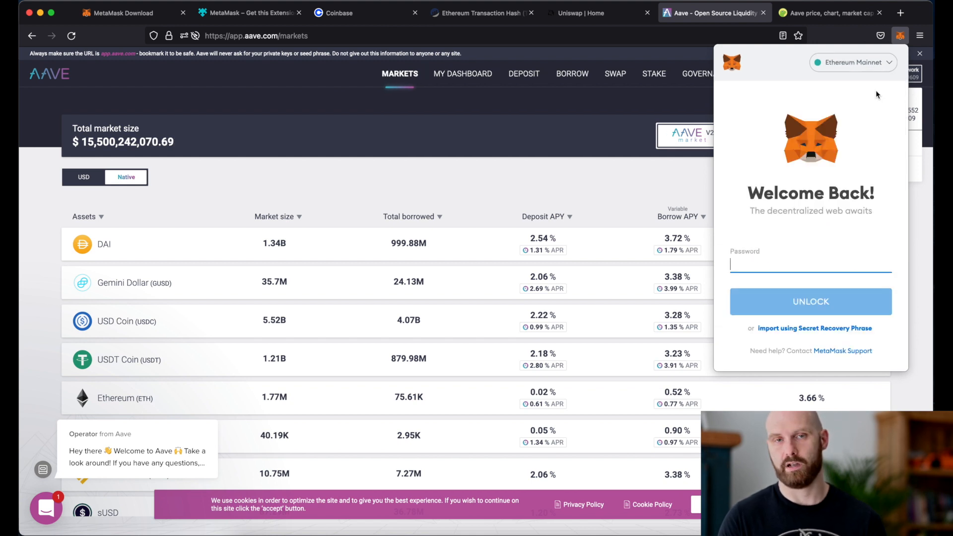